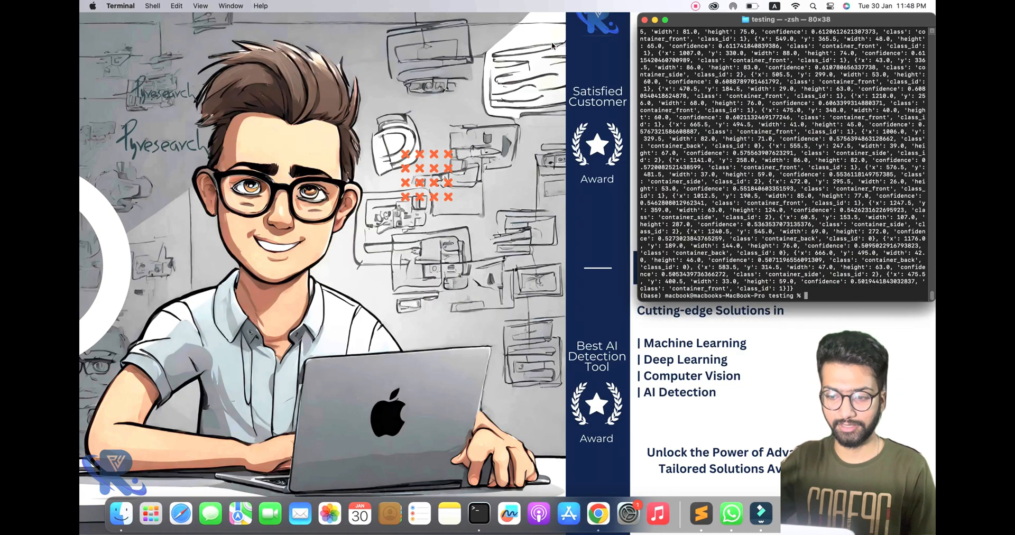
# Clear the Terminal and run python te.py so the Prediction window shows boxed elephants
pyautogui.write('clear')
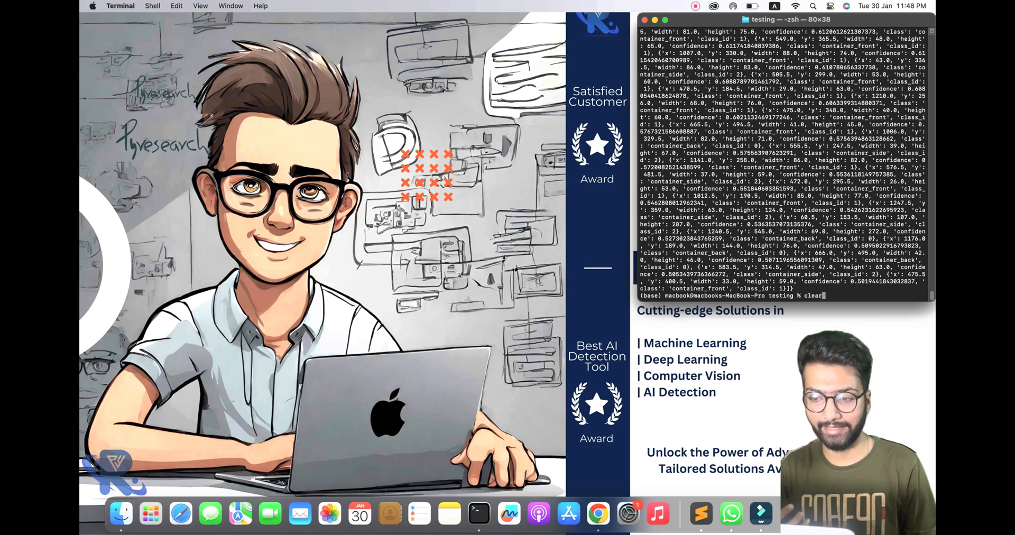
pyautogui.click(695, 6)
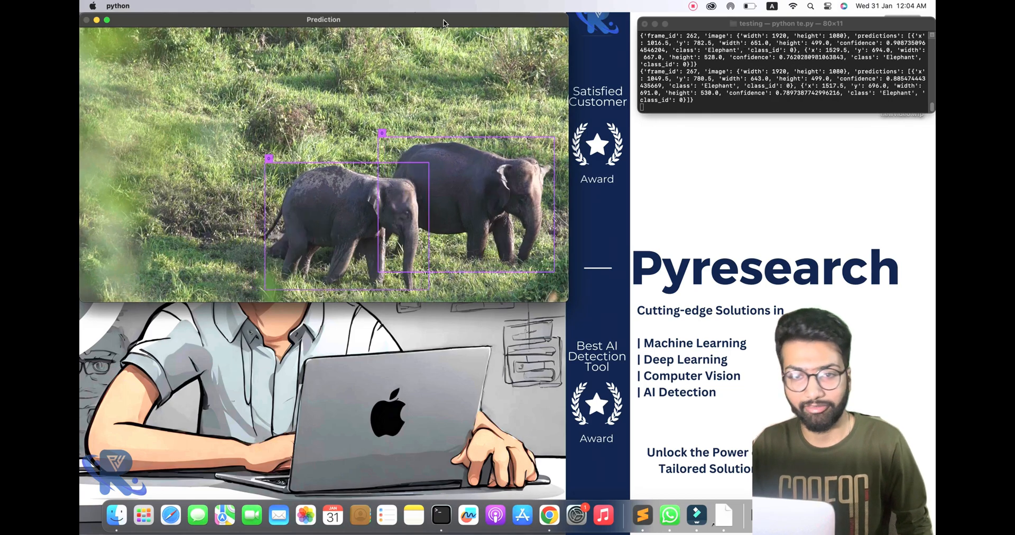
# Close the elephant Prediction window, stop the script in Terminal and launch python te.py again
pyautogui.moveTo(324, 19); pyautogui.dragTo(451, 119)
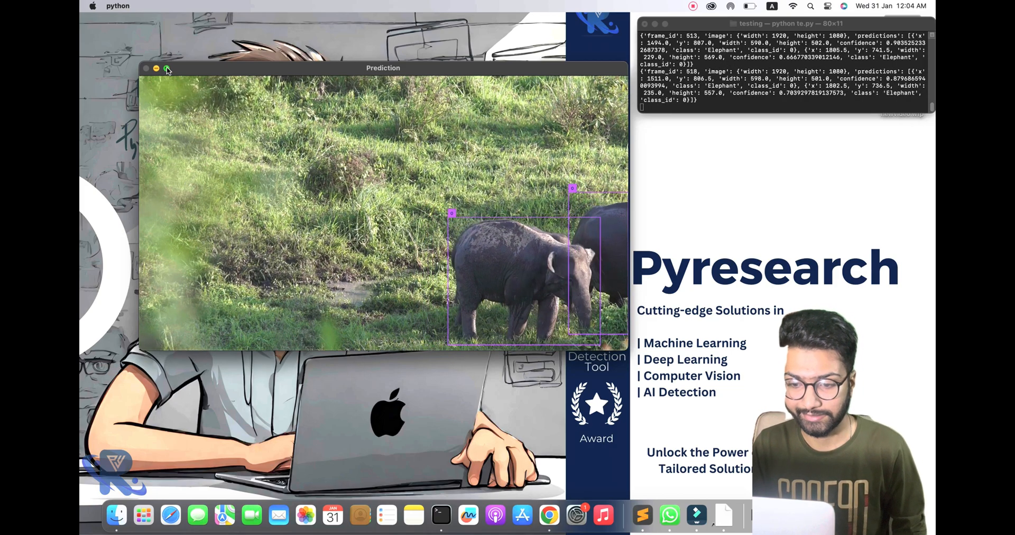
pyautogui.click(167, 70)
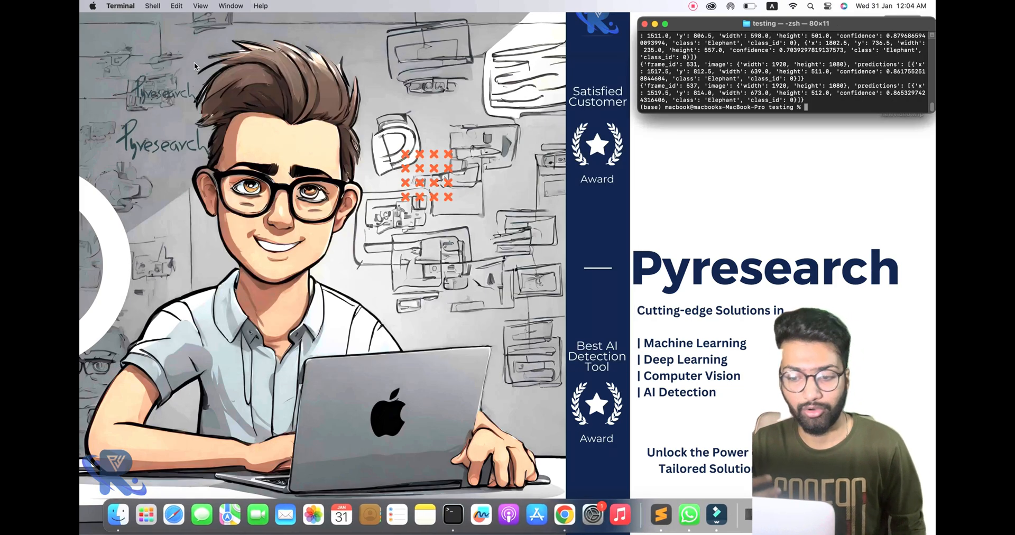
pyautogui.click(691, 7)
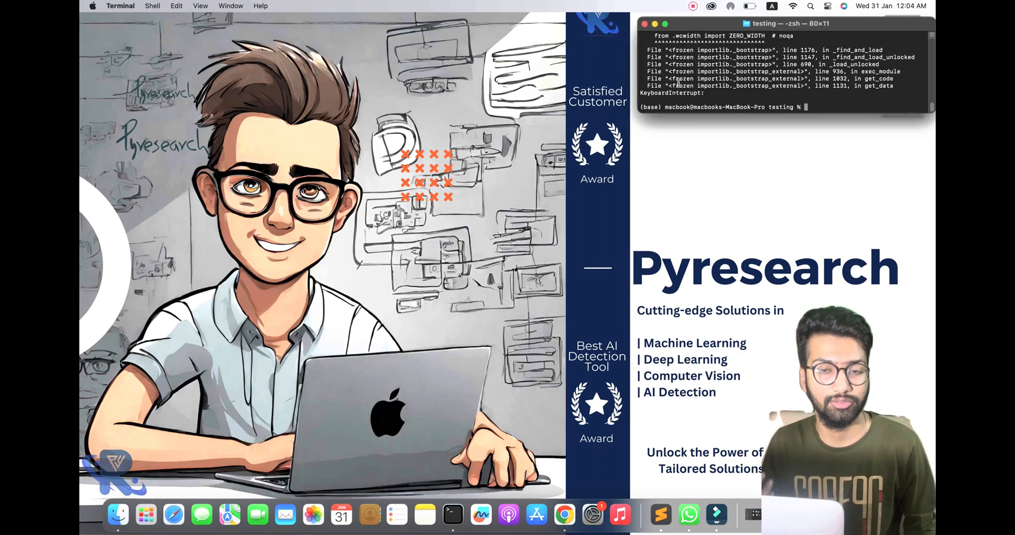
pyautogui.write('python te.py')
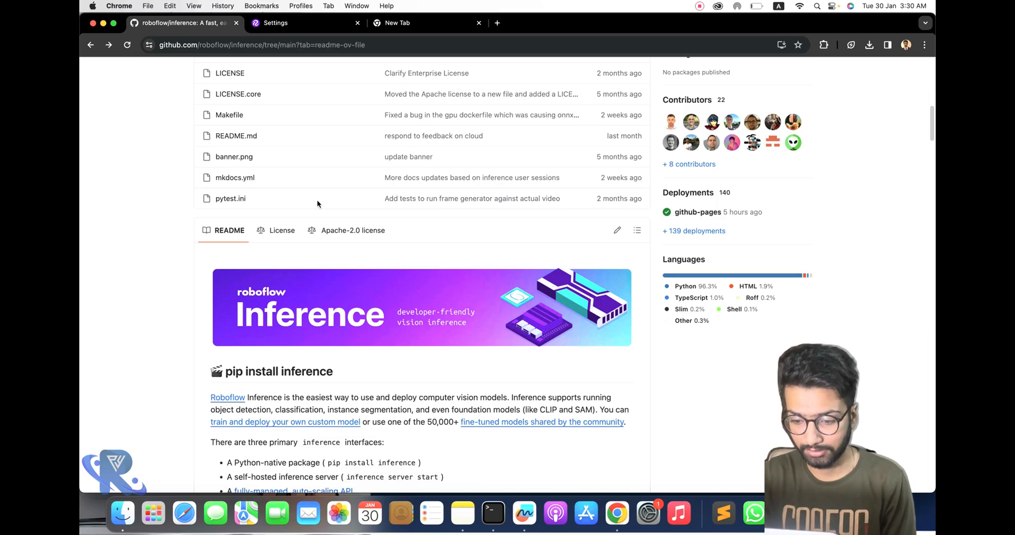
# Rerun python te.py in the Terminal so it prints person and helmet detections
pyautogui.click(492, 512)
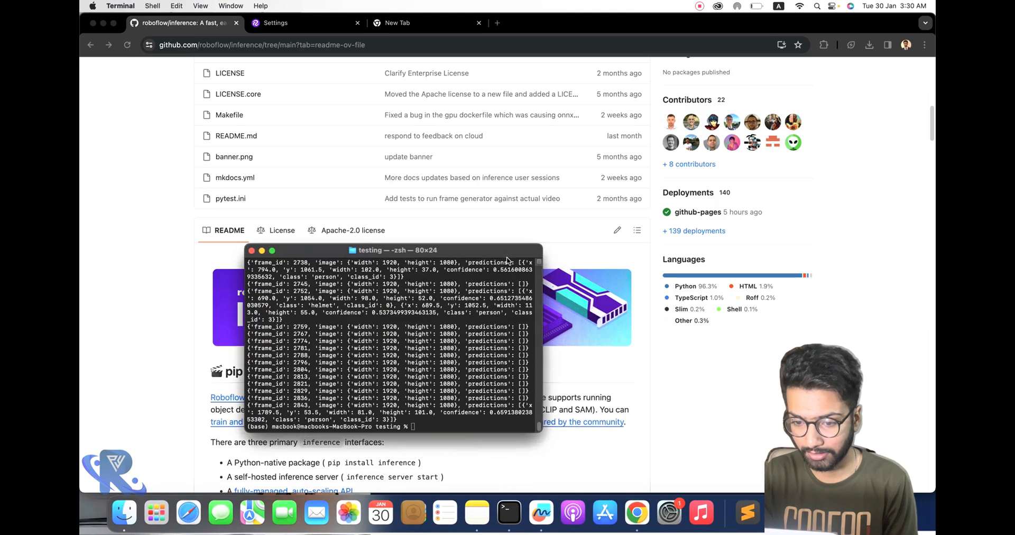
pyautogui.moveTo(537, 333)
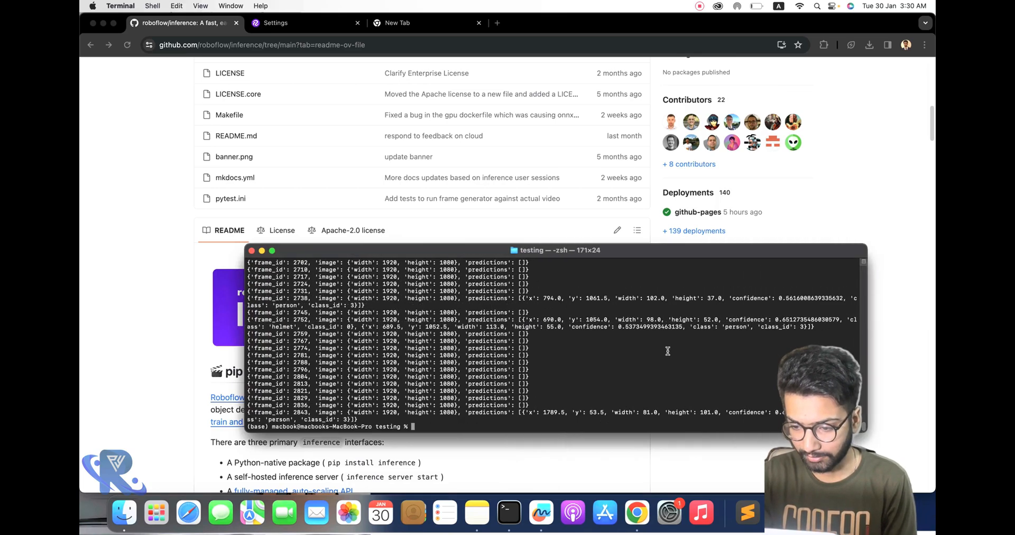
pyautogui.write('python te.py')
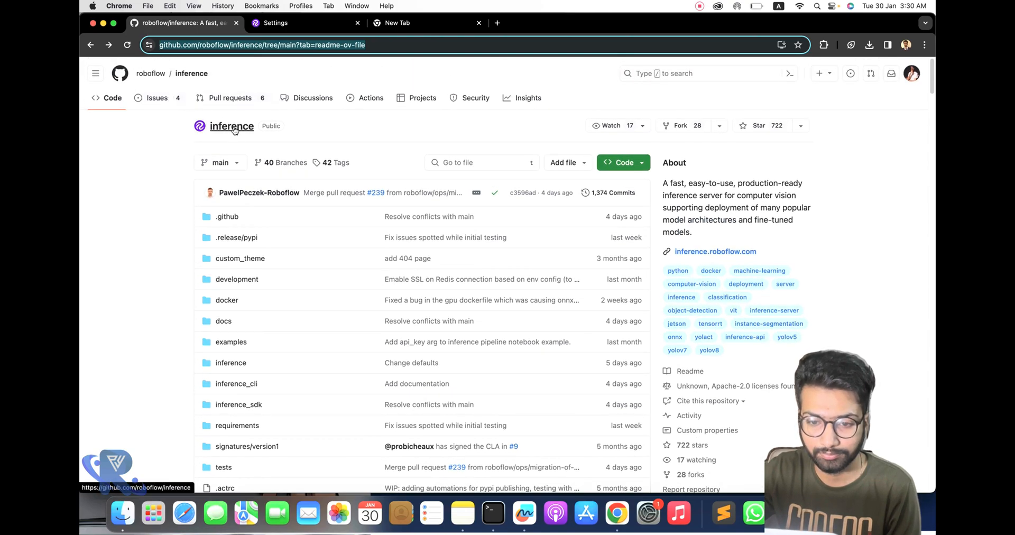
pyautogui.moveTo(232, 130)
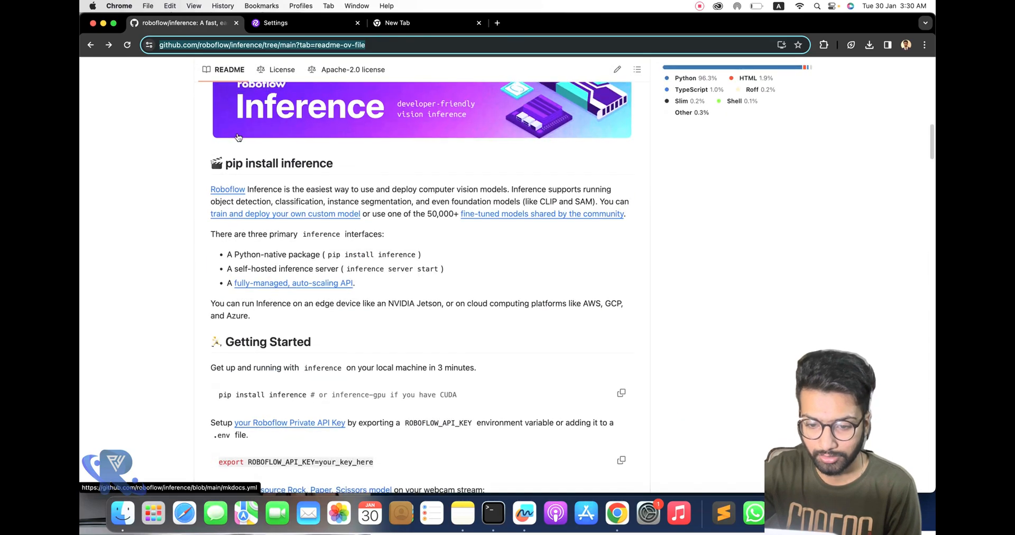
# Run the README's pip install inference command in Terminal, then bring up Roboflow API settings
pyautogui.scroll(-3)
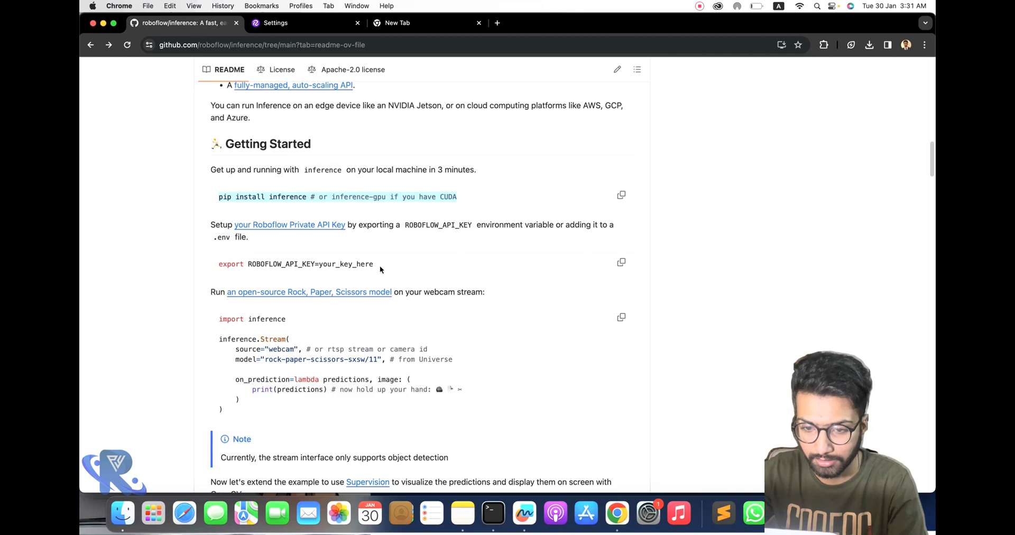
pyautogui.scroll(3)
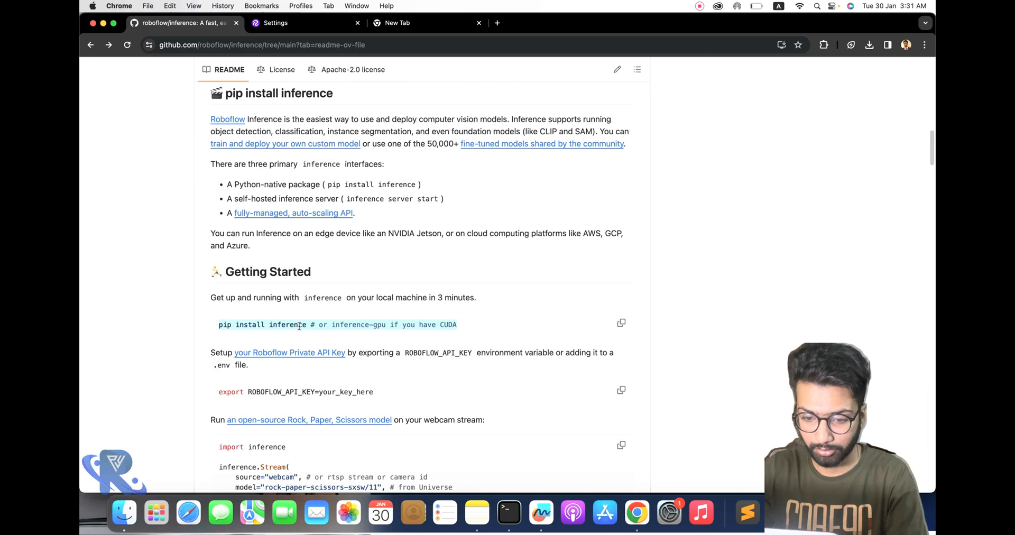
pyautogui.click(508, 513)
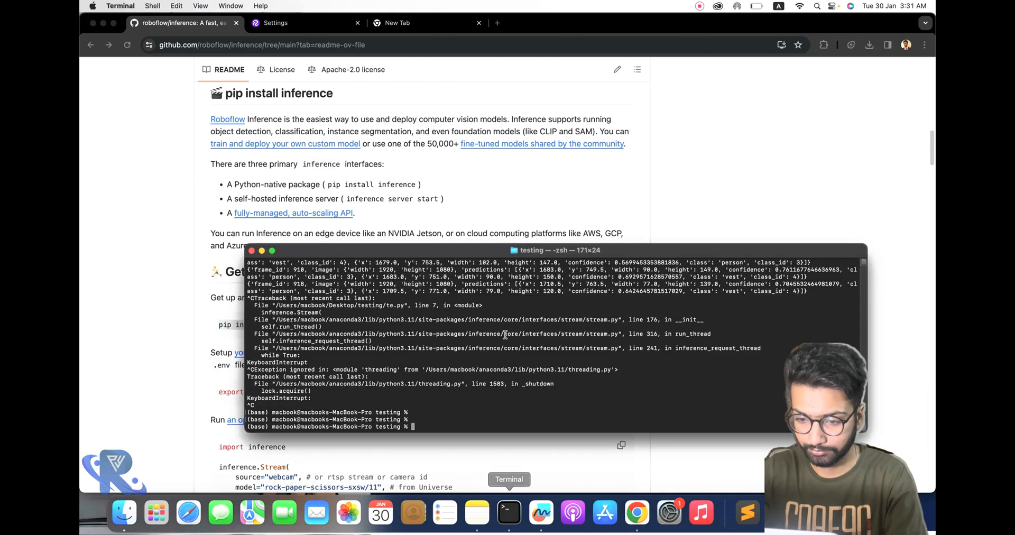
pyautogui.write('pip install inference # or inference-gpu if you have C')
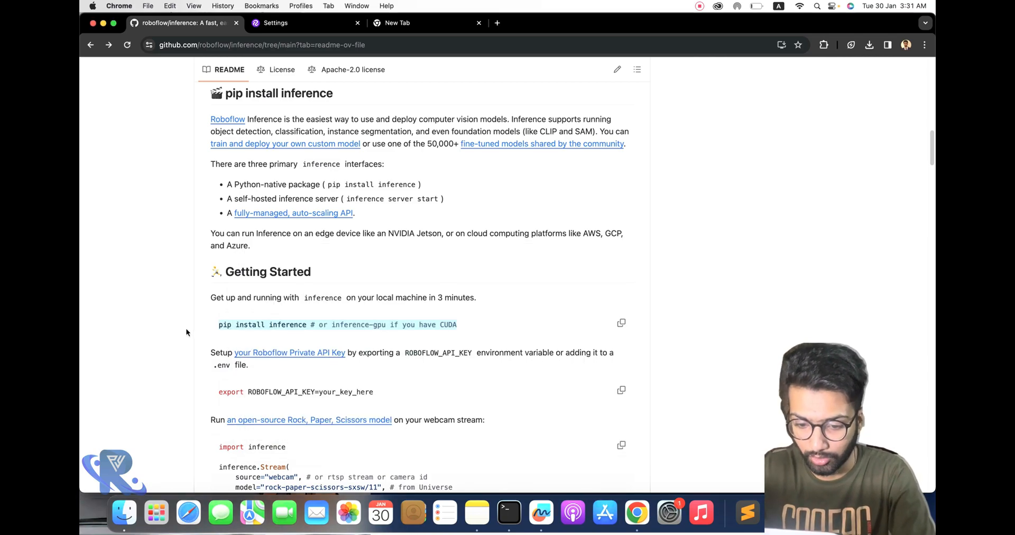
pyautogui.scroll(-3)
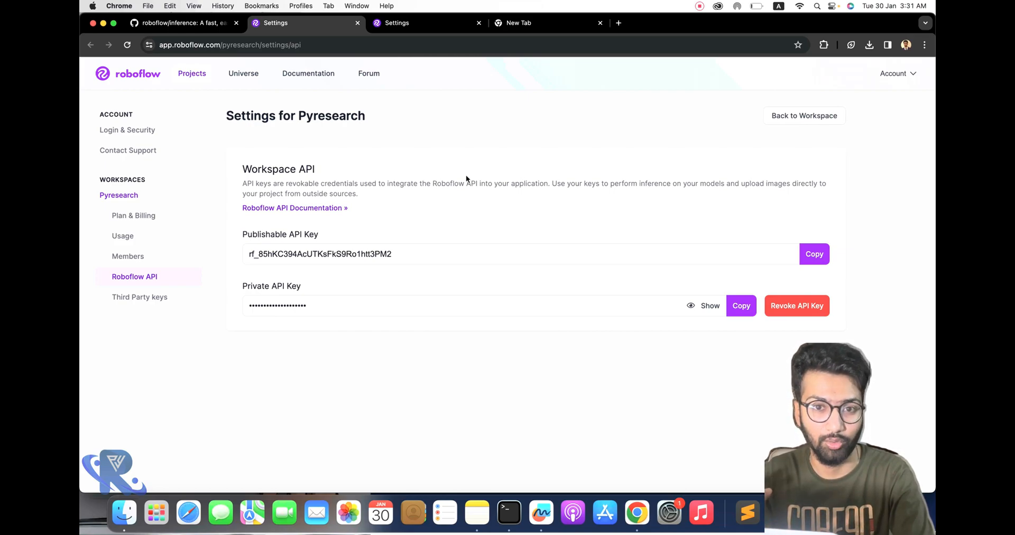
# Export ROBOFLOW_API_KEY with the copied private API key in Terminal and clear the output
pyautogui.click(740, 306)
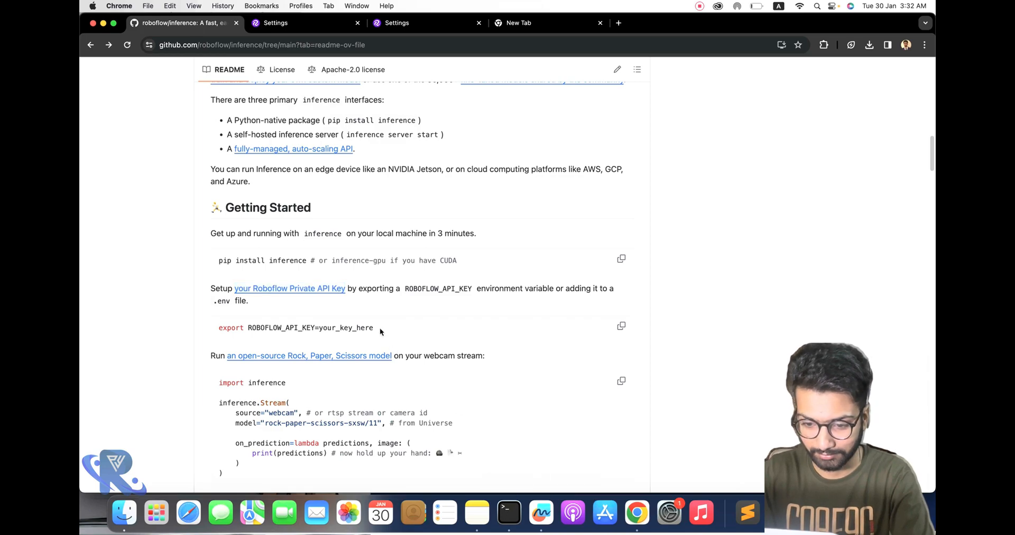
pyautogui.click(509, 513)
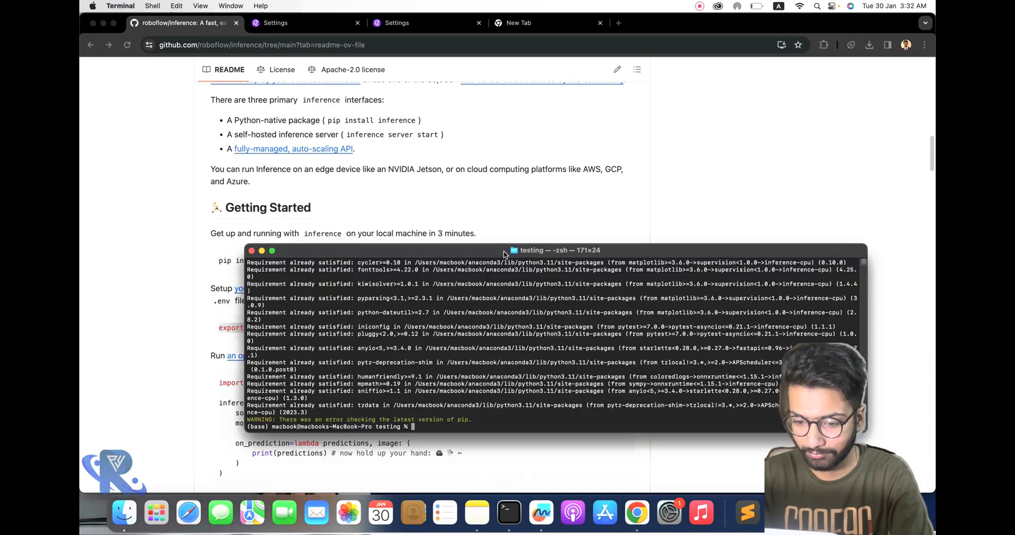
pyautogui.write('export ROBOFLOW_API_KEY=your_key')
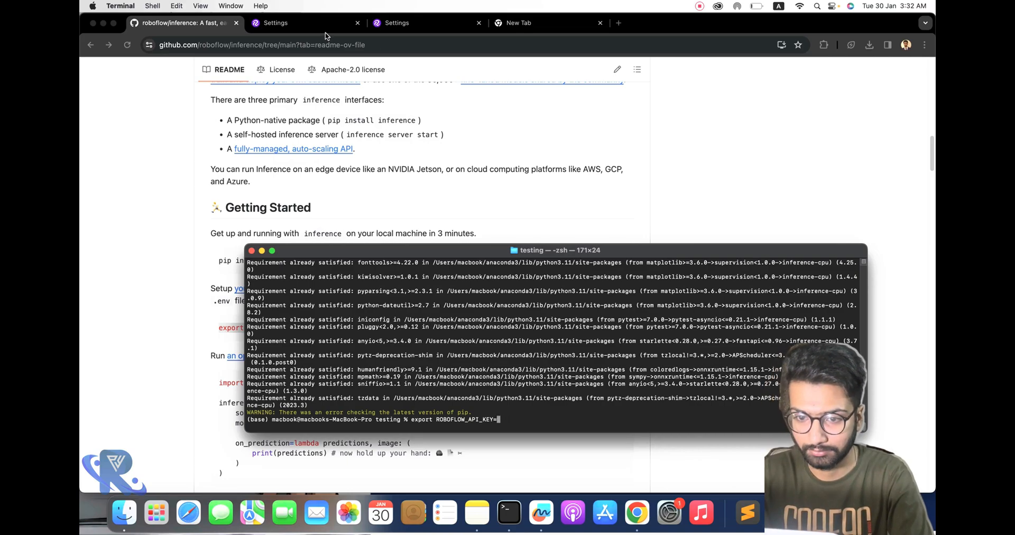
pyautogui.click(304, 22)
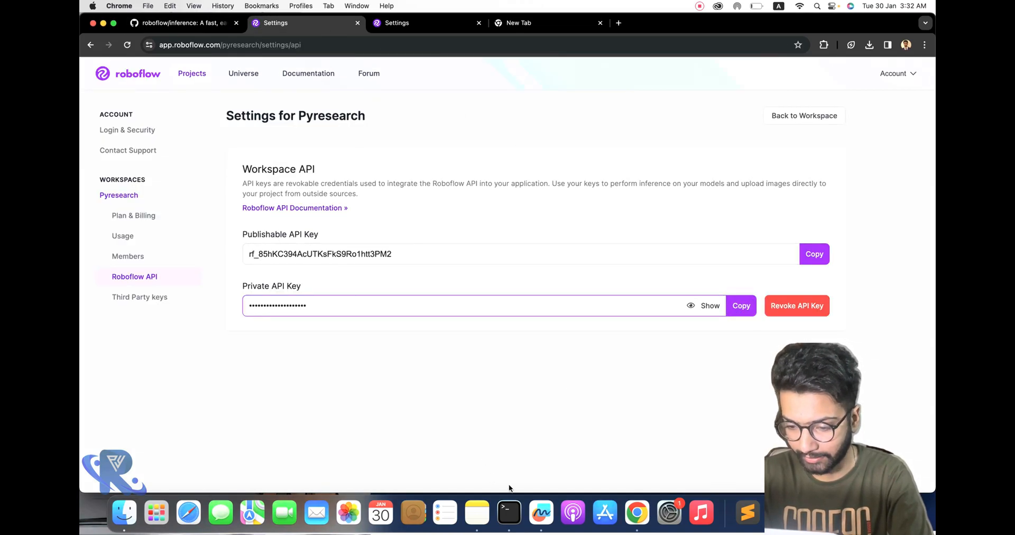
pyautogui.click(509, 512)
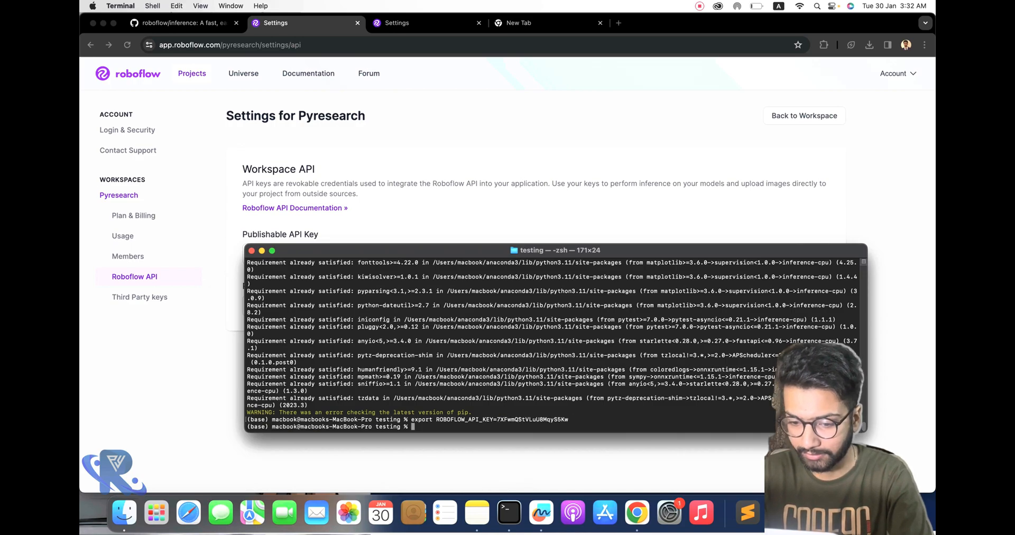
pyautogui.write('clear')
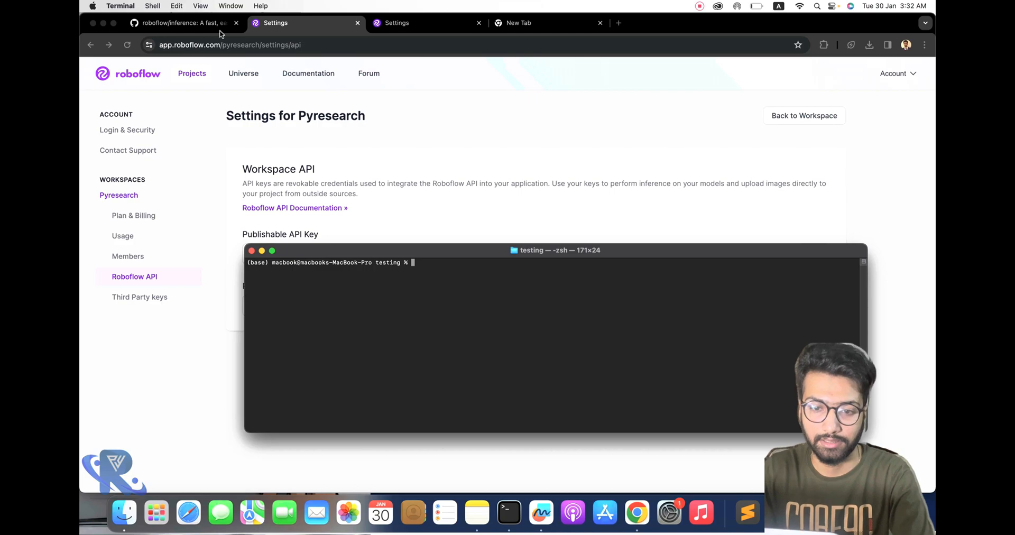
# Return to the inference README to check the webcam example's model ID
pyautogui.click(184, 22)
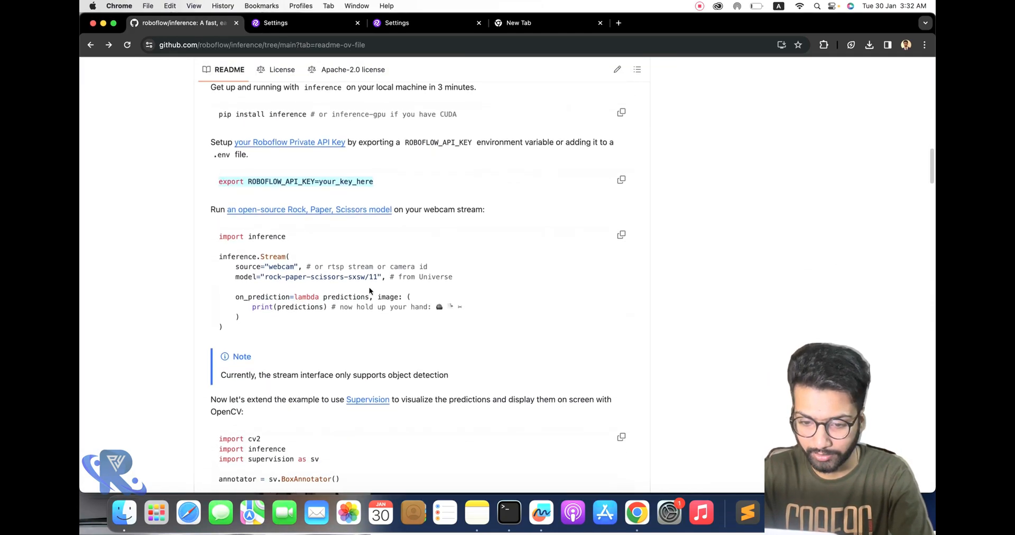
pyautogui.moveTo(348, 512)
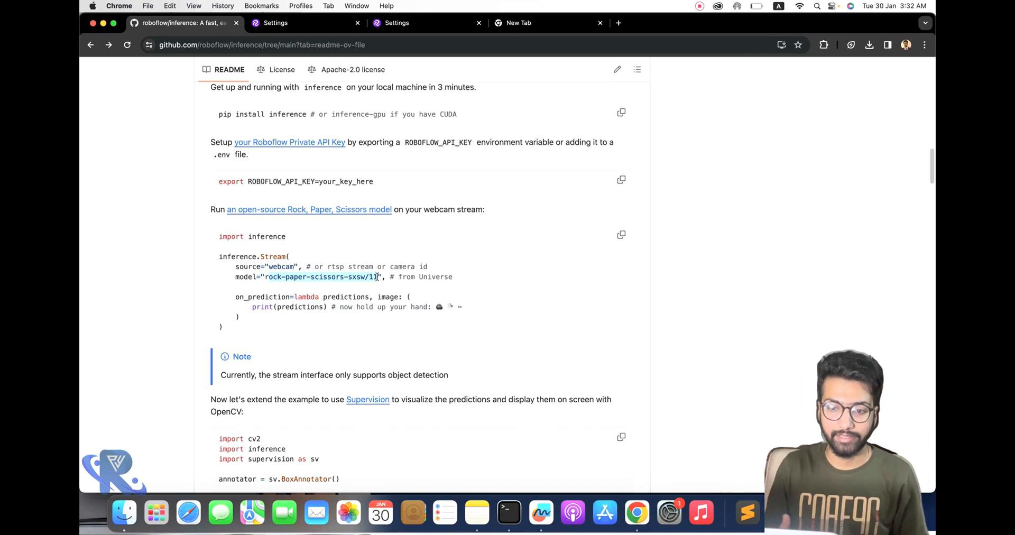
pyautogui.moveTo(300, 214)
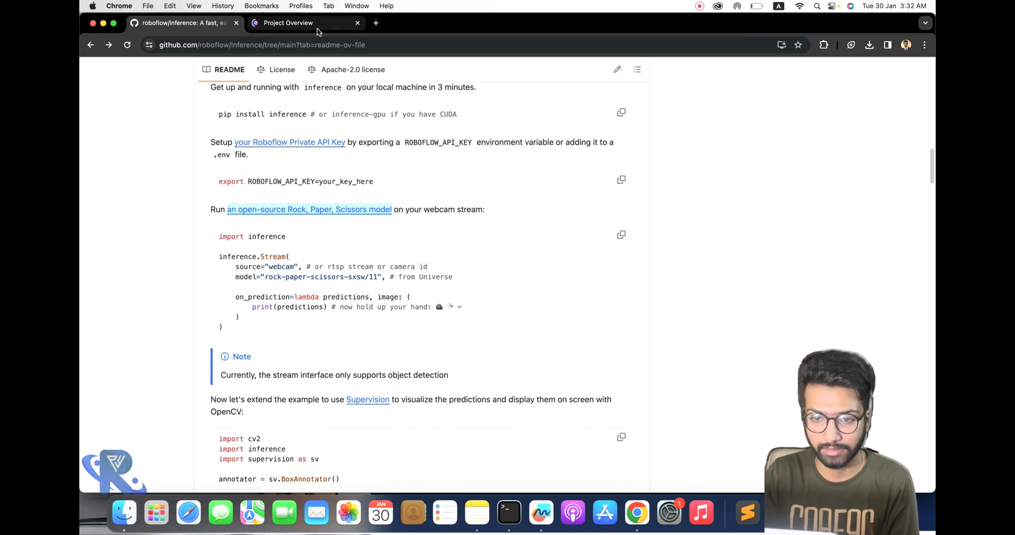
# Open the Rock Paper Scissors SXSW project overview in Roboflow Universe
pyautogui.click(309, 210)
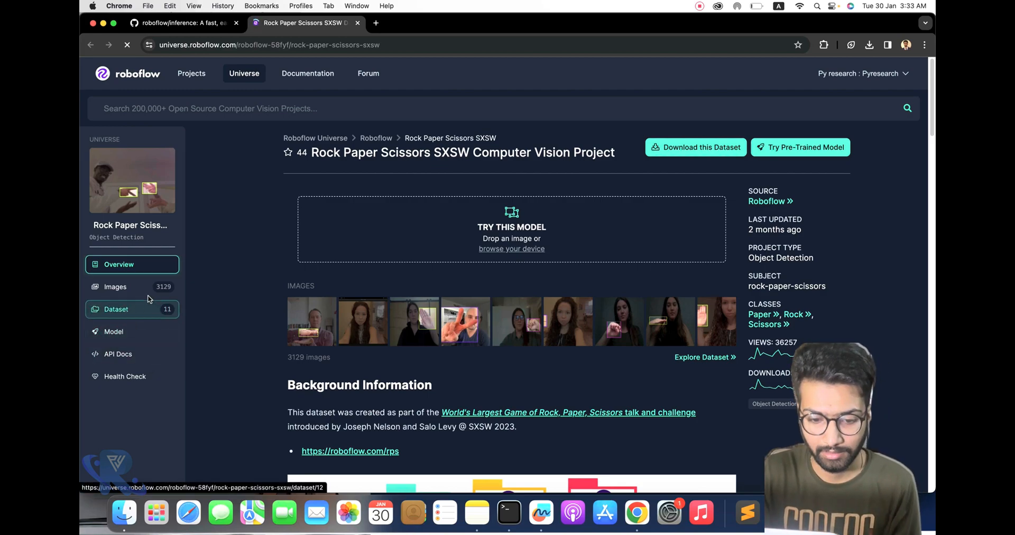
# Go to the dataset versions and choose YOLOv8 as the download format for version 12
pyautogui.click(115, 309)
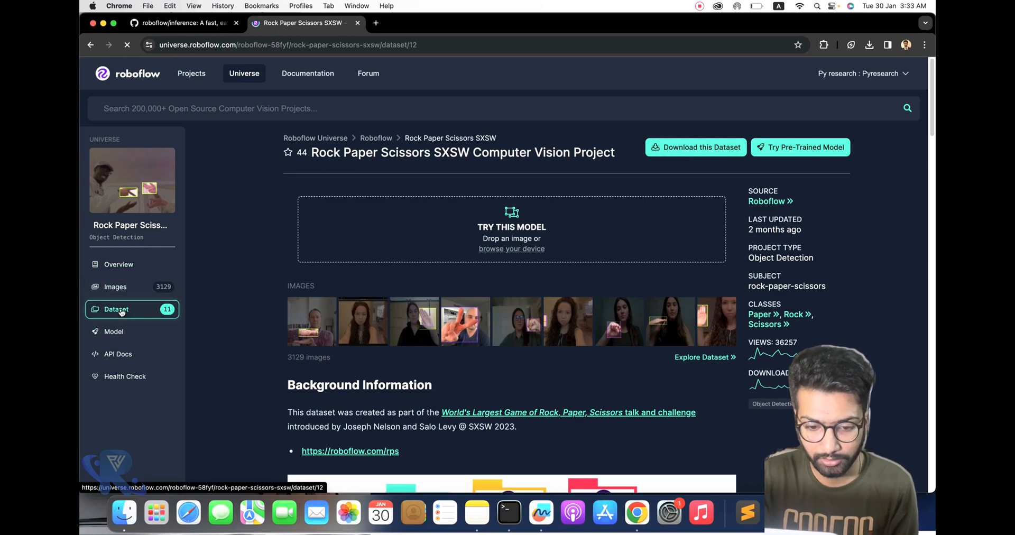
pyautogui.click(116, 308)
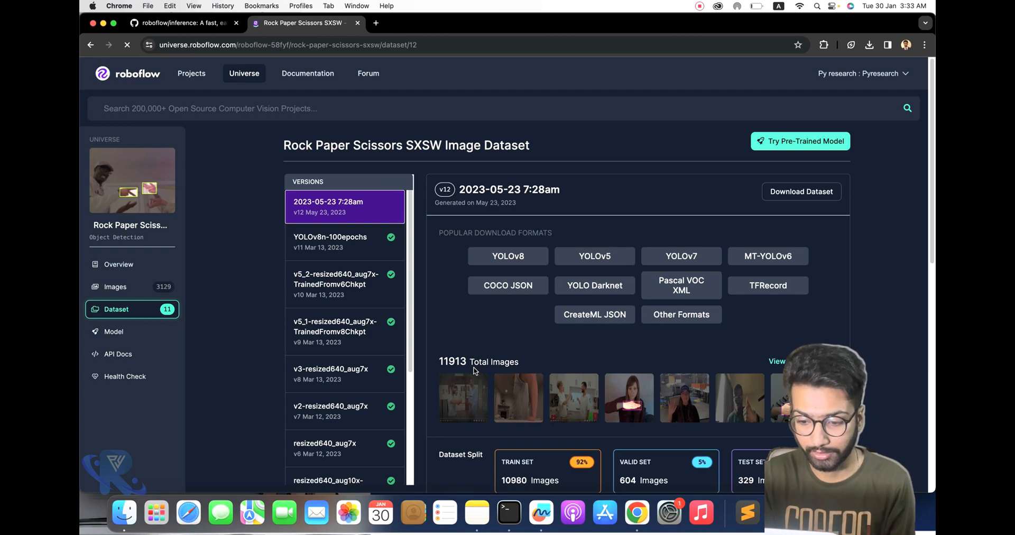
pyautogui.scroll(-3)
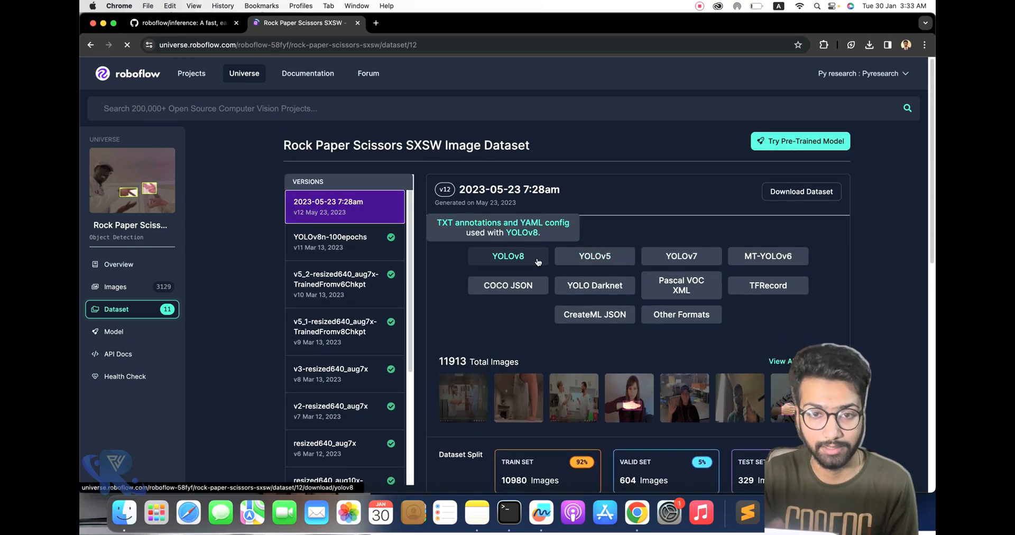
pyautogui.click(508, 256)
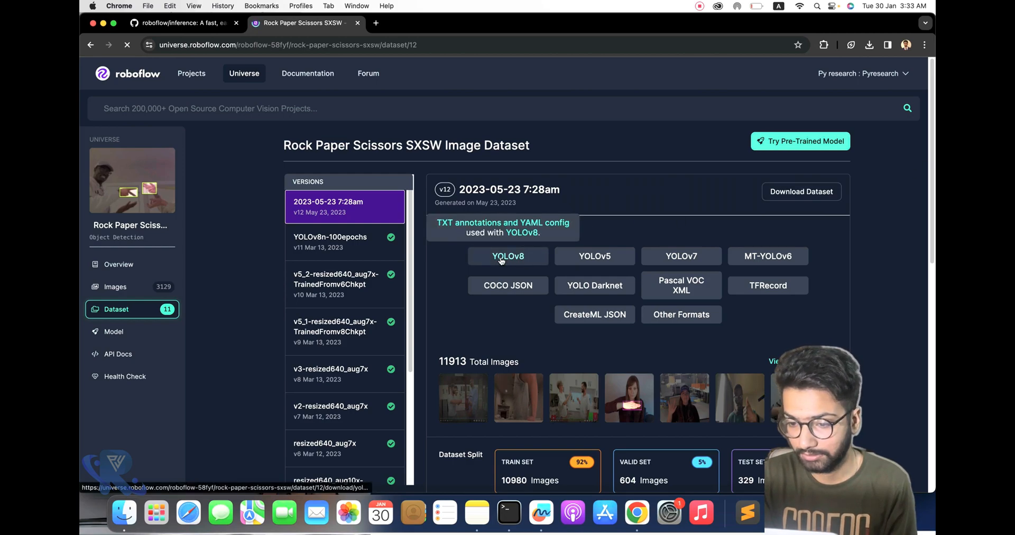
pyautogui.click(509, 256)
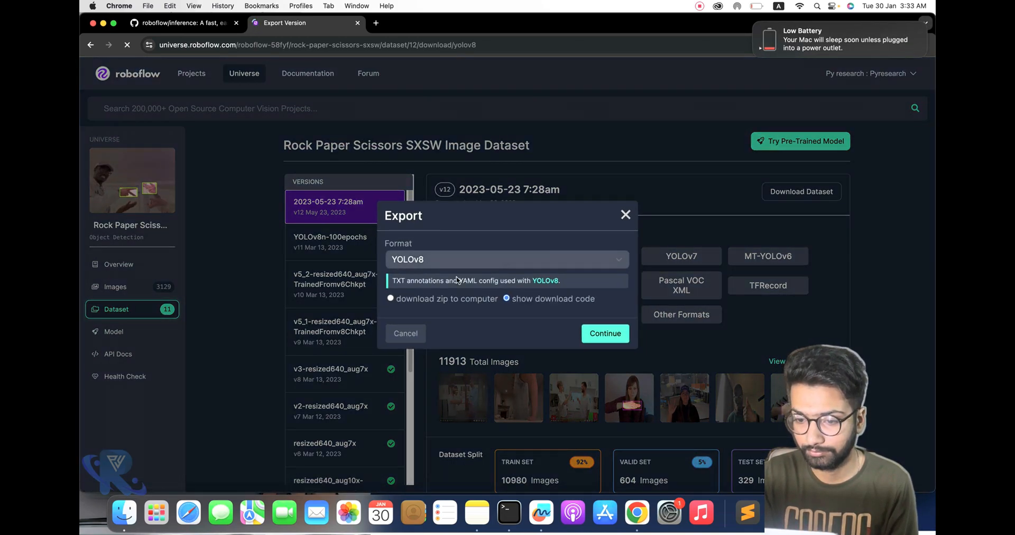
# Generate the YOLOv8 download code, copy its project name and close the dialog
pyautogui.click(604, 333)
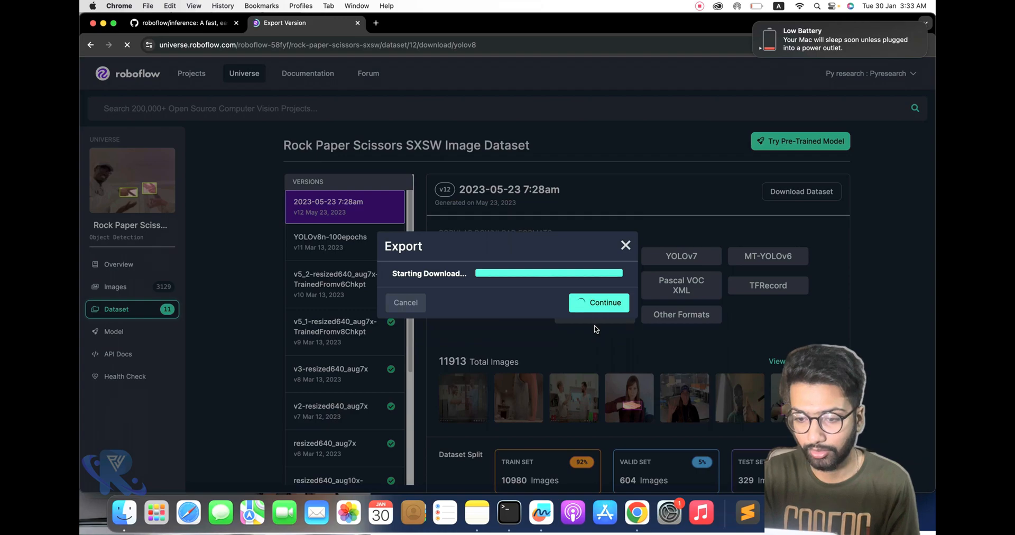
pyautogui.moveTo(555, 280)
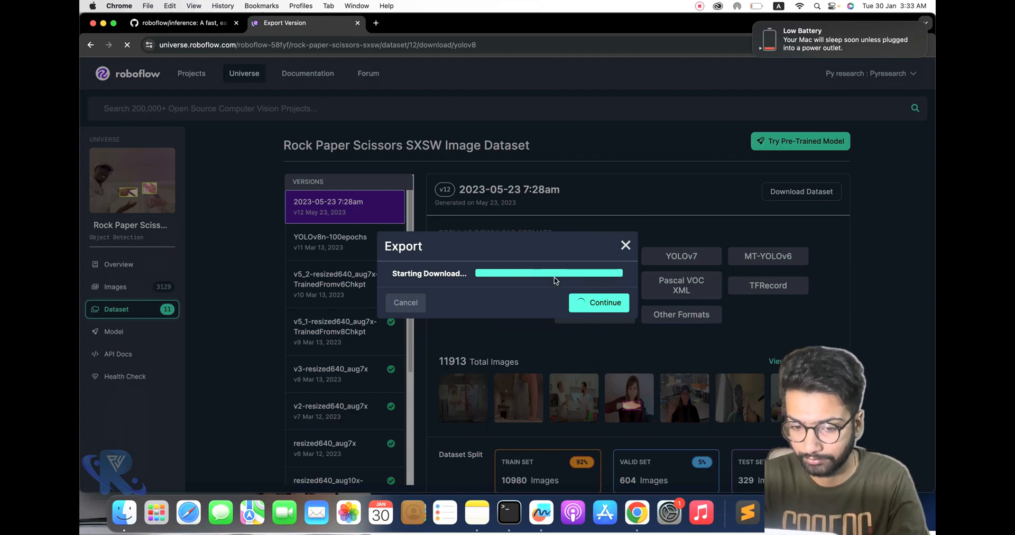
pyautogui.click(599, 302)
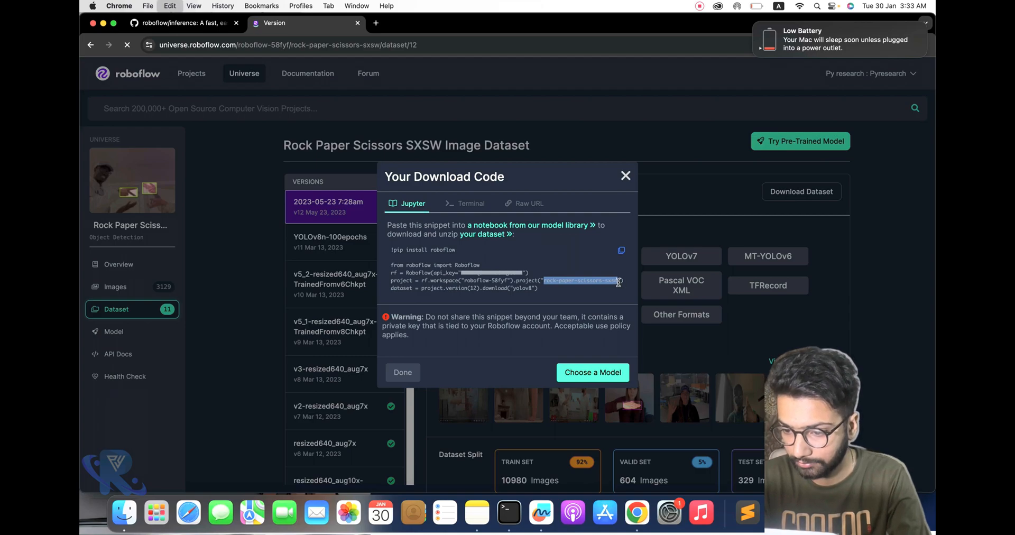
pyautogui.click(402, 372)
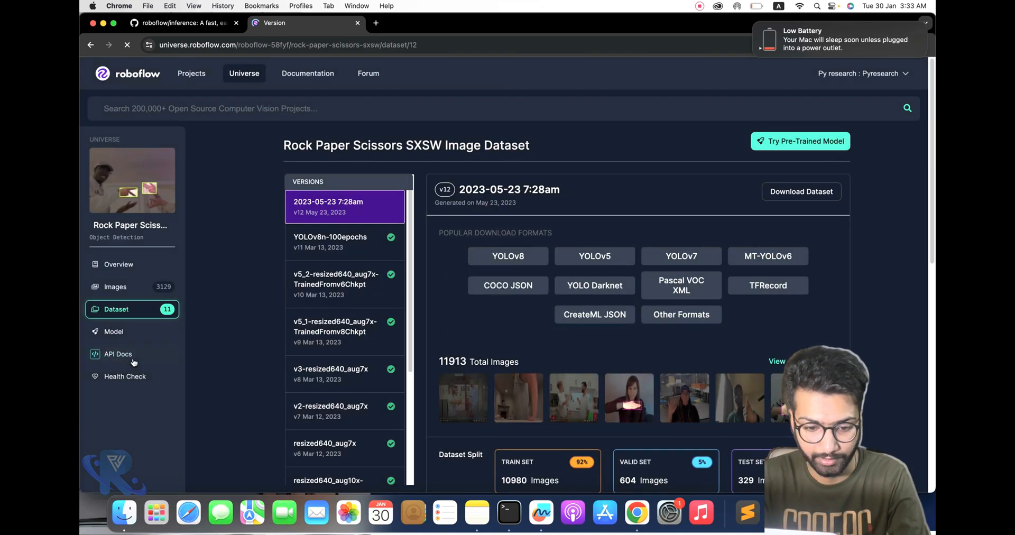
# Open te.py from the testing folder and replace the model string with rock-paper-scissors-sxsw
pyautogui.click(119, 353)
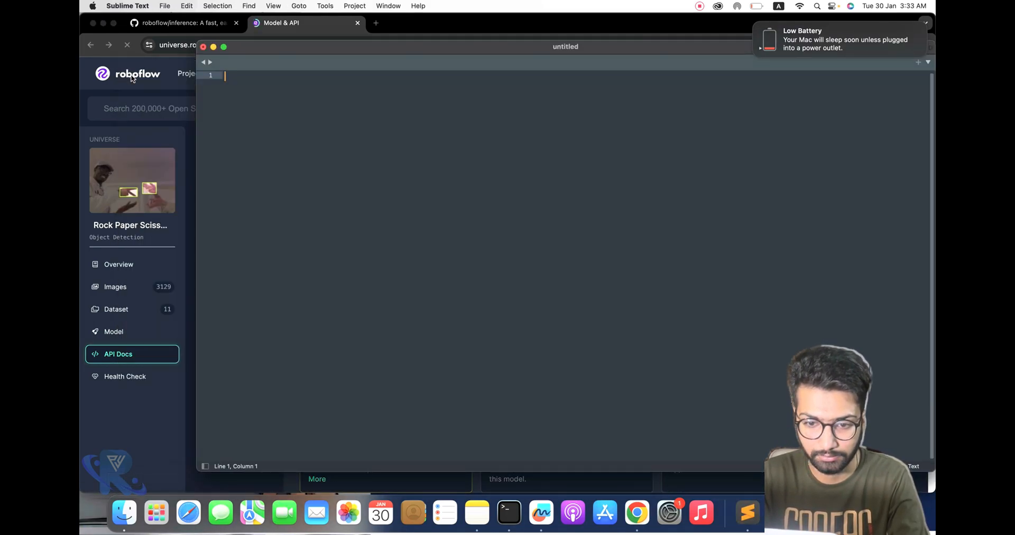
pyautogui.click(124, 513)
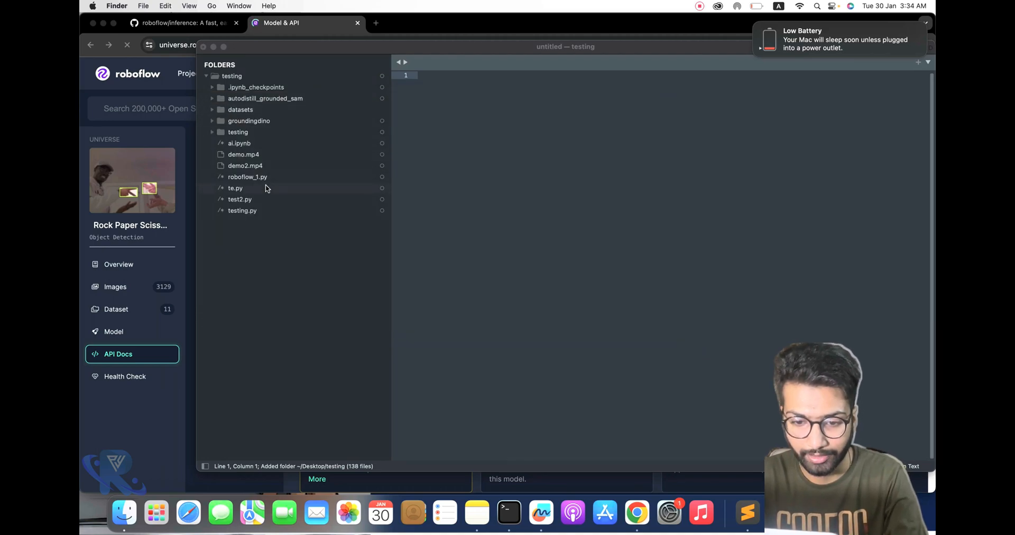
pyautogui.click(234, 188)
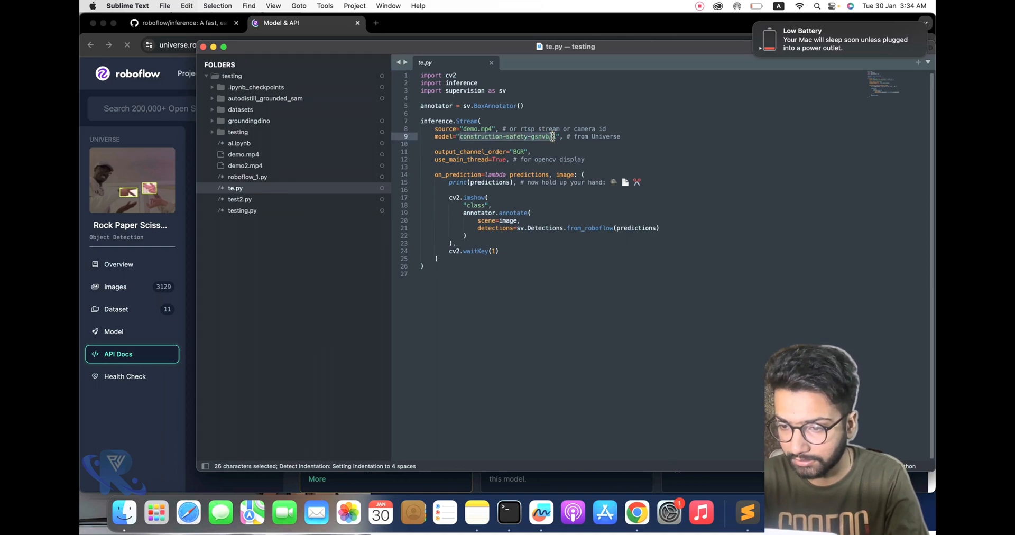
pyautogui.write('rock-paper-scissors-sxsw/model/11')
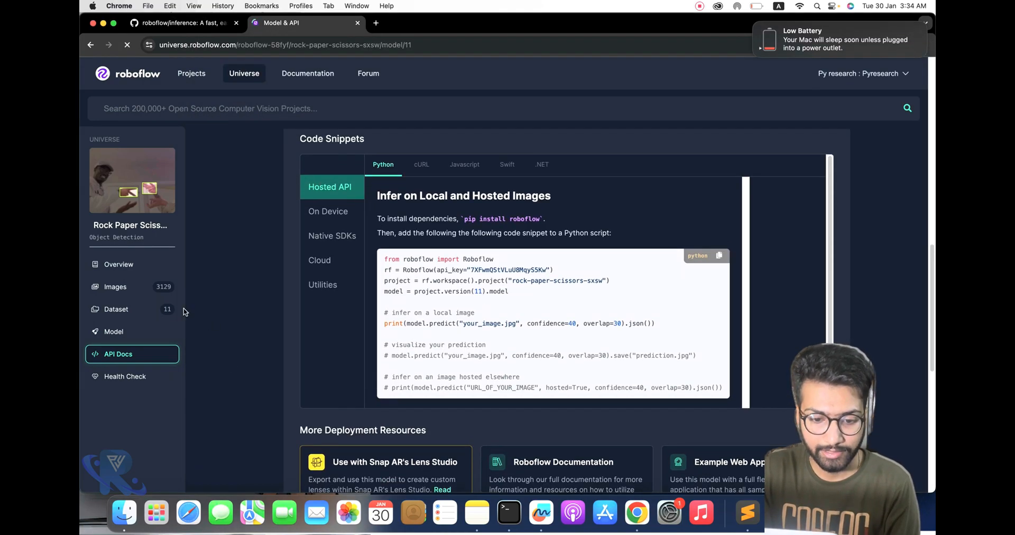
# Confirm the latest dataset version is 12 and save te.py with model rock-paper-scissors-sxsw/12
pyautogui.click(115, 309)
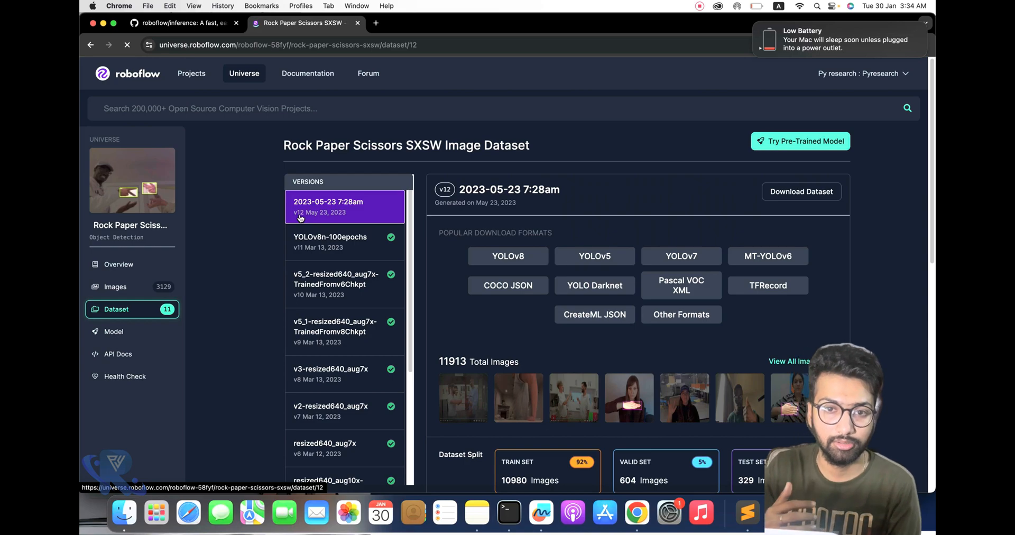
pyautogui.click(748, 513)
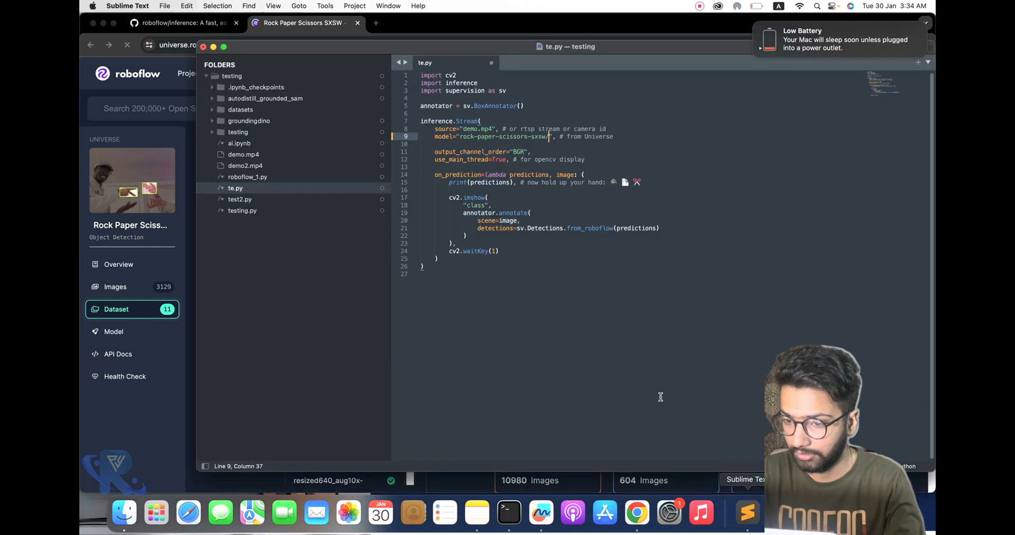
pyautogui.moveTo(538, 258)
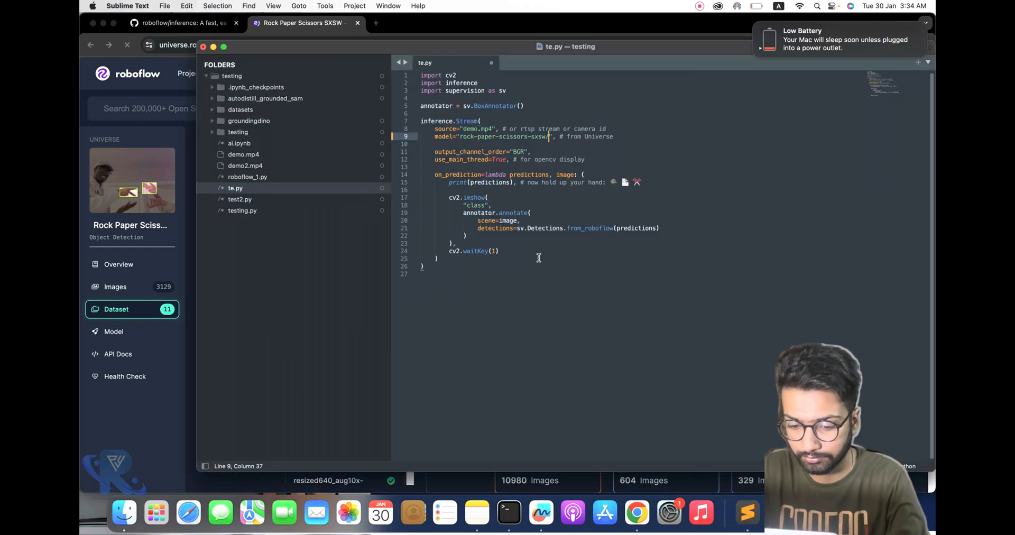
pyautogui.click(508, 513)
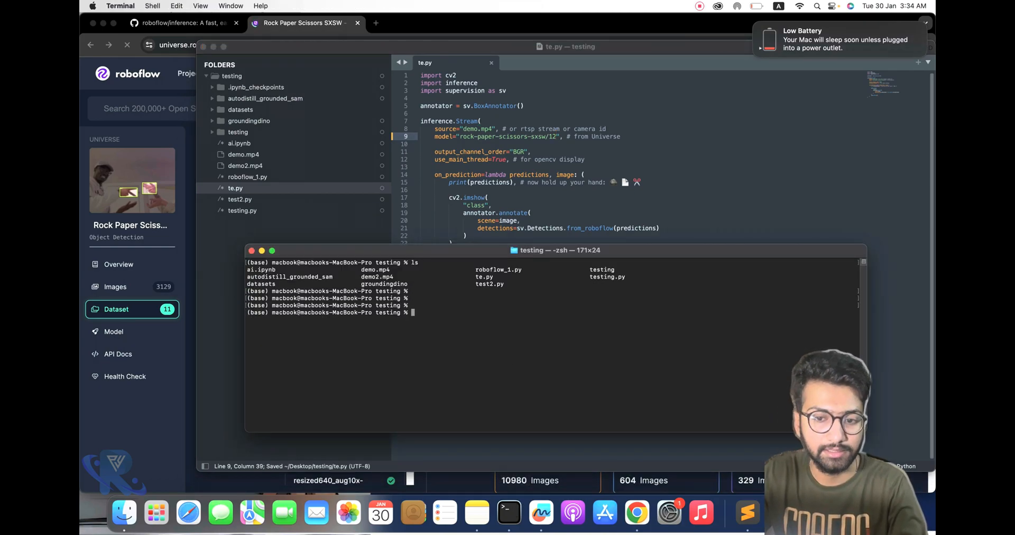
# Change into Desktop/testing in a fresh Terminal, list its files and export ROBOFLOW_API_KEY again
pyautogui.write('cd')
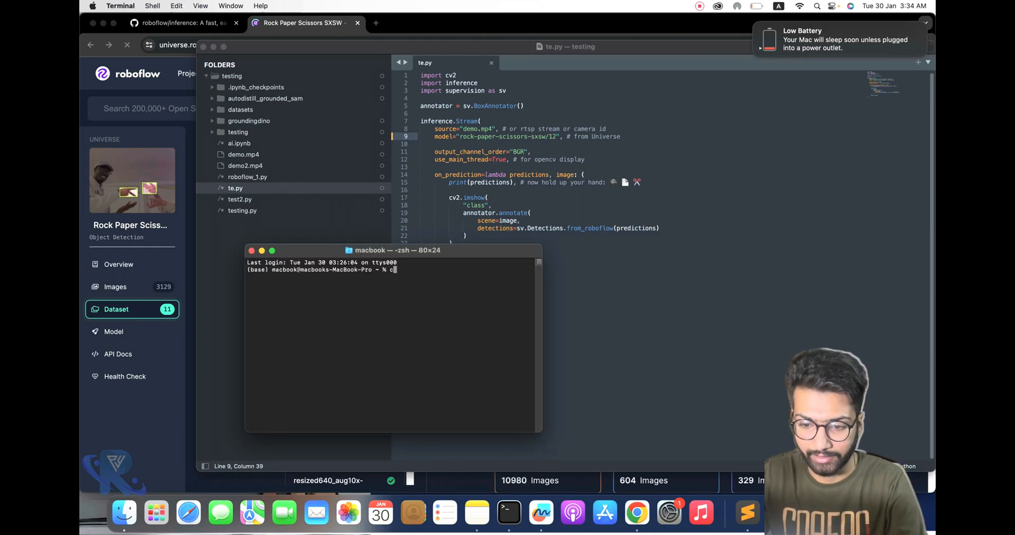
pyautogui.write('d Desktop')
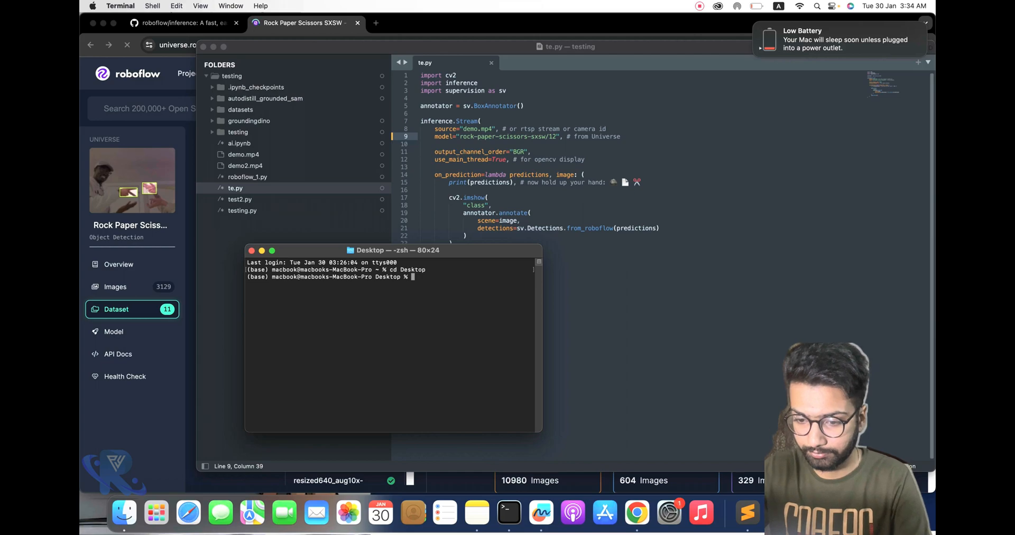
pyautogui.write('cd testing/')
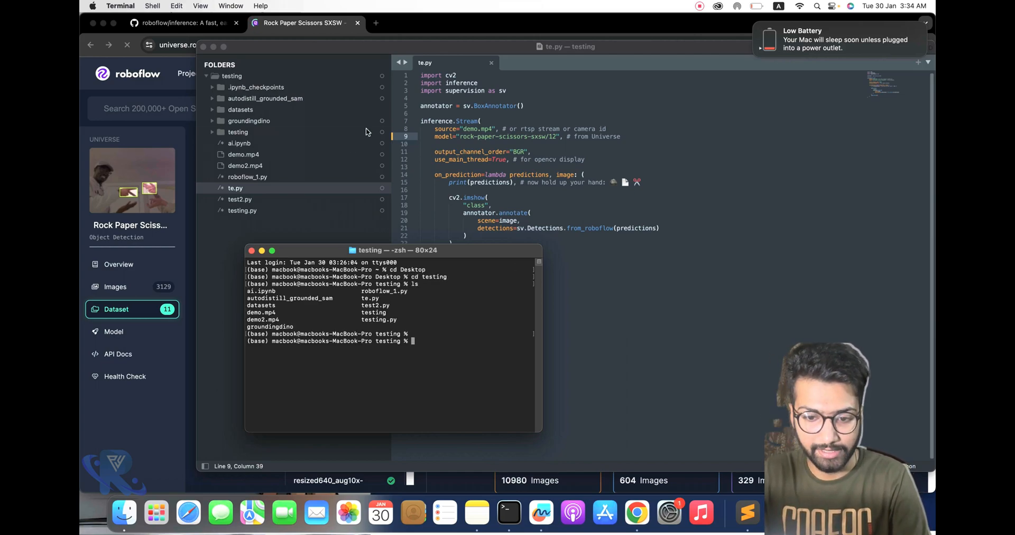
pyautogui.click(123, 513)
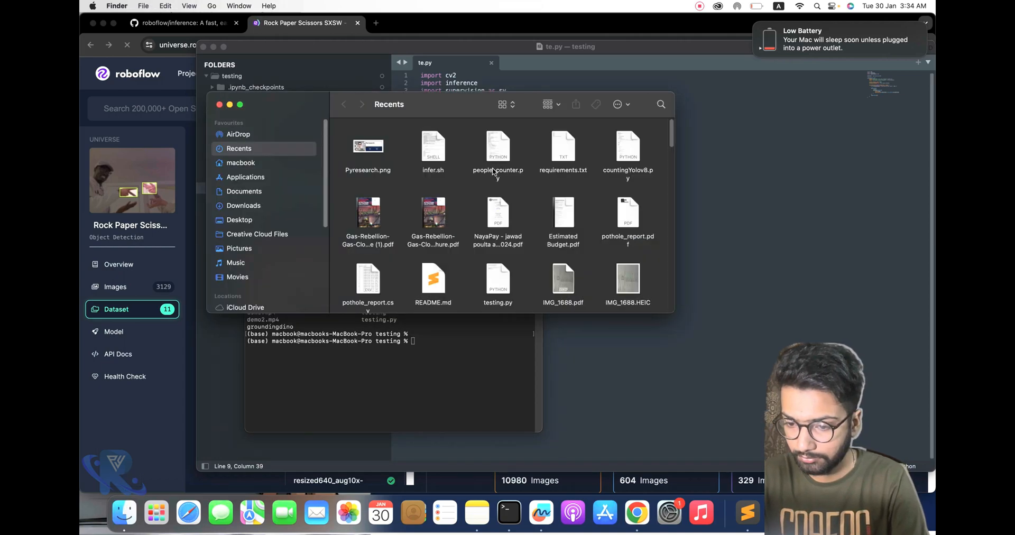
pyautogui.click(239, 220)
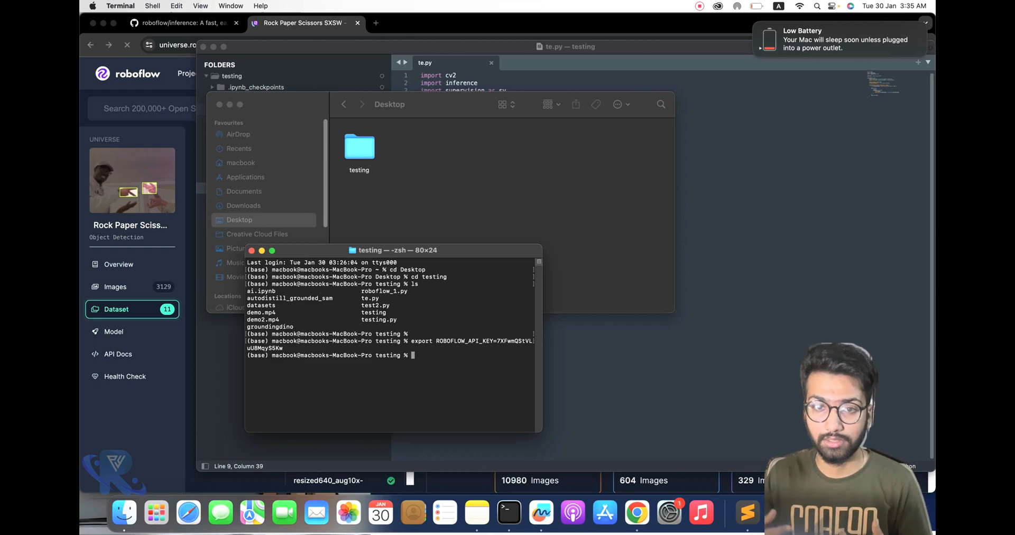
pyautogui.write('ls')
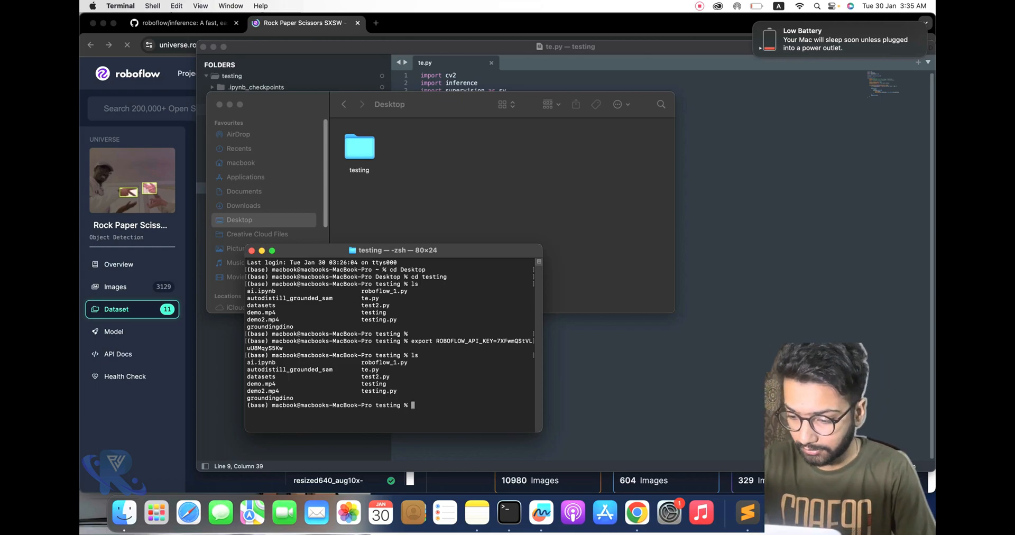
pyautogui.write('python')
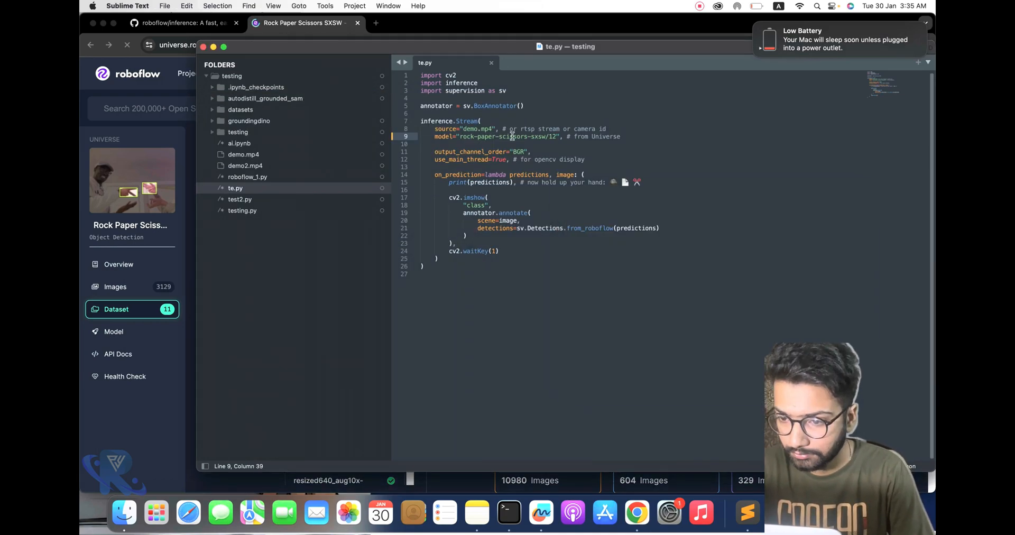
# Replace demo.mp4 with the webcam source in te.py, checking the README's webcam example
pyautogui.doubleClick(485, 128)
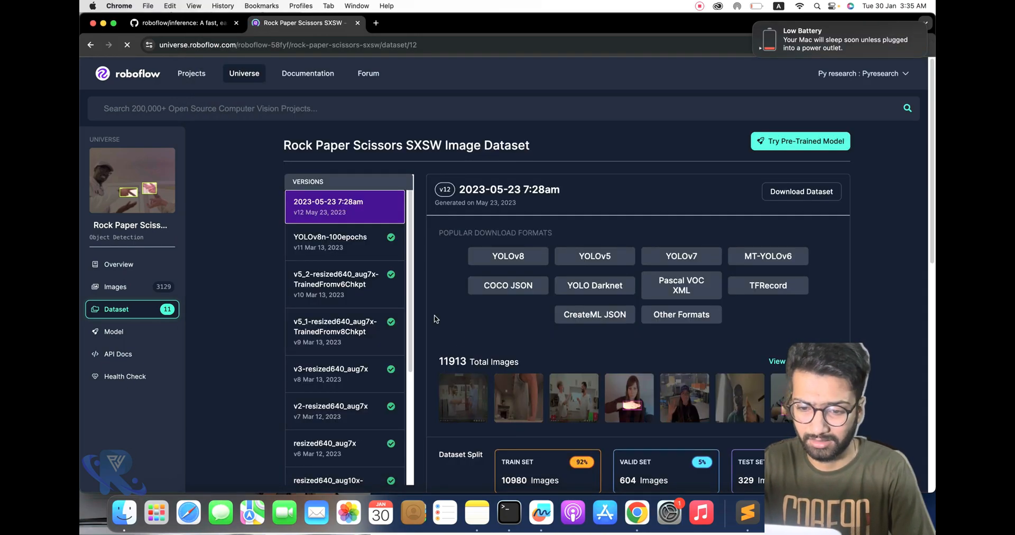
pyautogui.click(119, 353)
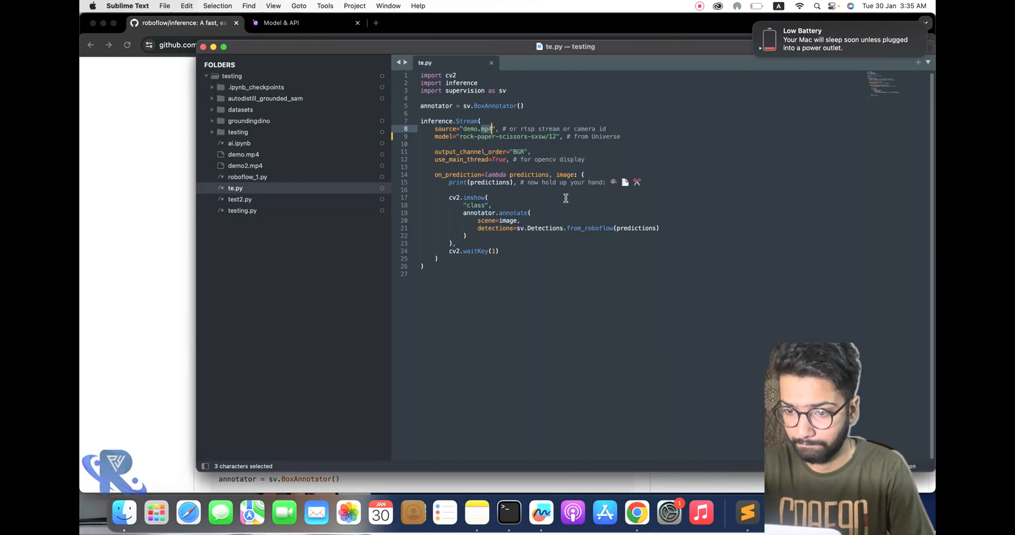
pyautogui.click(509, 513)
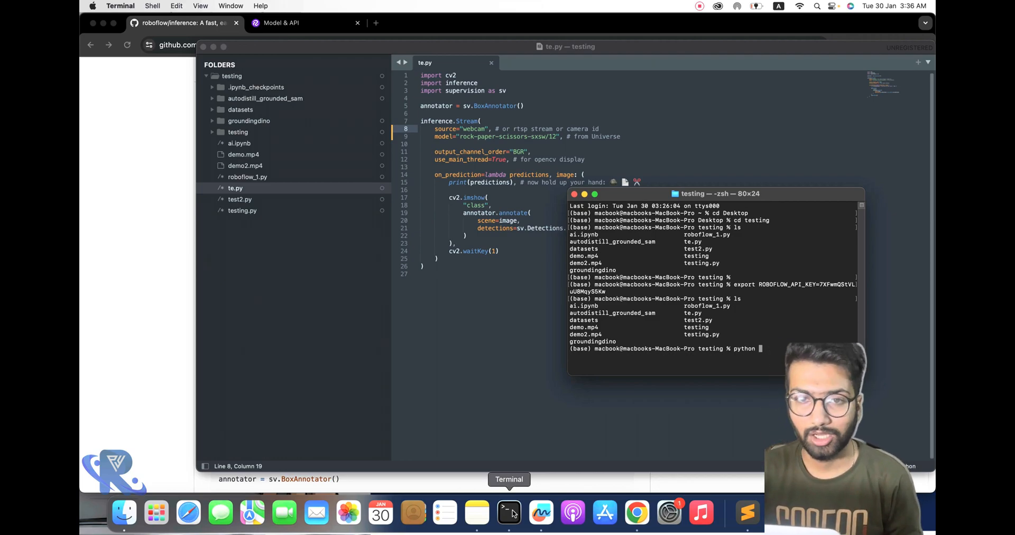
pyautogui.write('te')
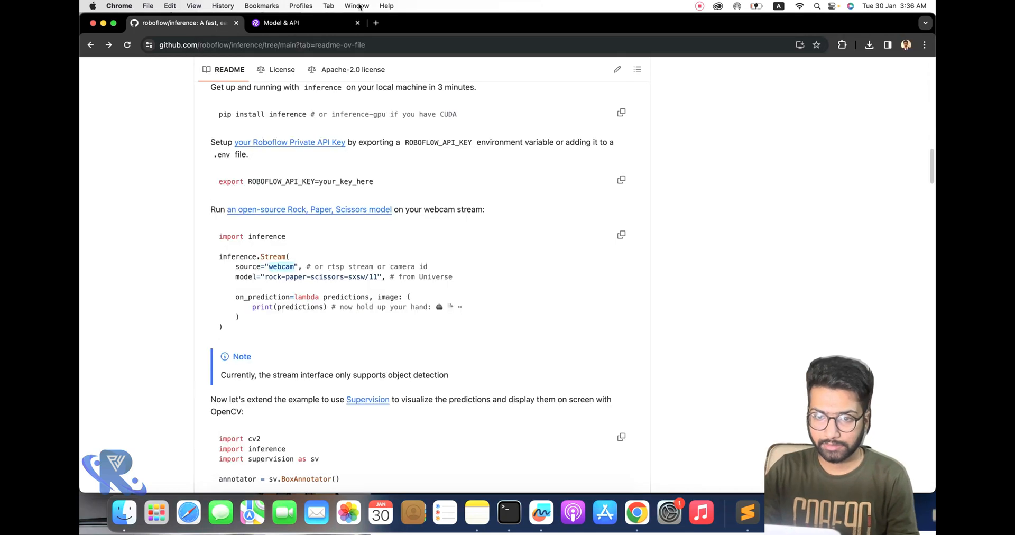
# Return to the Universe project and open an annotated image from its gallery
pyautogui.click(282, 23)
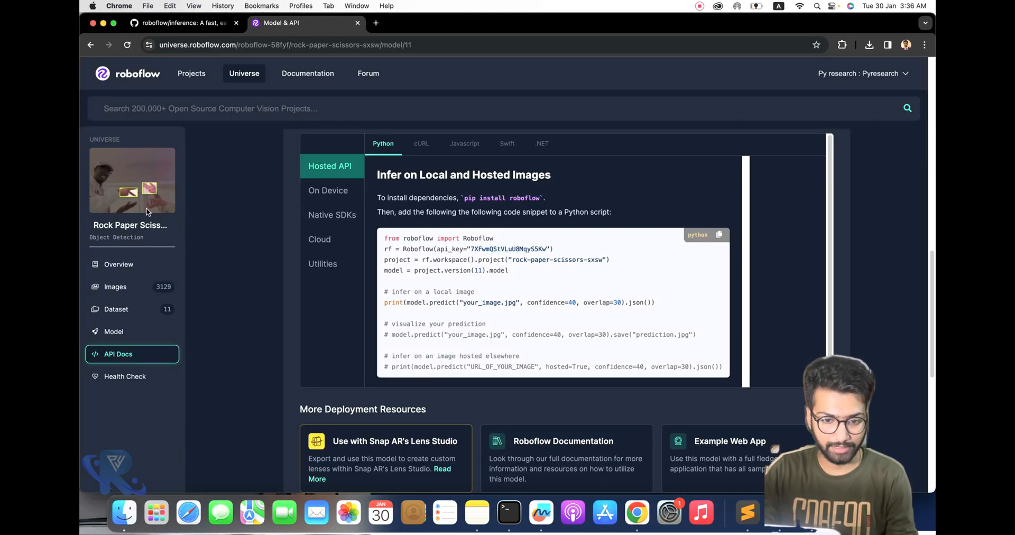
pyautogui.click(115, 286)
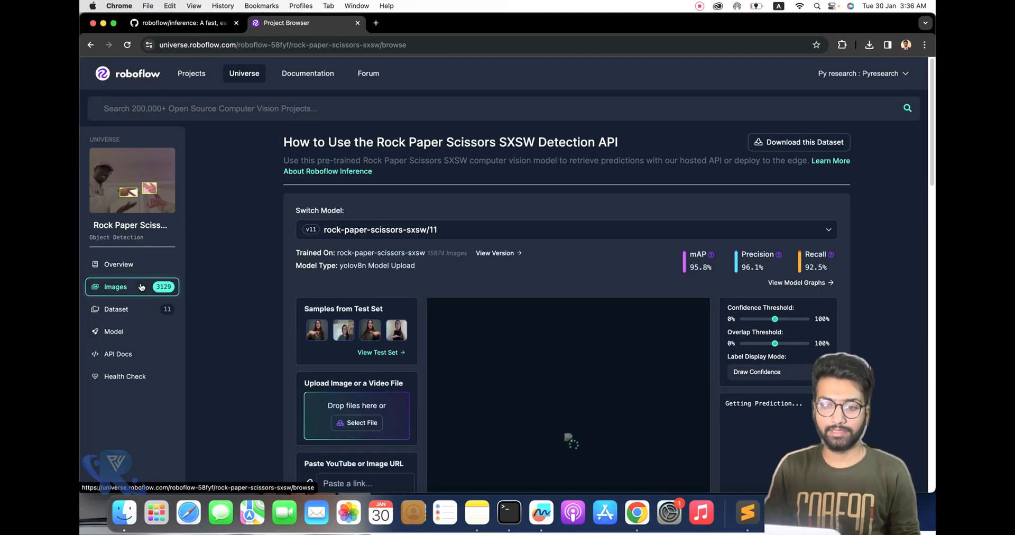
pyautogui.click(116, 287)
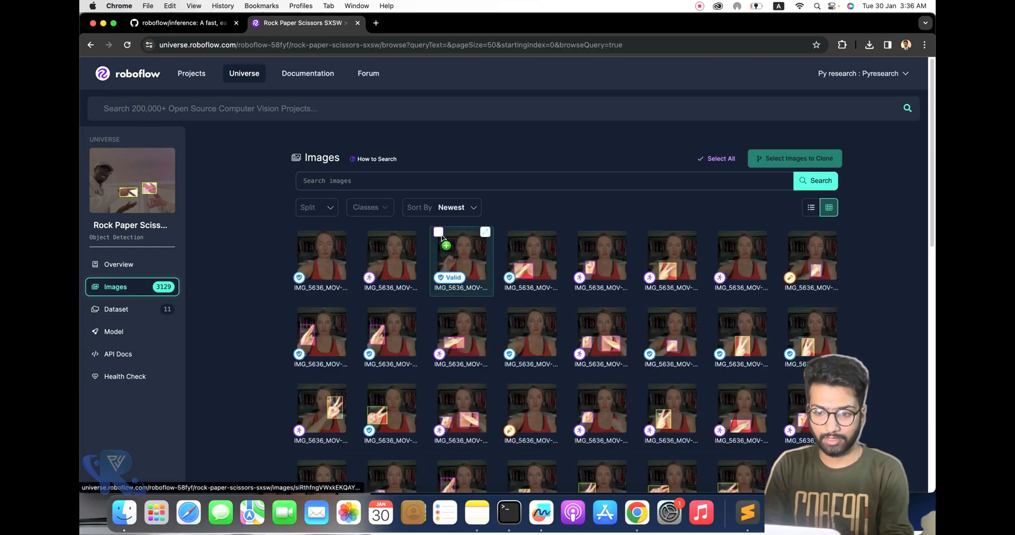
pyautogui.click(460, 258)
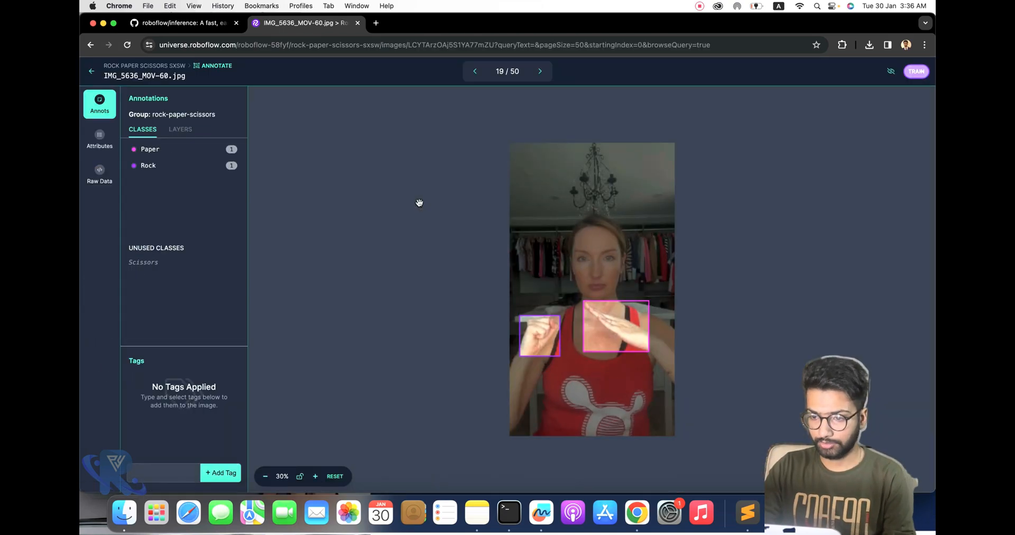
# Page through the annotated Rock, Paper and Scissors example images
pyautogui.click(540, 70)
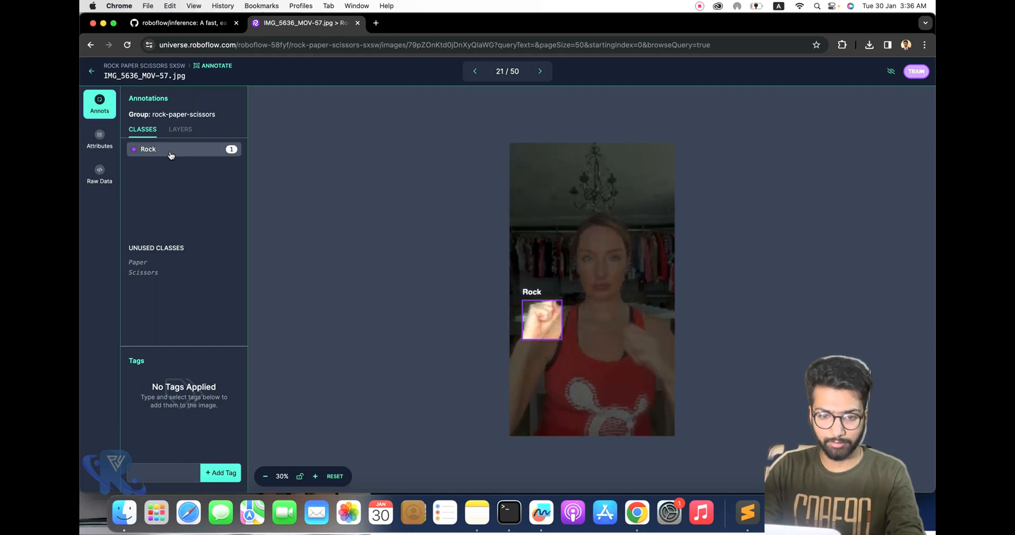
pyautogui.click(541, 71)
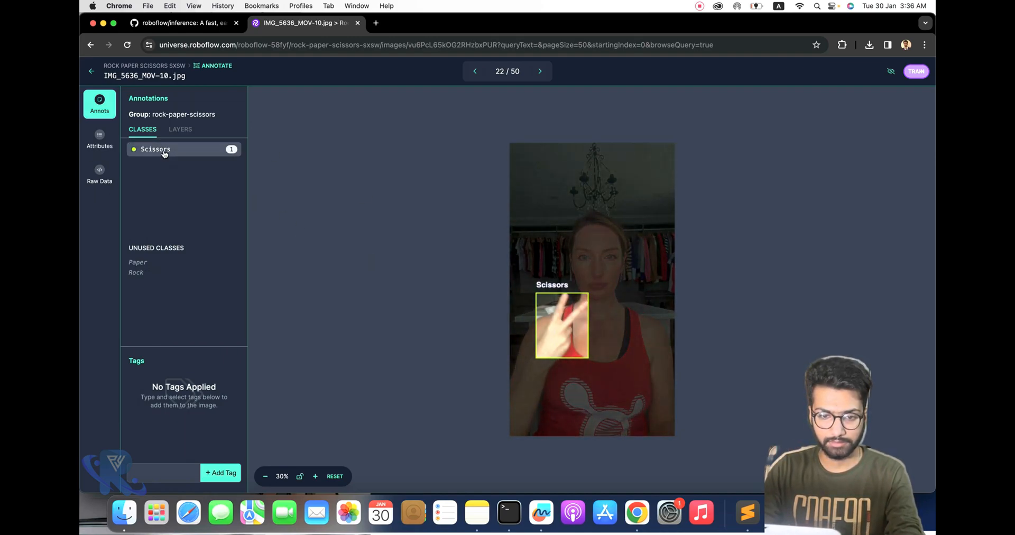
pyautogui.click(540, 71)
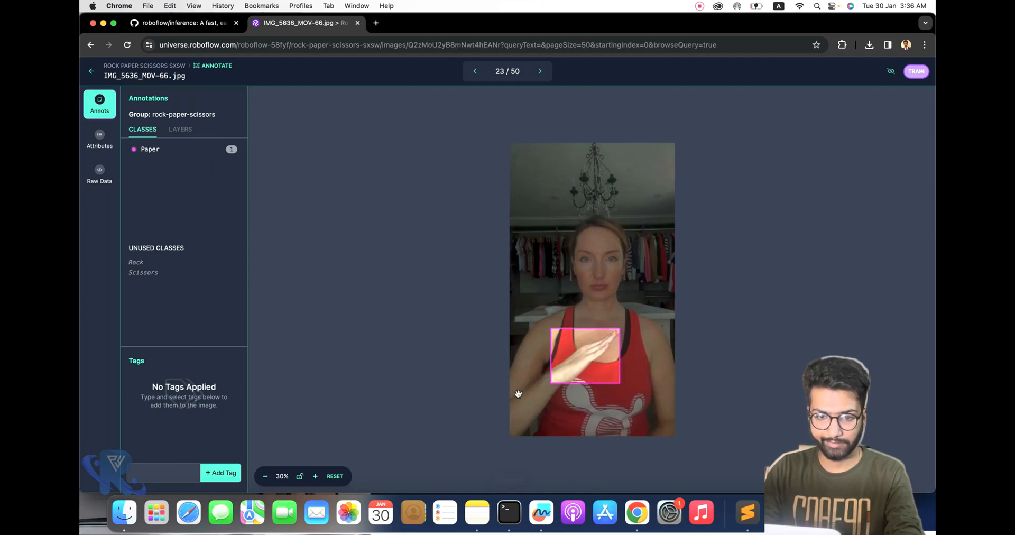
pyautogui.click(540, 70)
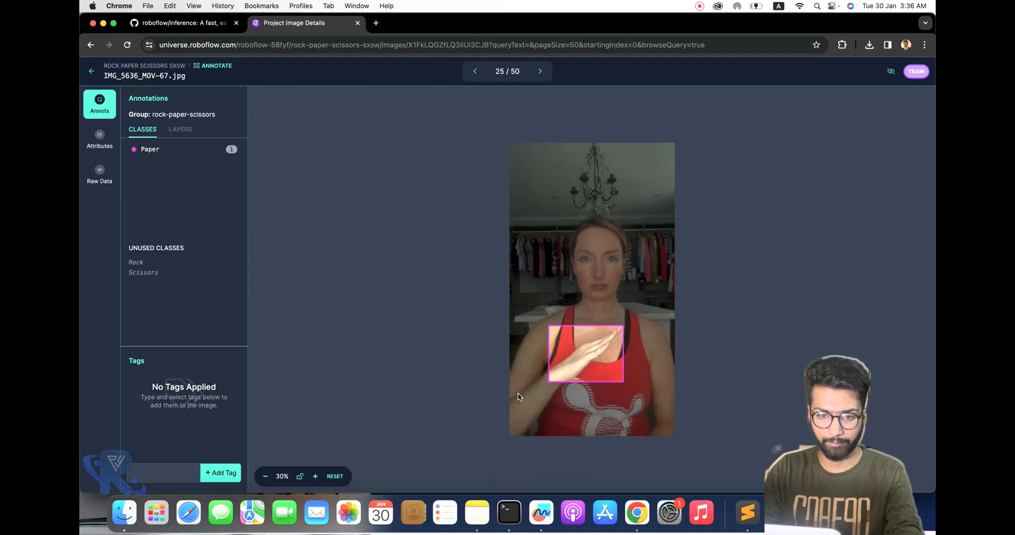
pyautogui.click(539, 71)
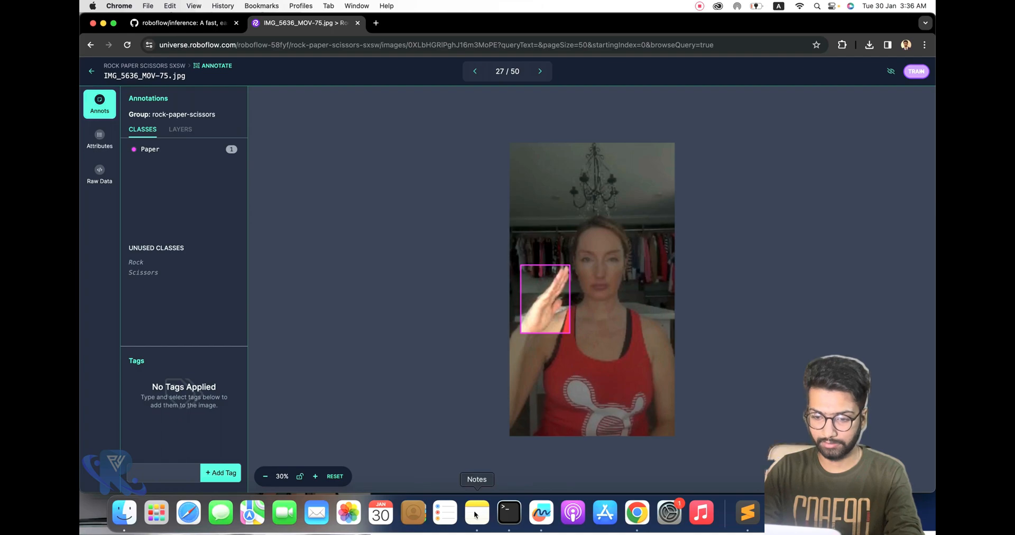
# Bring Terminal forward to read te.py's model-not-found error
pyautogui.click(509, 513)
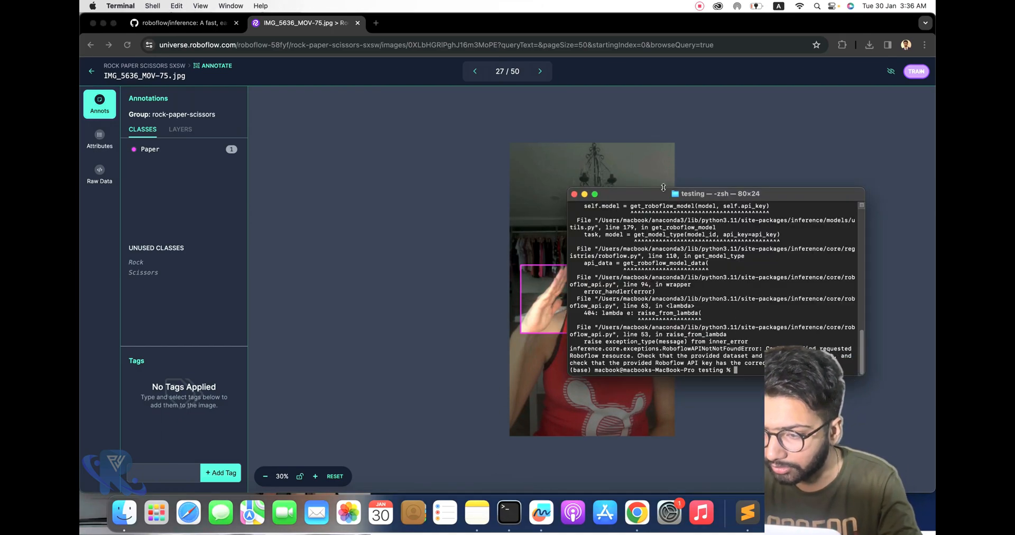
pyautogui.moveTo(716, 193); pyautogui.dragTo(465, 152)
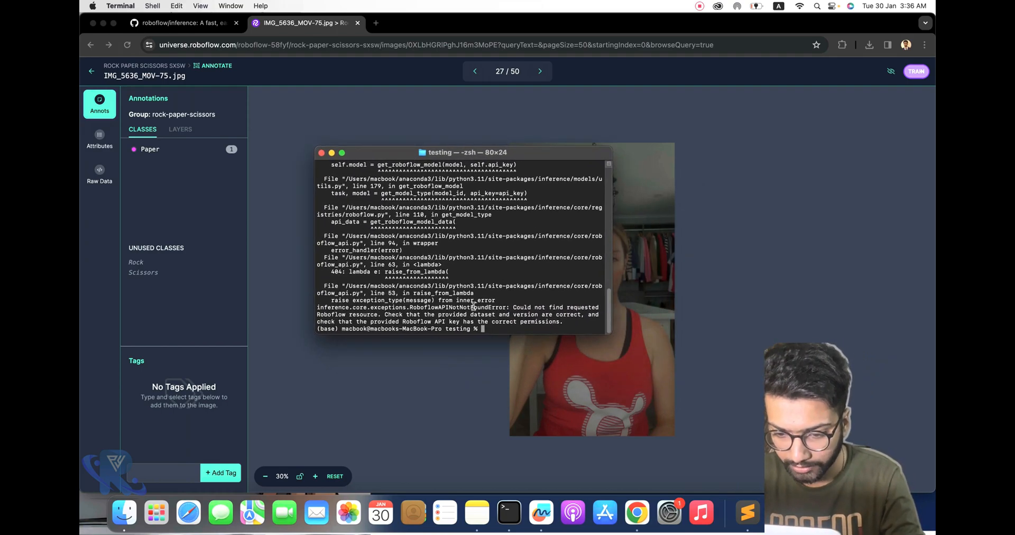
# Open the Roboflow private API key settings from the README and start the export command in Terminal
pyautogui.moveTo(316, 307); pyautogui.dragTo(564, 322)
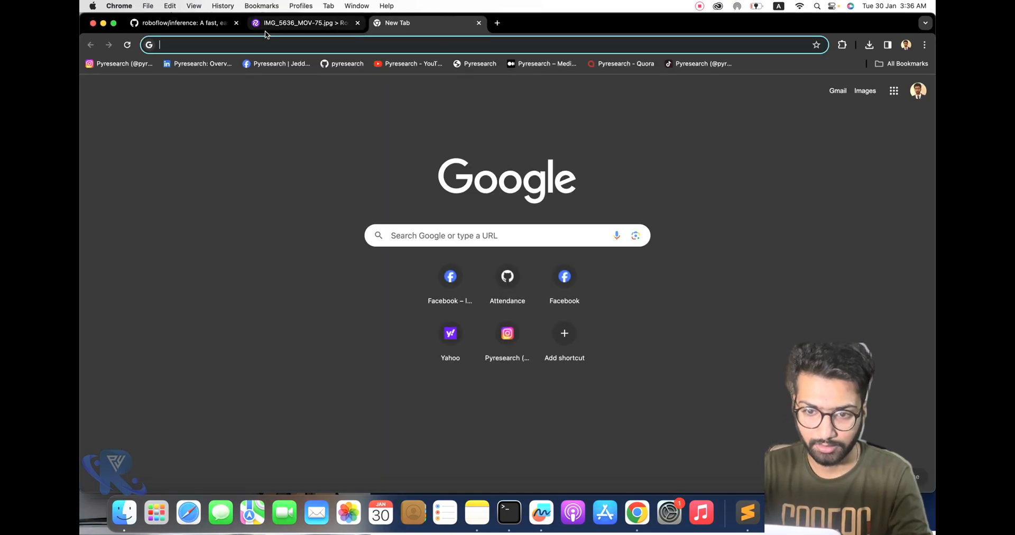
pyautogui.click(184, 22)
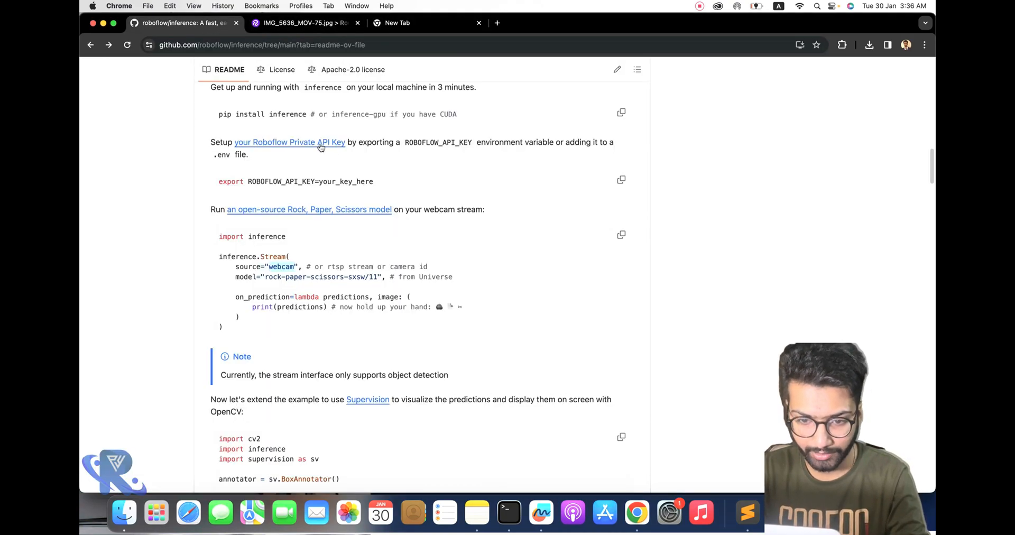
pyautogui.click(289, 141)
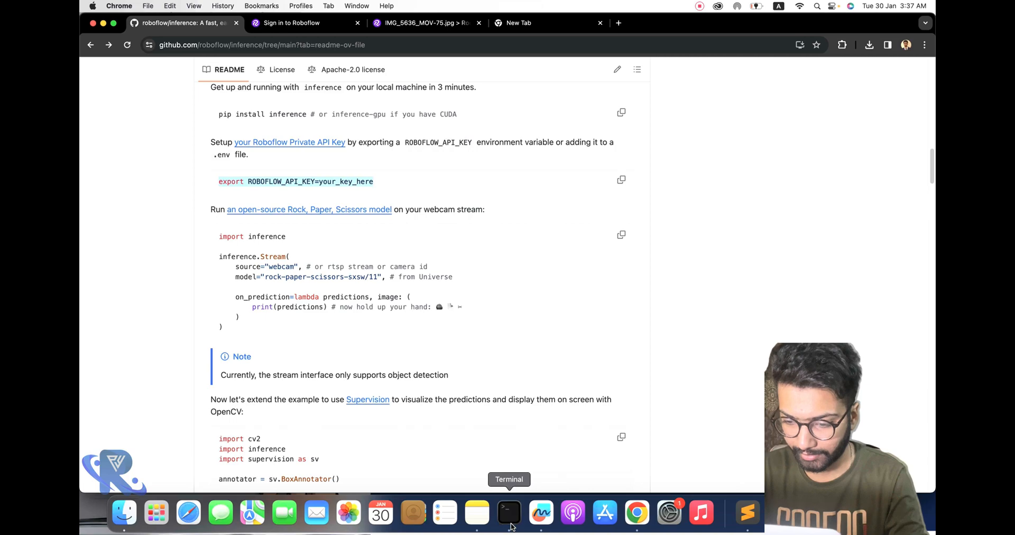
pyautogui.click(508, 513)
pyautogui.write('export ROBOFLOW_API_KEY=')
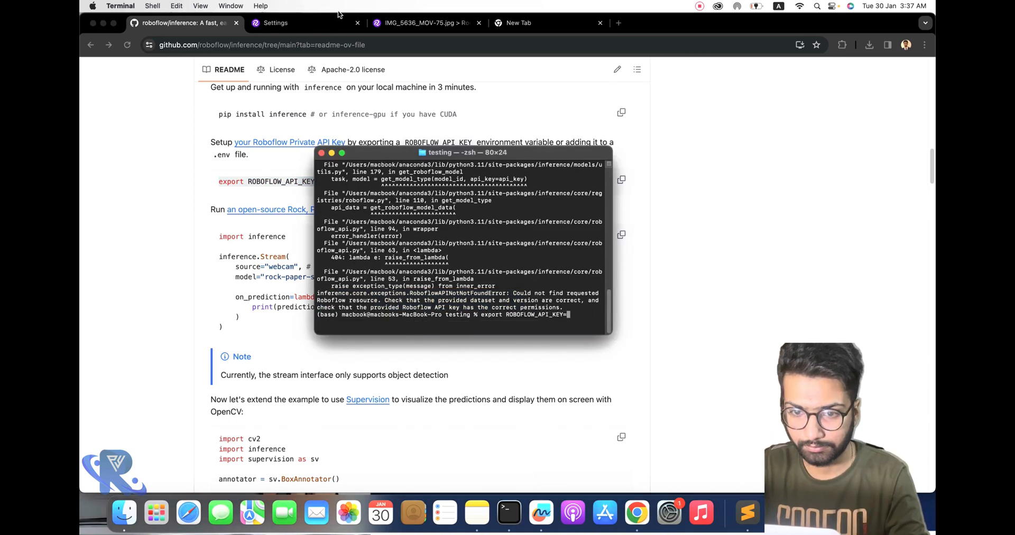
# Copy the private API key into export ROBOFLOW_API_KEY and rerun python te.py
pyautogui.click(275, 22)
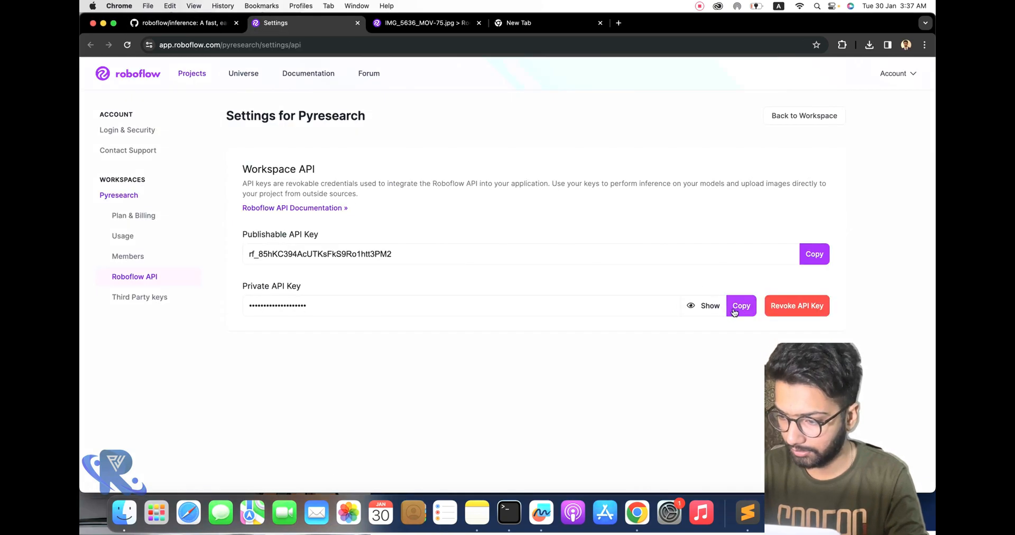
pyautogui.click(741, 306)
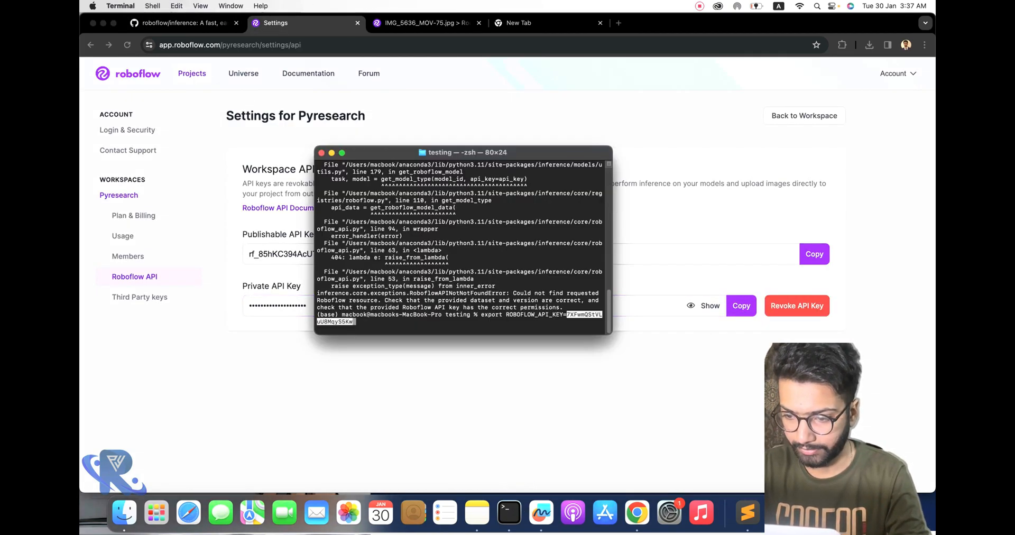
pyautogui.write('python te.py')
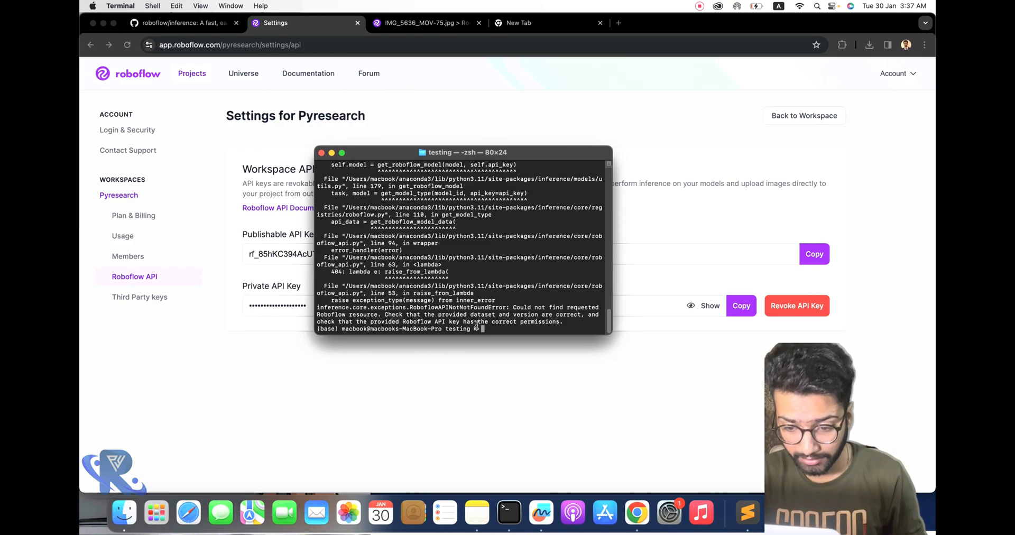
pyautogui.moveTo(317, 307); pyautogui.dragTo(564, 321)
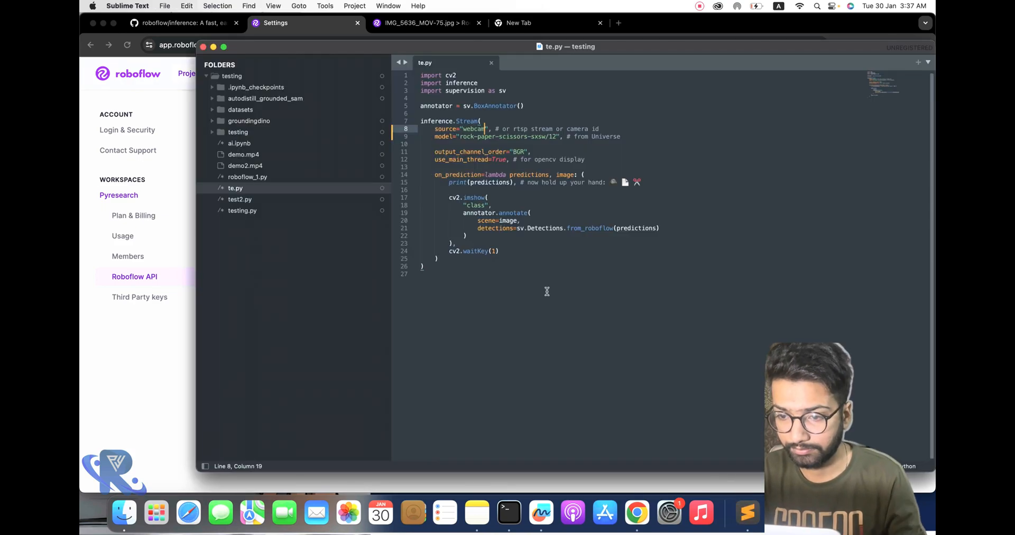
# Copy the basic webcam stream example from the inference README
pyautogui.press('cmd+s')
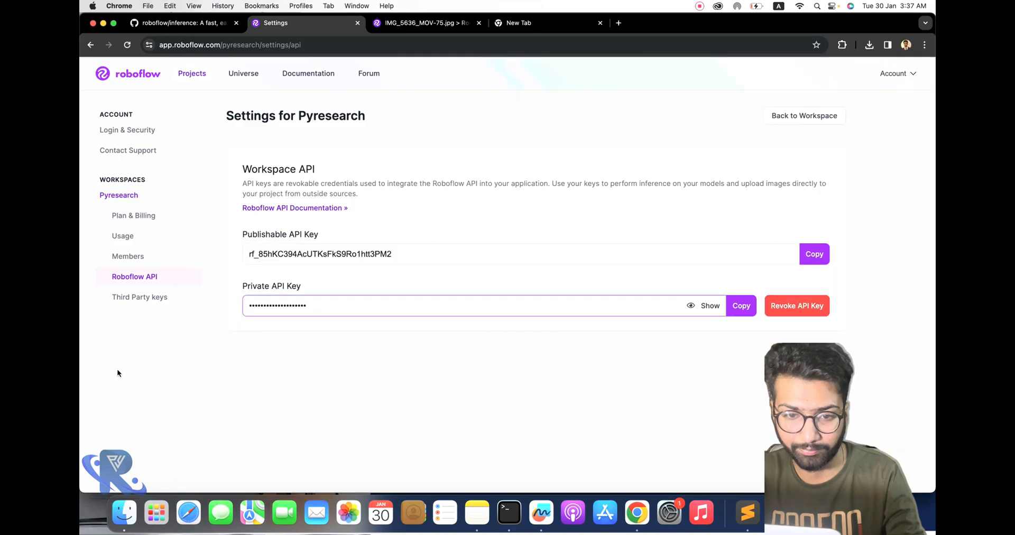
pyautogui.click(180, 22)
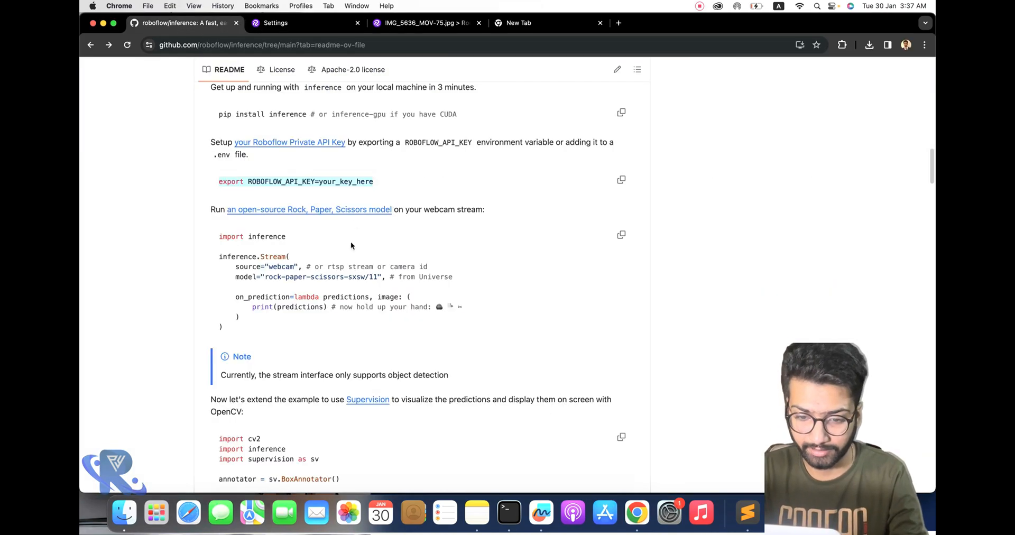
pyautogui.click(620, 235)
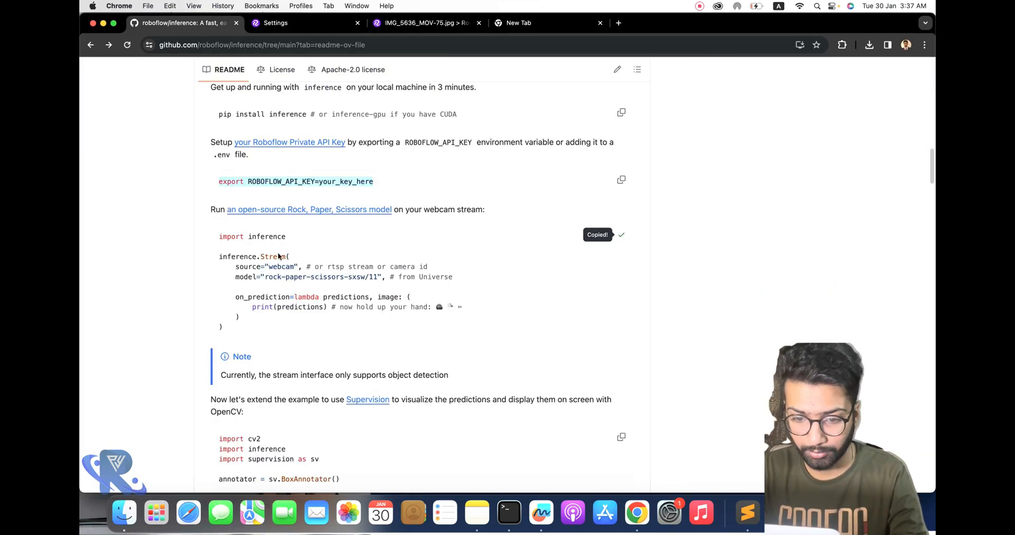
pyautogui.scroll(-3)
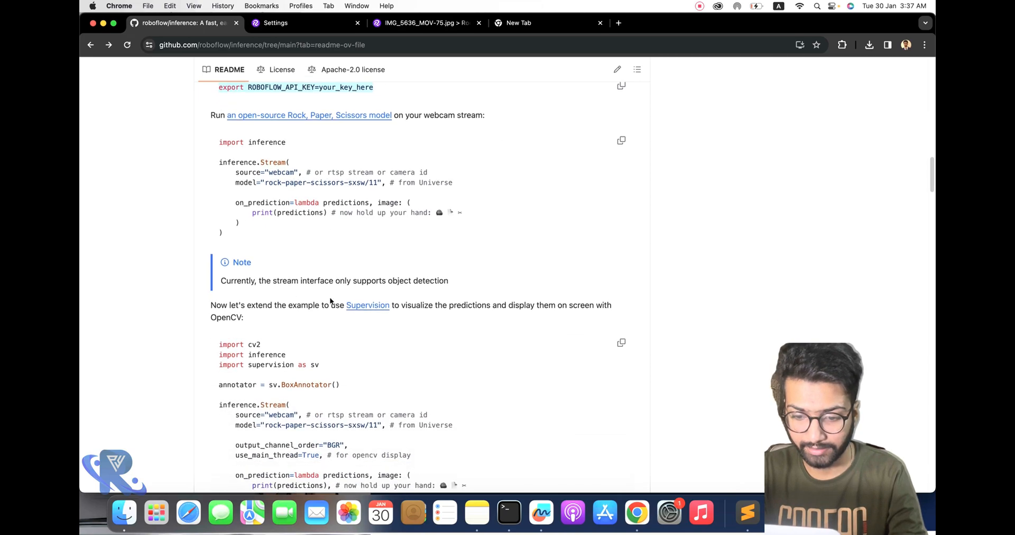
pyautogui.scroll(3)
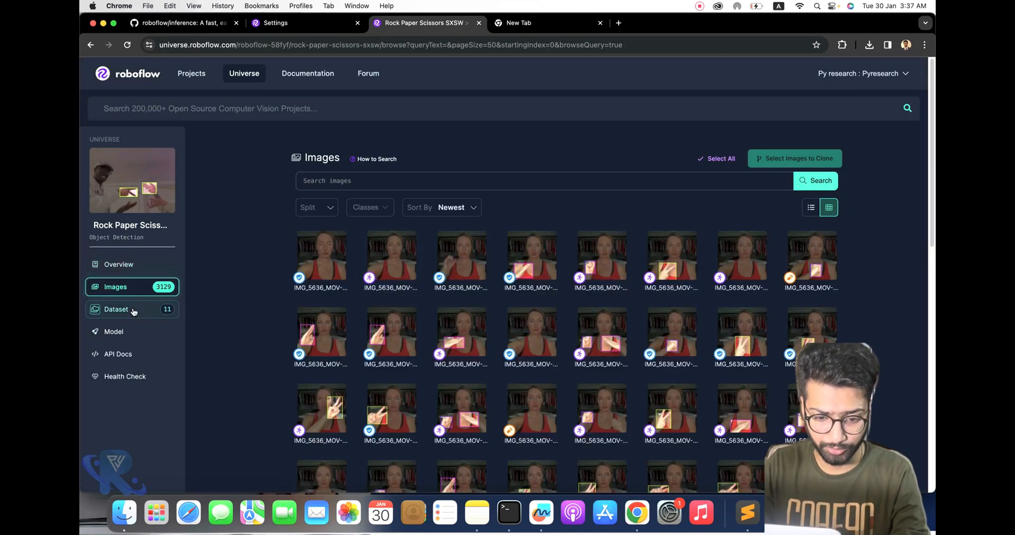
# Review the Rock Paper Scissors SXSW dataset versions in Universe
pyautogui.click(116, 308)
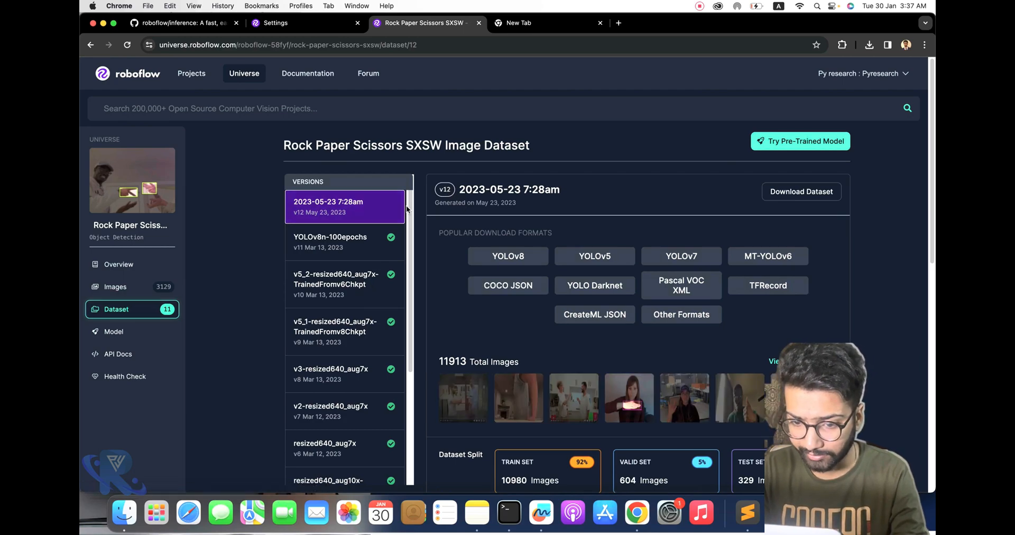
pyautogui.click(344, 243)
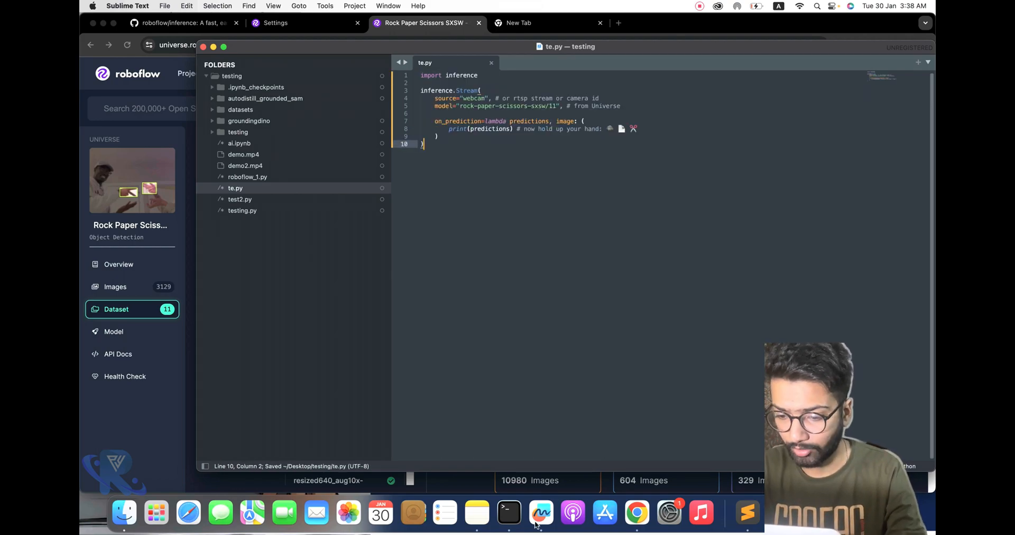
# Run the saved webcam stream te.py from Terminal, printing per-frame 1280×720 results
pyautogui.click(508, 513)
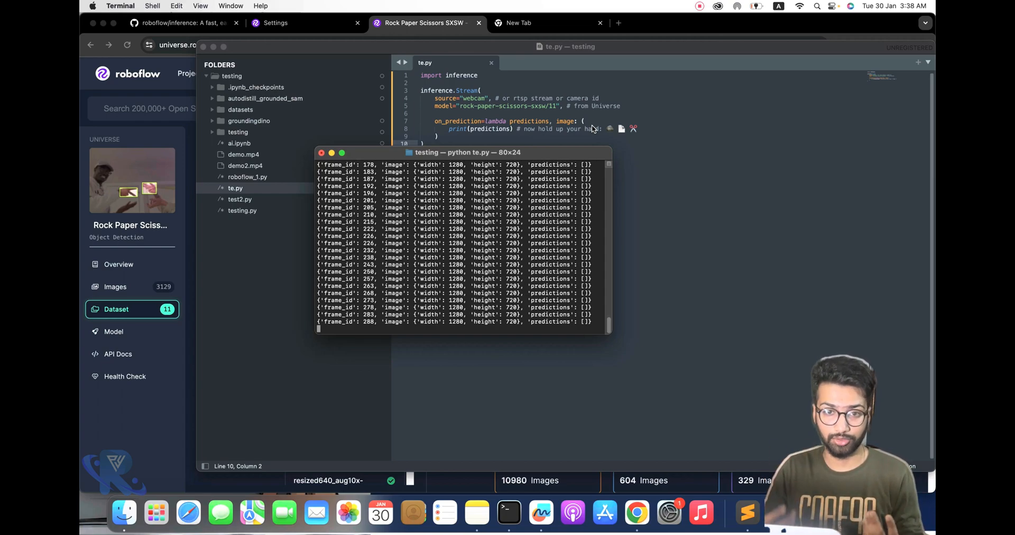
# Copy the OpenCV/Supervision visualization example into te.py and relaunch python te.py
pyautogui.click(183, 22)
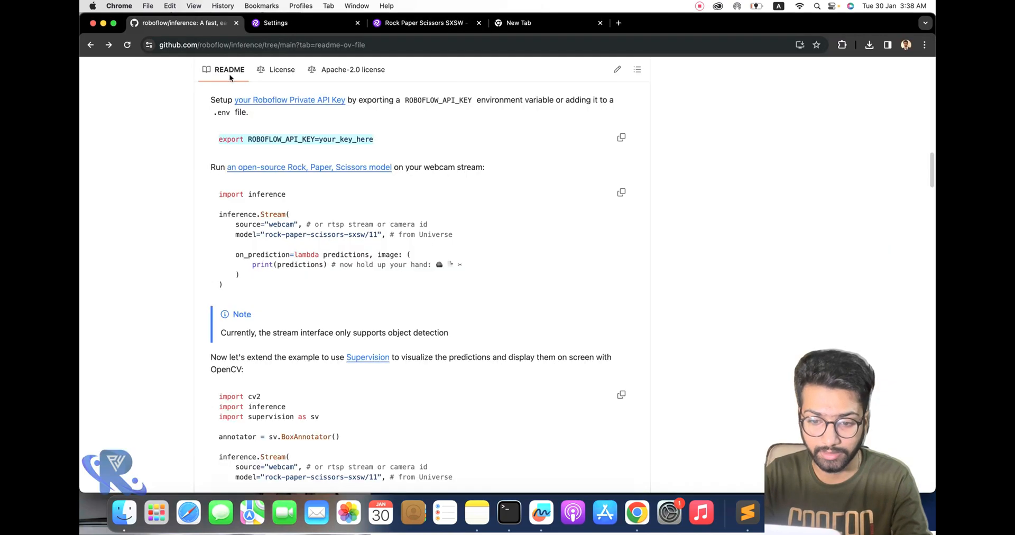
pyautogui.scroll(-3)
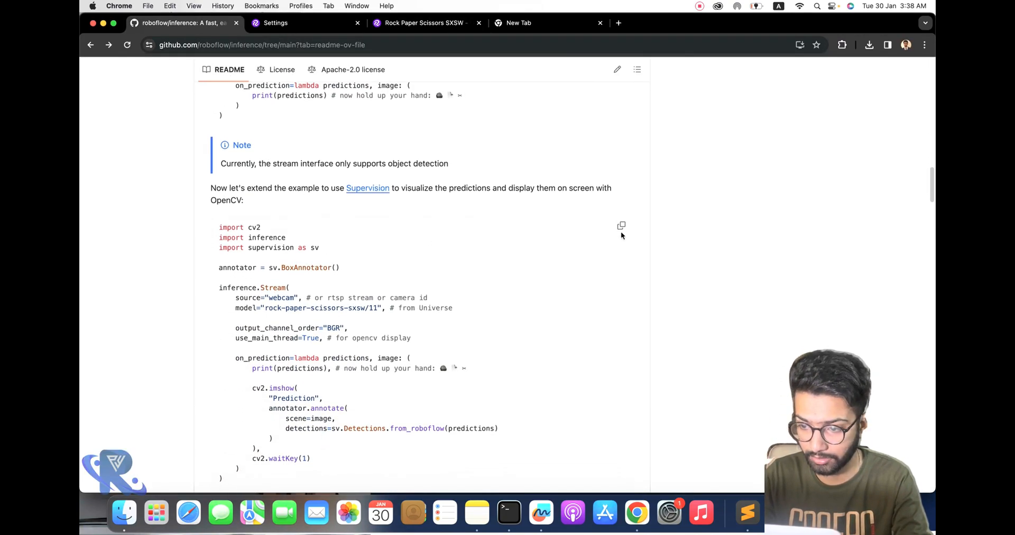
pyautogui.click(620, 226)
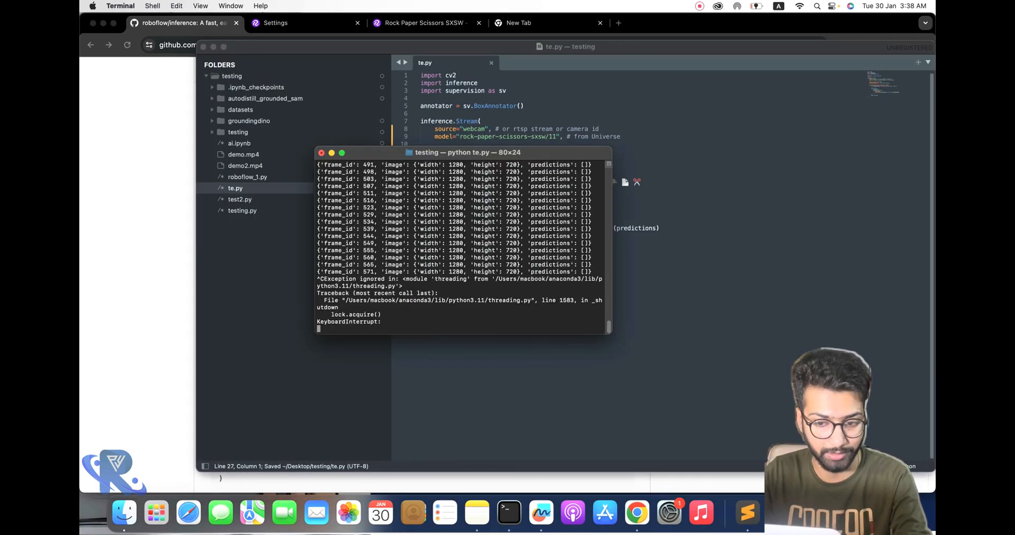
pyautogui.write('python te.py')
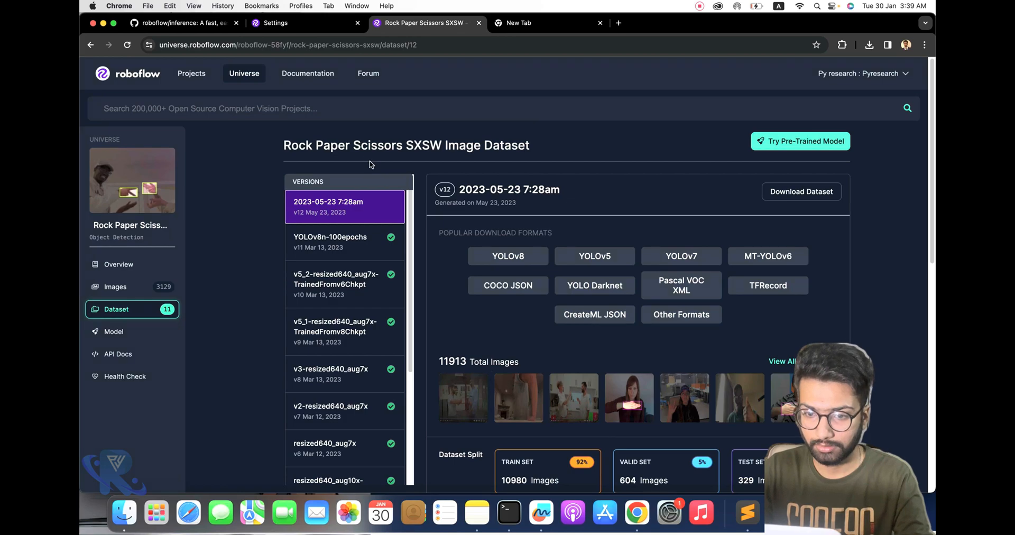
# Search Universe for 'face detection' and return to the full results grid
pyautogui.write('face detection')
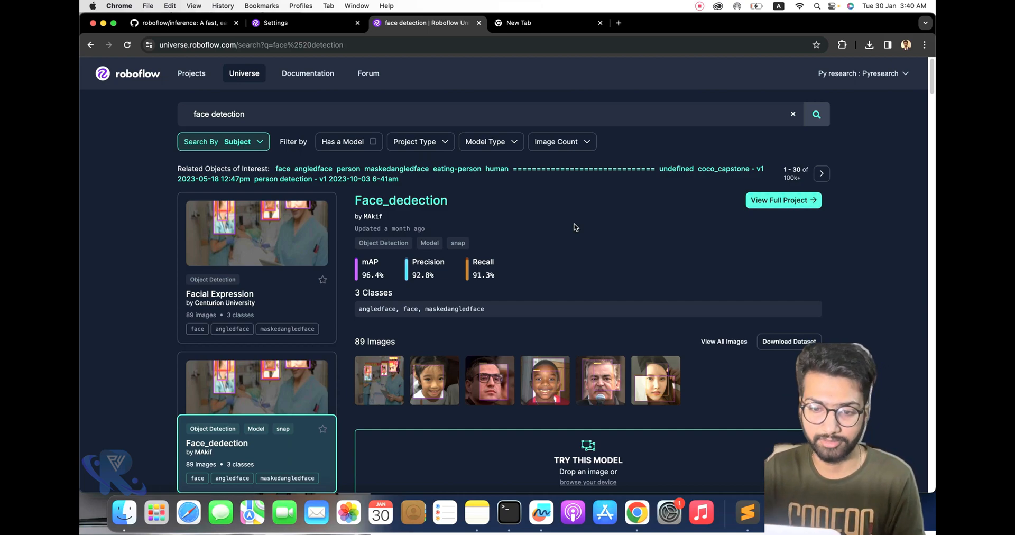
pyautogui.moveTo(340, 243)
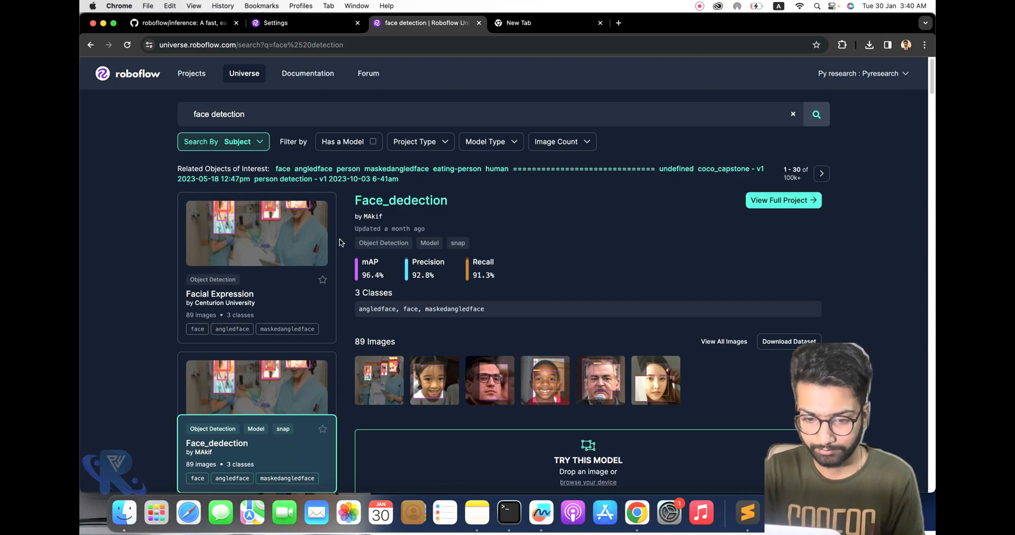
pyautogui.click(256, 230)
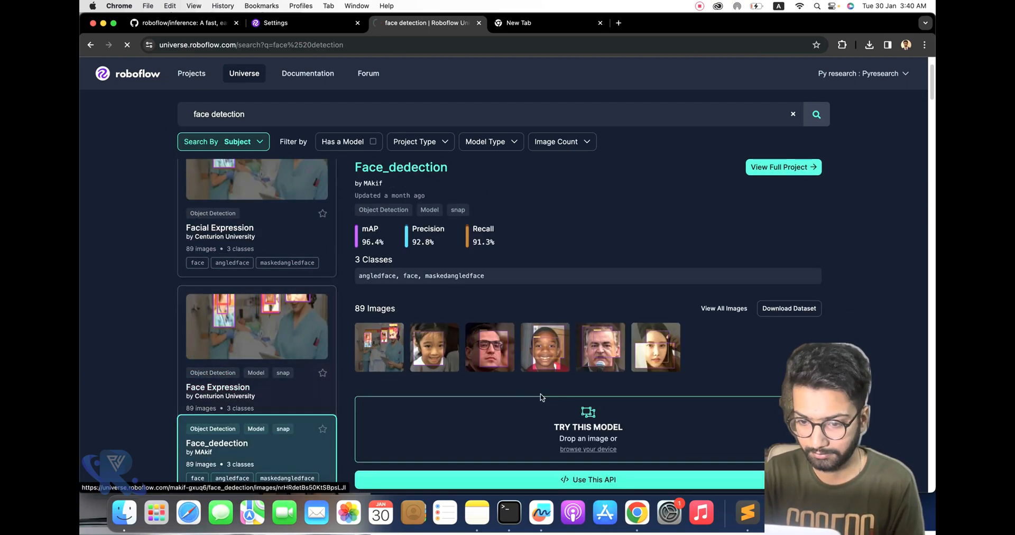
pyautogui.click(218, 387)
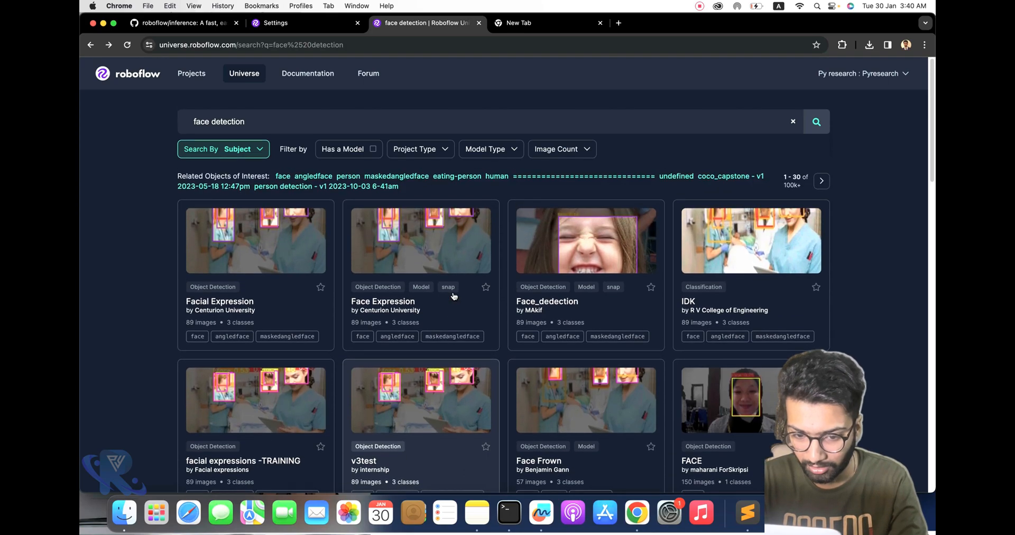
# Scroll through the face detection project result cards
pyautogui.scroll(-3)
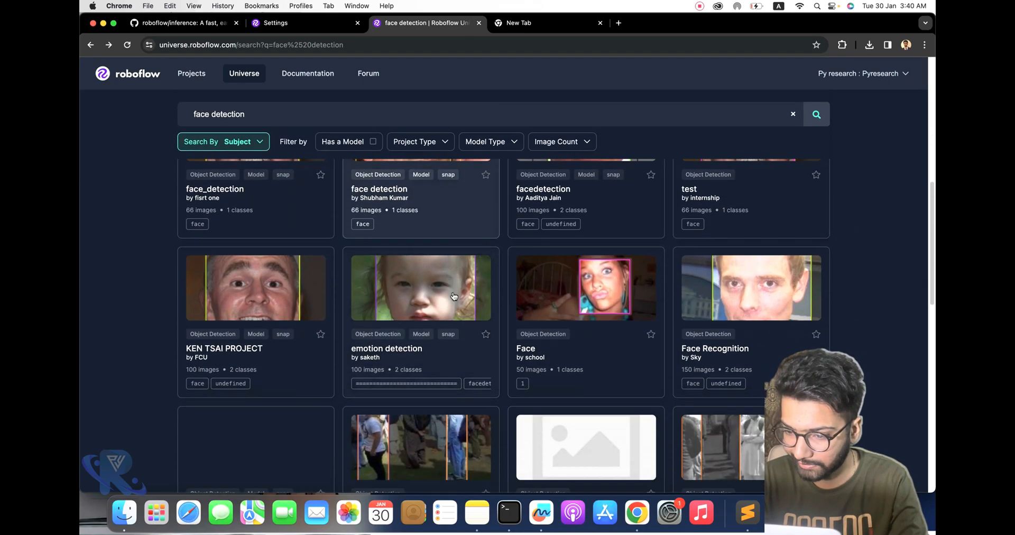
pyautogui.scroll(-3)
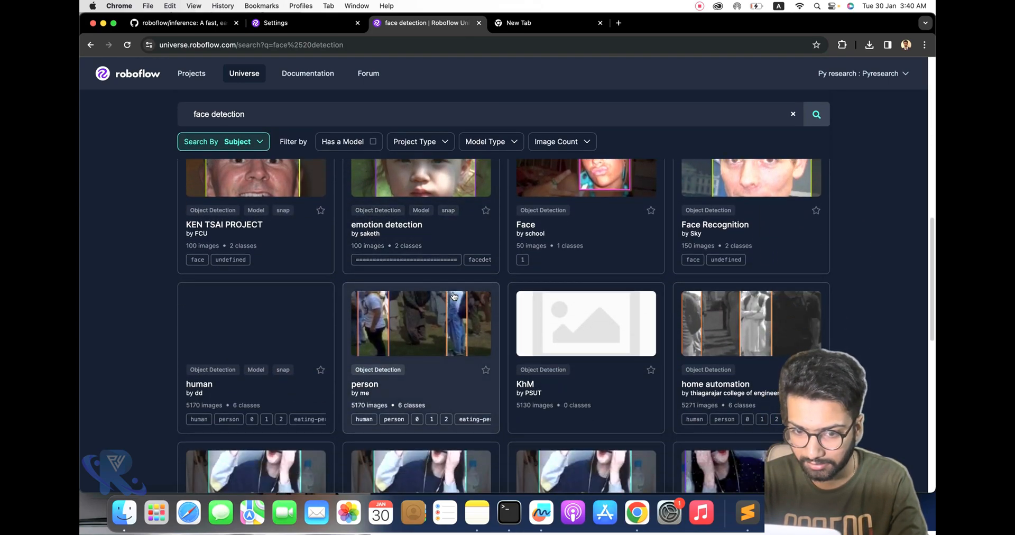
pyautogui.scroll(-3)
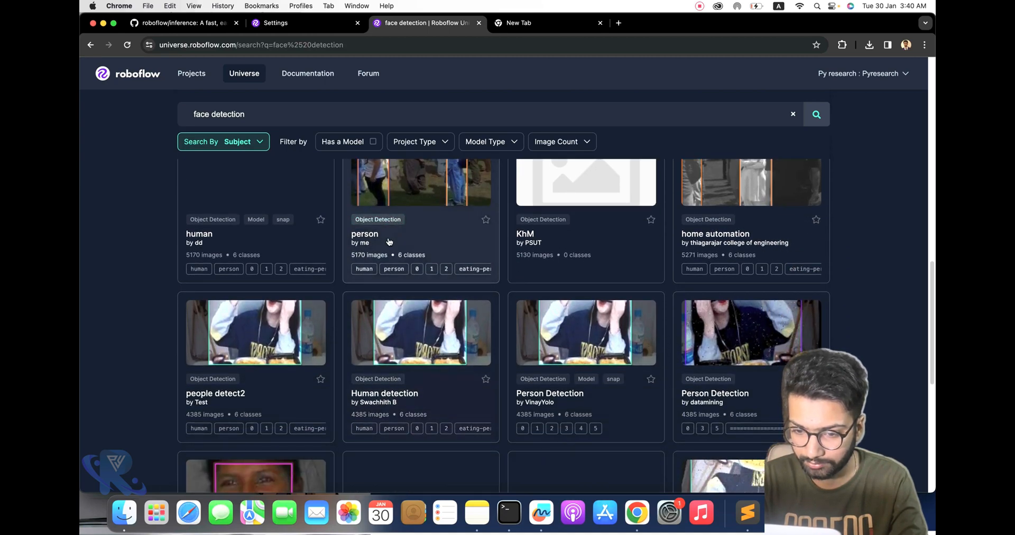
pyautogui.scroll(-3)
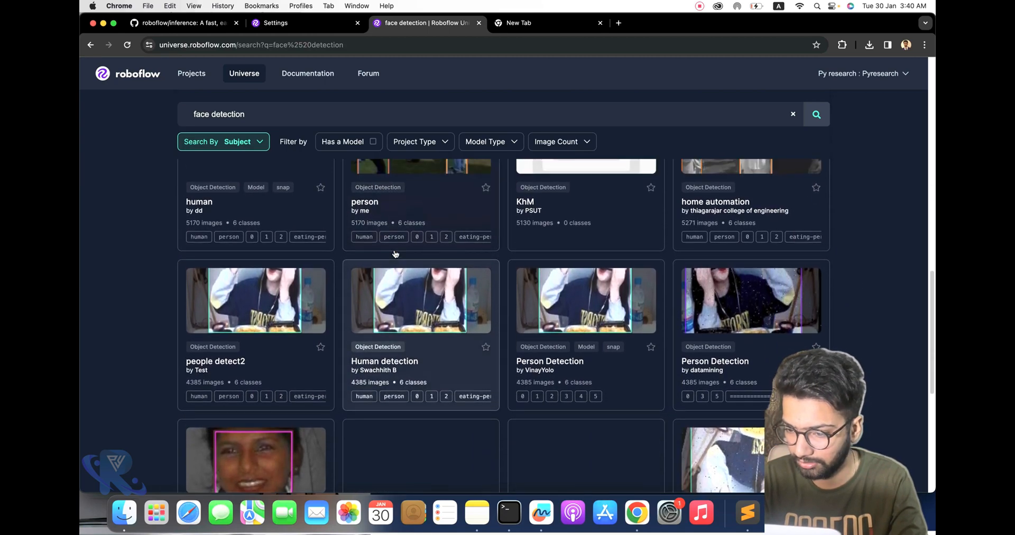
pyautogui.scroll(-3)
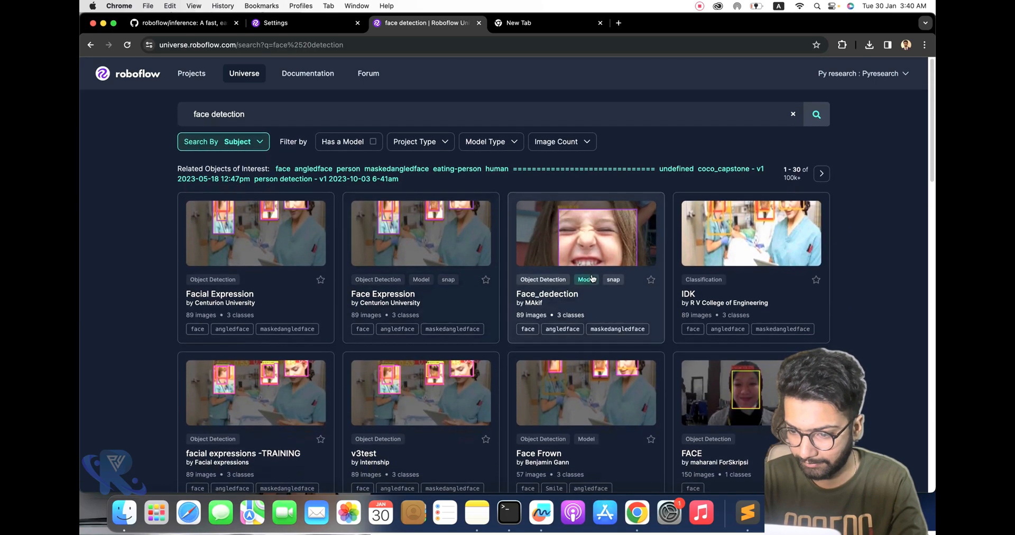
# Open the Face_dedection project's dataset page with version 1 and its download formats
pyautogui.click(584, 234)
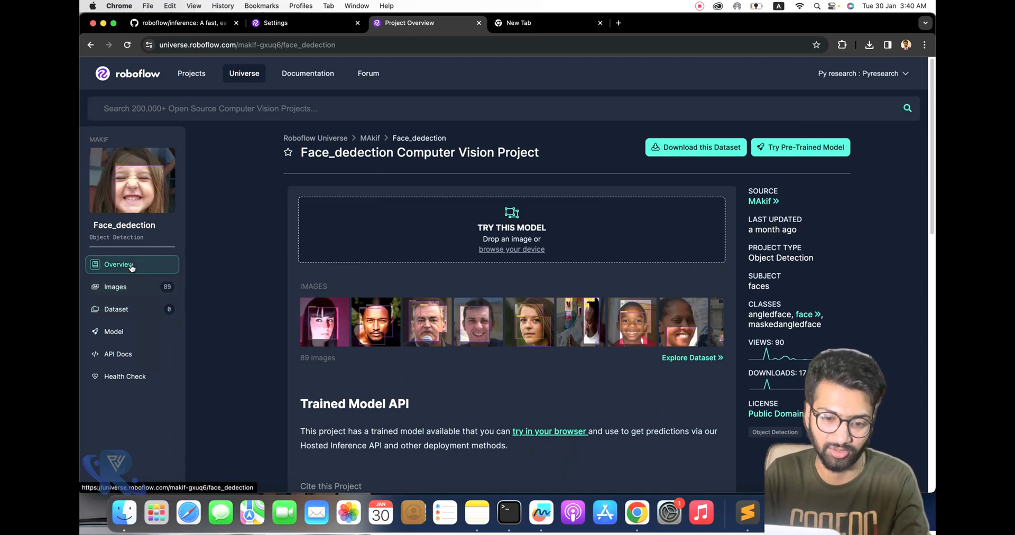
pyautogui.click(115, 309)
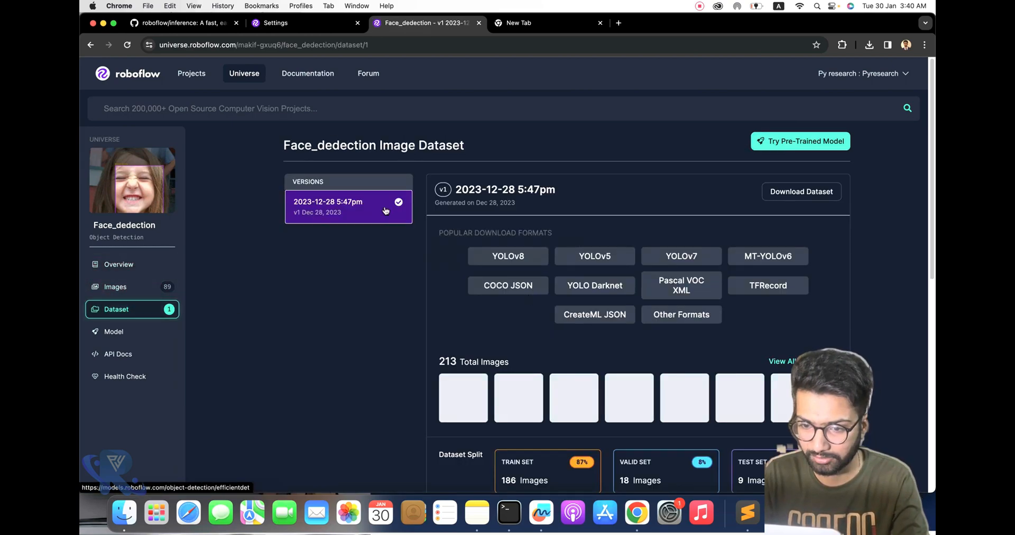
pyautogui.click(113, 331)
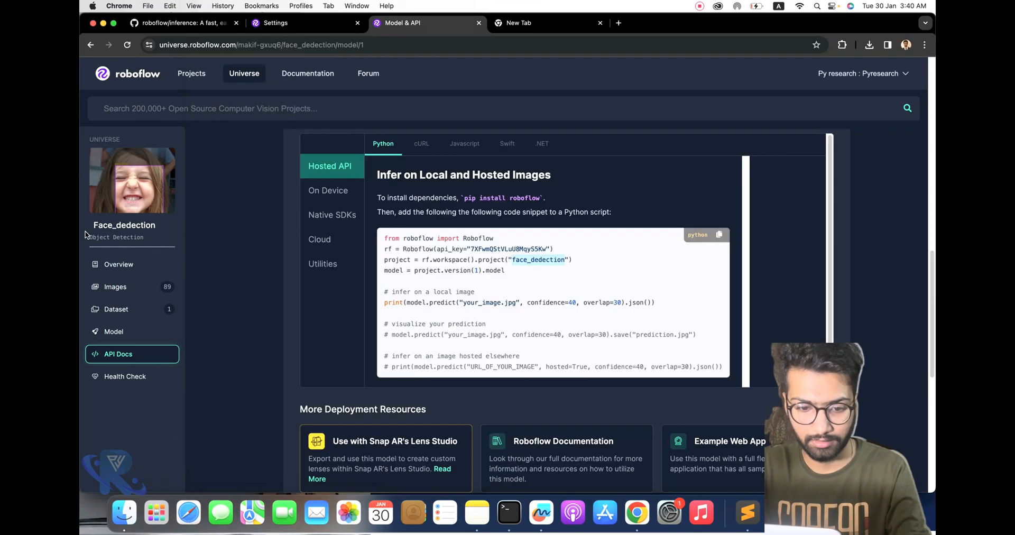
pyautogui.click(116, 309)
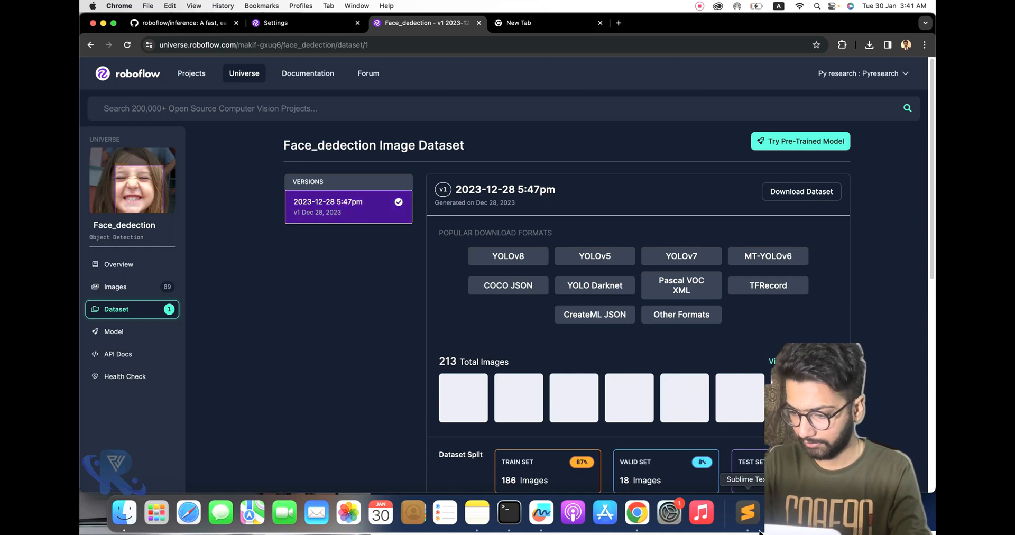
# Switch to the editor to point te.py at the face_detection-tvmir/1 model
pyautogui.click(747, 513)
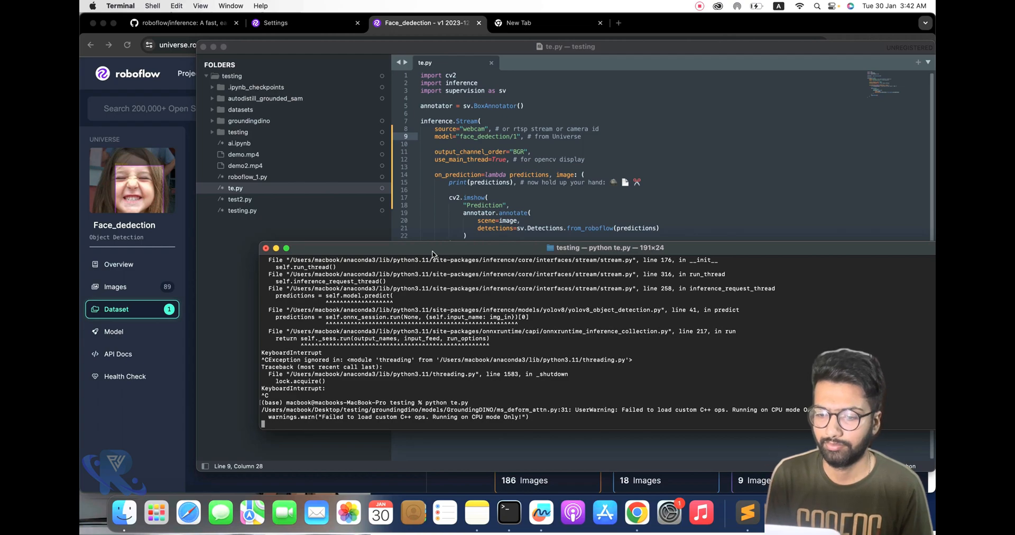
pyautogui.moveTo(453, 378)
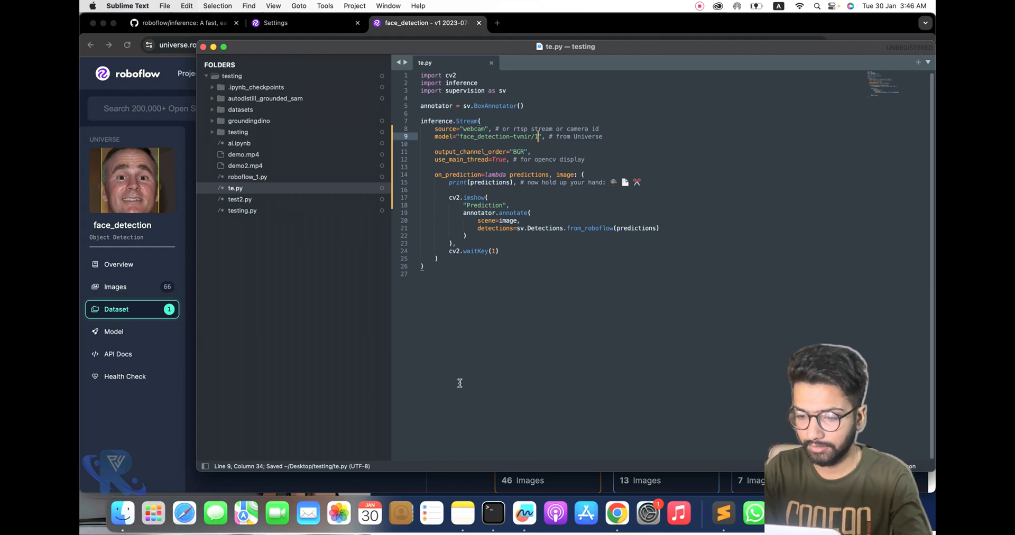
# Run python te.py in Terminal to stream face_detection-tvmir/1 predictions around 0.97 confidence
pyautogui.click(494, 514)
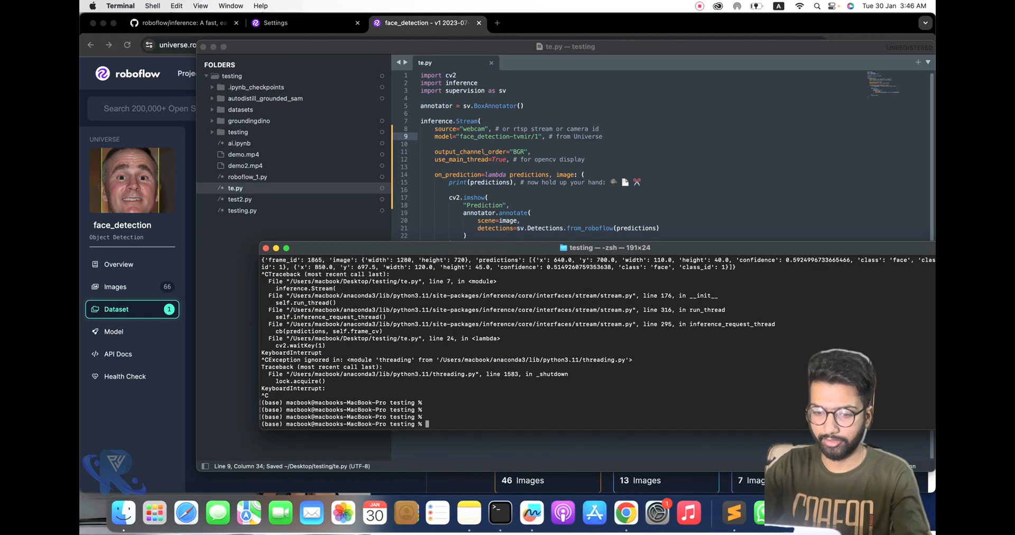
pyautogui.write('python te.py')
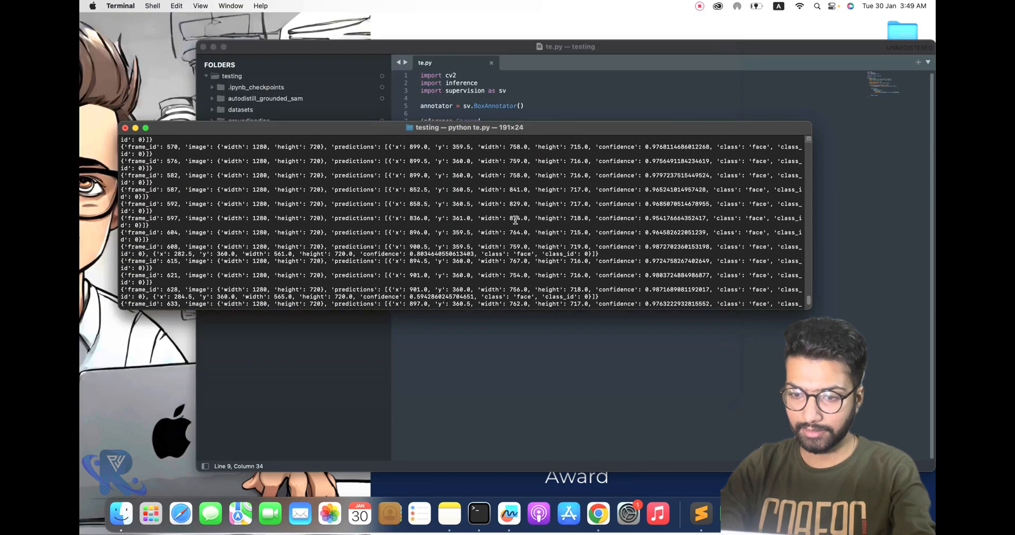
# Stop the face-detection run, close the YouTube and GitHub tabs, and return to the Universe home page
pyautogui.press('ctrl+c')
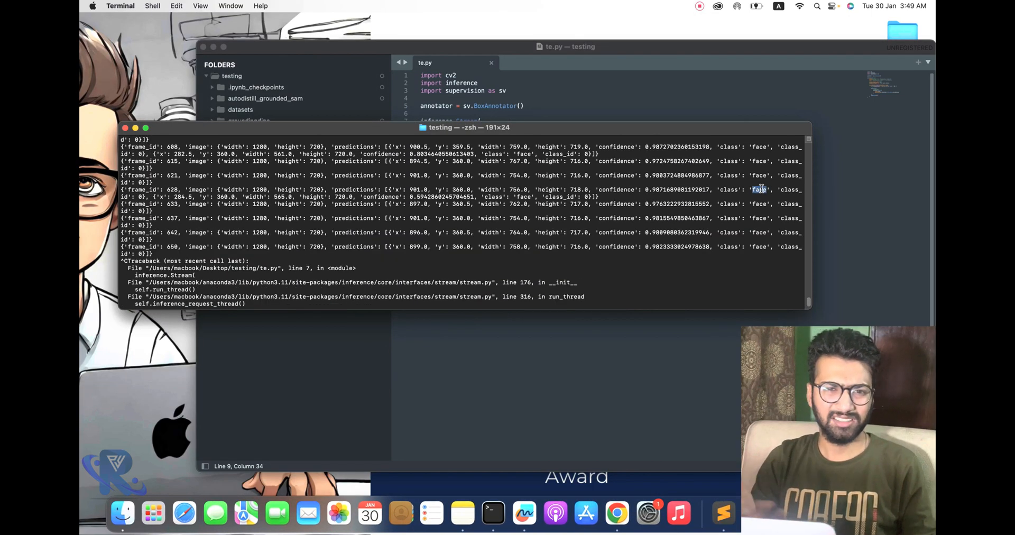
pyautogui.click(621, 512)
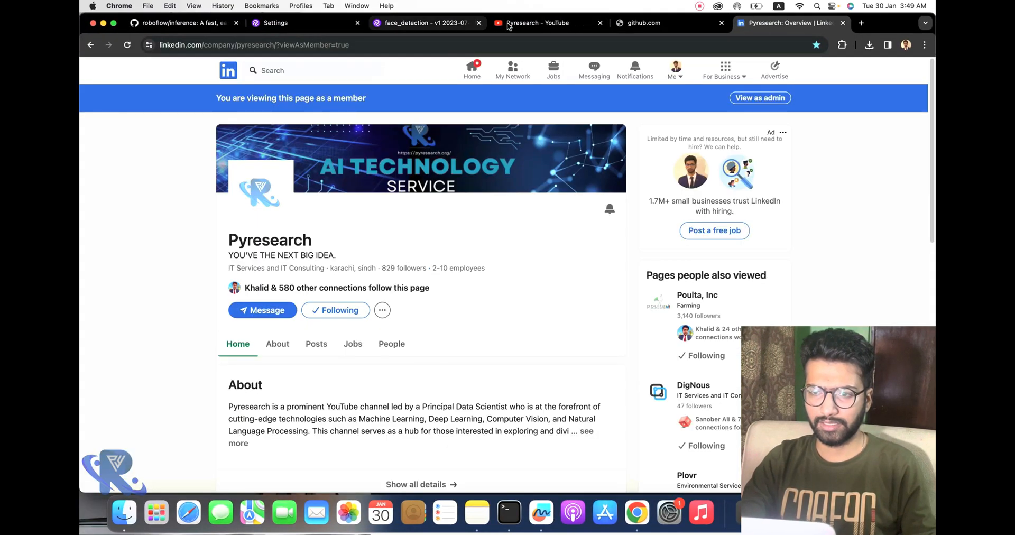
pyautogui.click(532, 23)
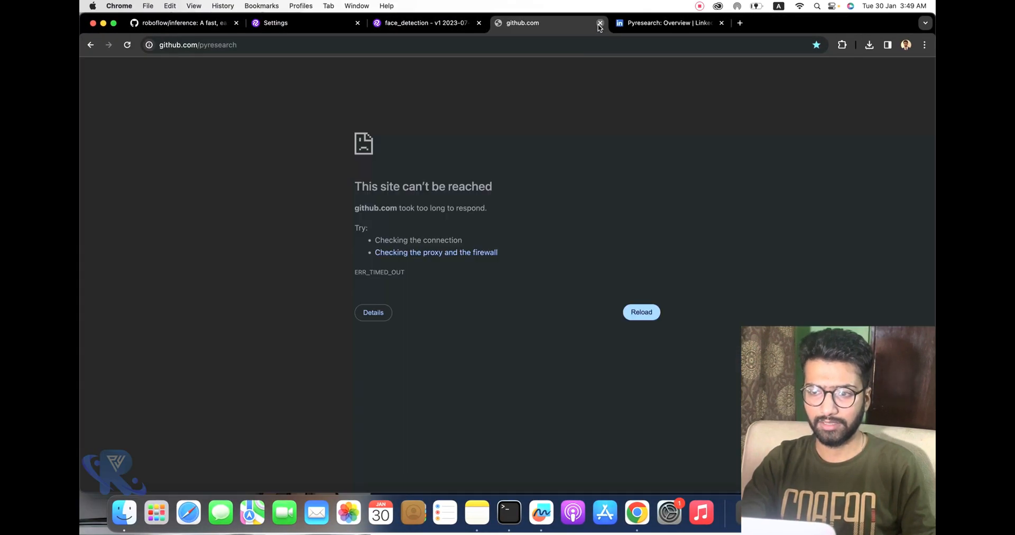
pyautogui.click(599, 22)
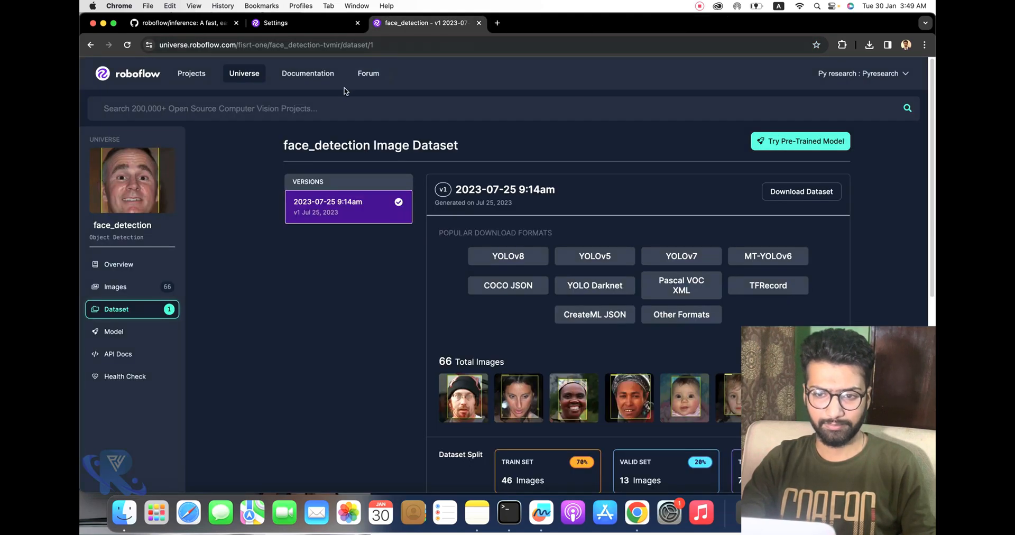
pyautogui.write('chicken count')
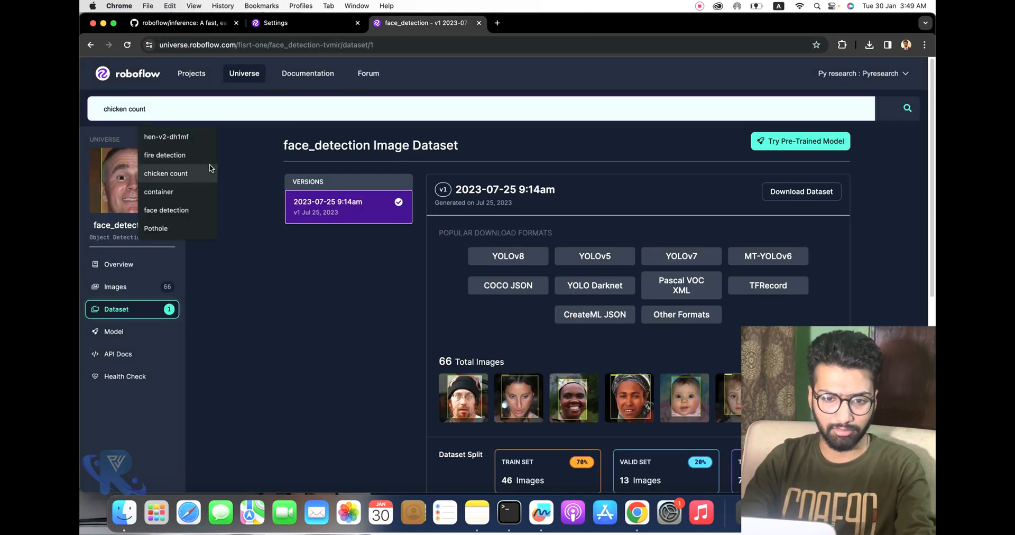
pyautogui.click(128, 73)
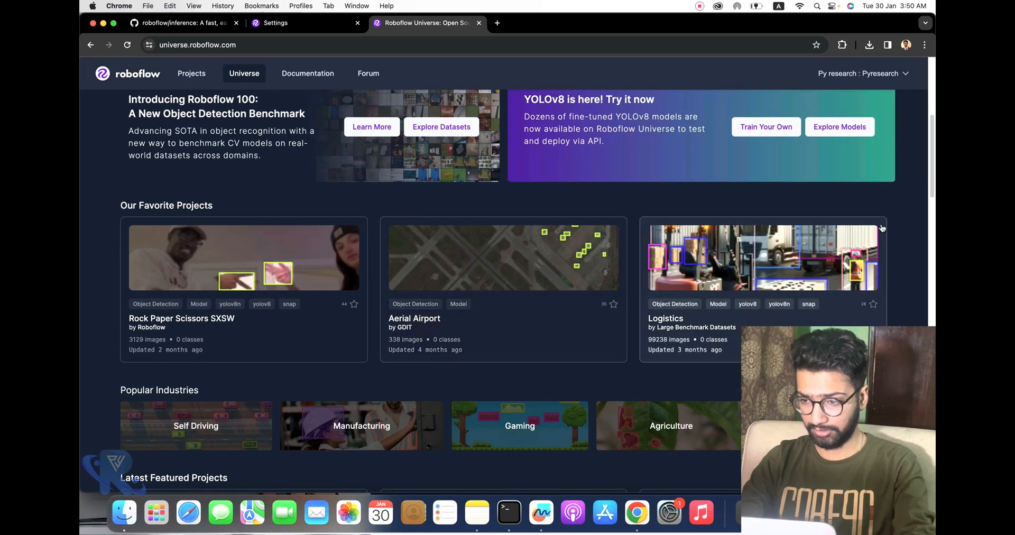
# Reach the construction safety project overview (1206 images) through Browse categories
pyautogui.scroll(-3)
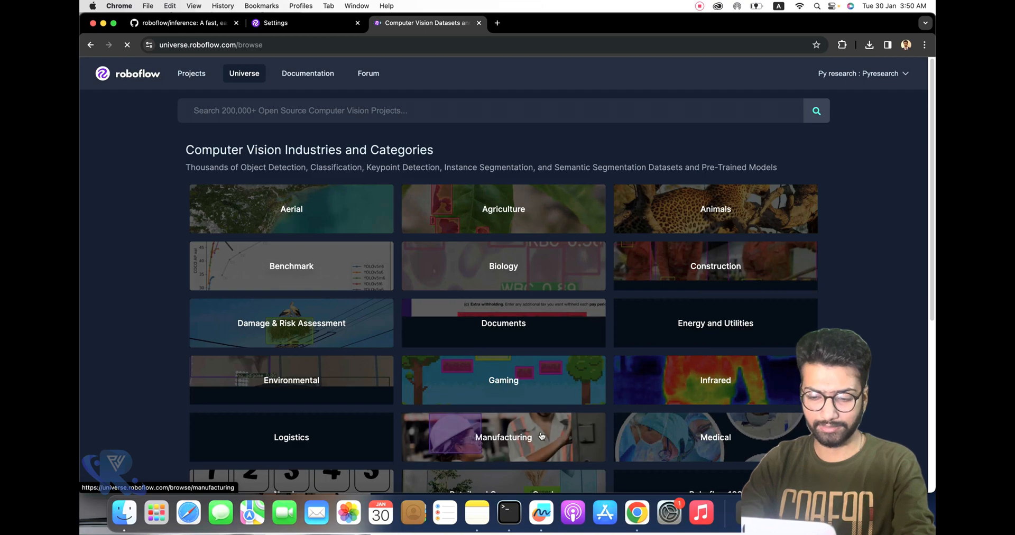
pyautogui.click(504, 437)
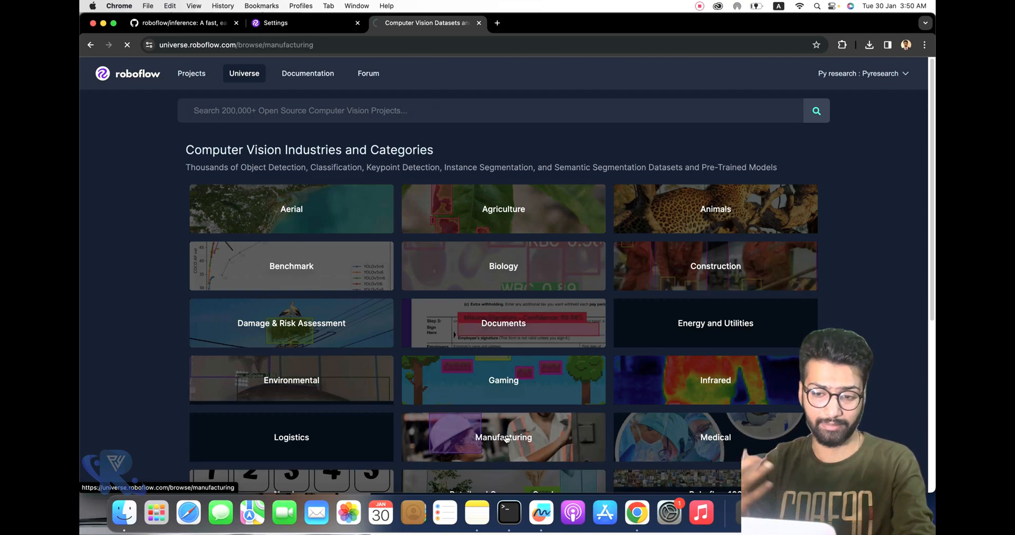
pyautogui.click(503, 436)
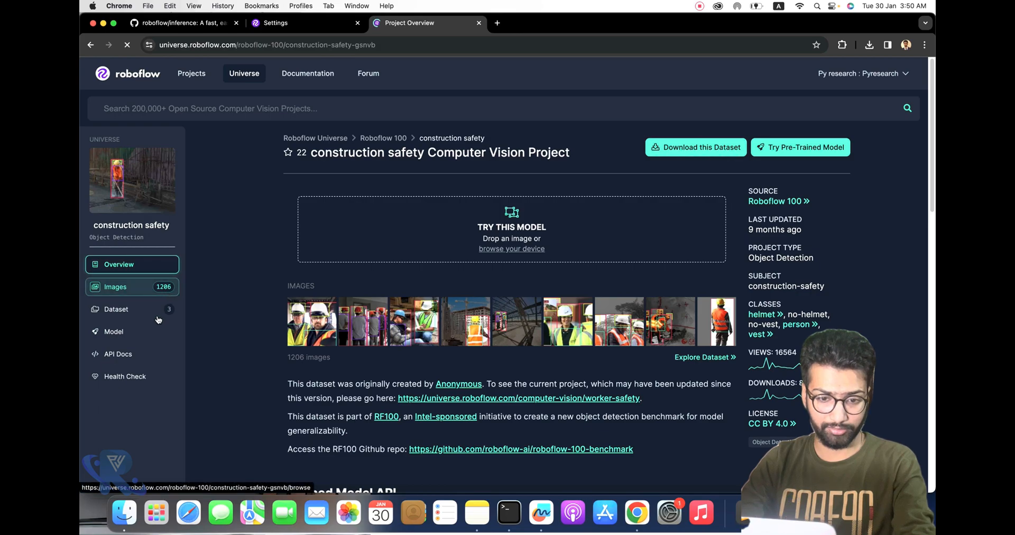
# Compare the dataset's release versions, then show the Python API snippet and select construction-safety-gsnvb
pyautogui.click(117, 309)
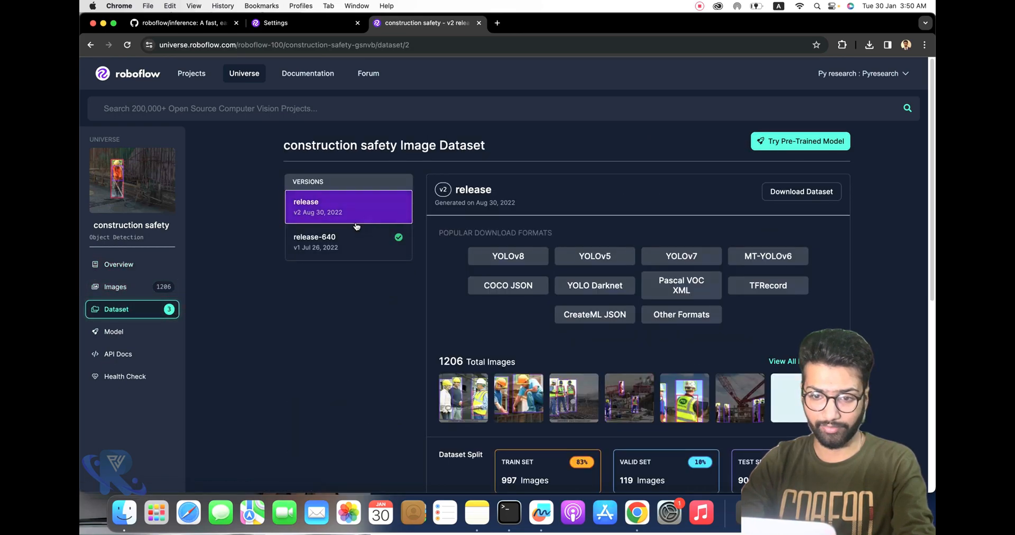
pyautogui.click(348, 243)
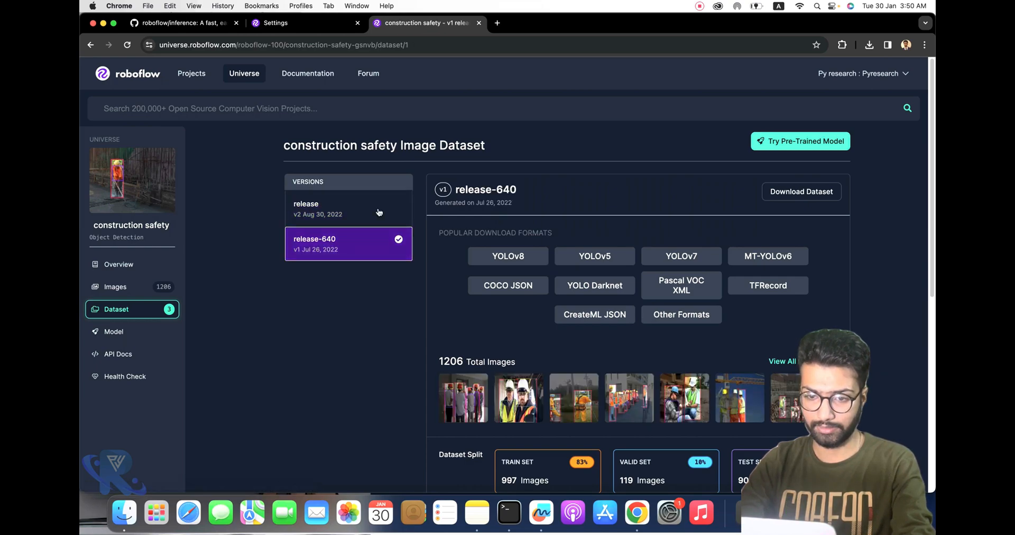
pyautogui.click(305, 207)
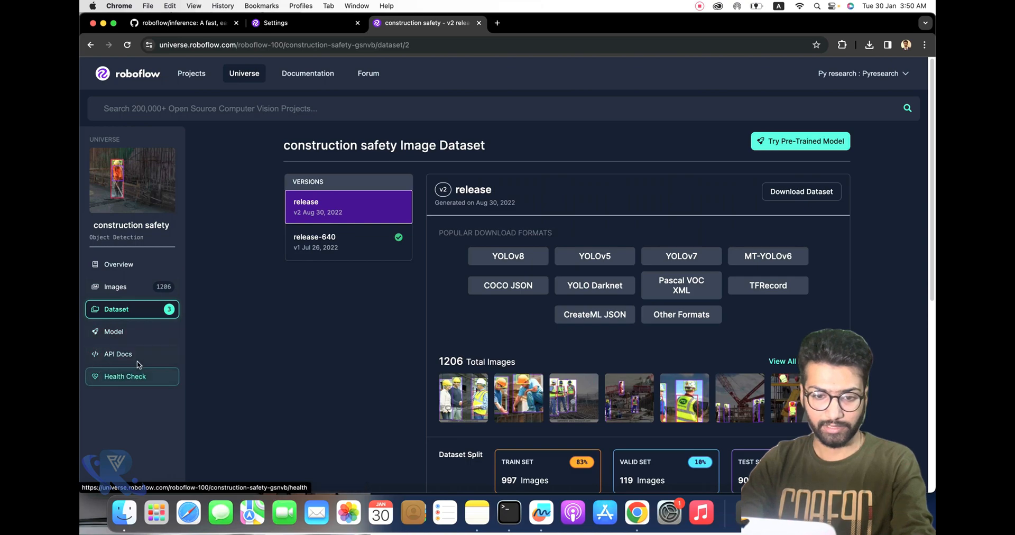
pyautogui.click(118, 353)
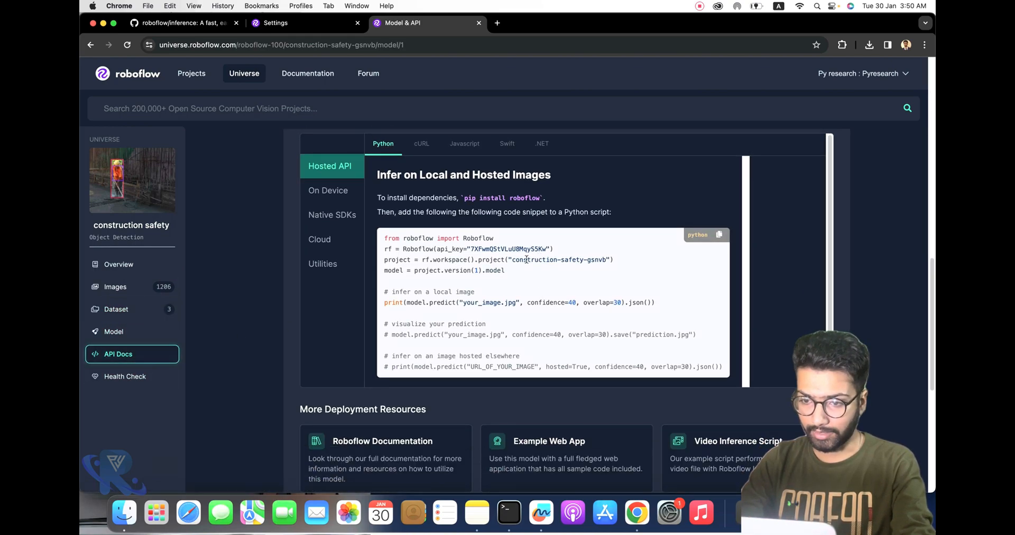
pyautogui.doubleClick(558, 259)
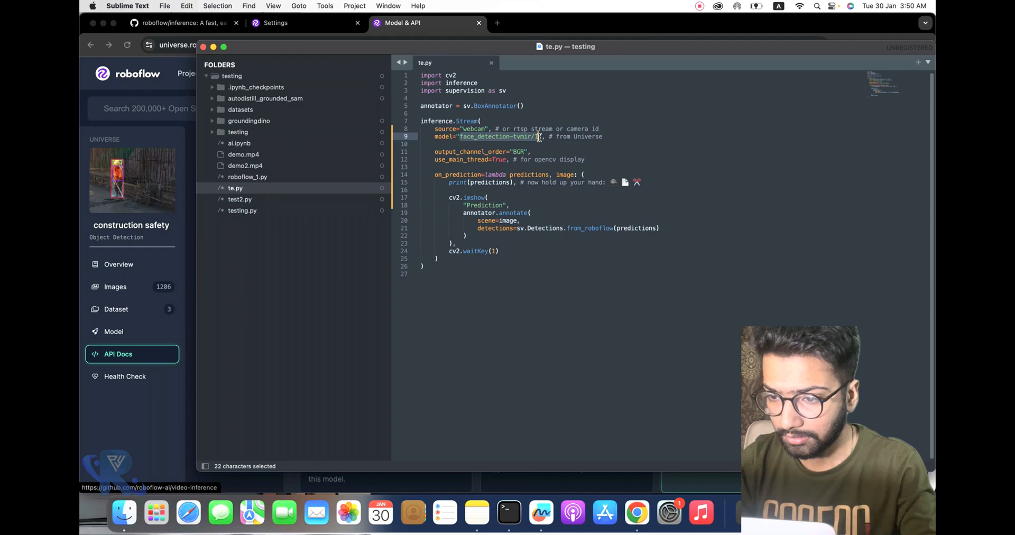
# Point te.py at construction-safety-gsnvb/2 with demo.mp4 as the source and save
pyautogui.write('construction-safety-gsnvb')
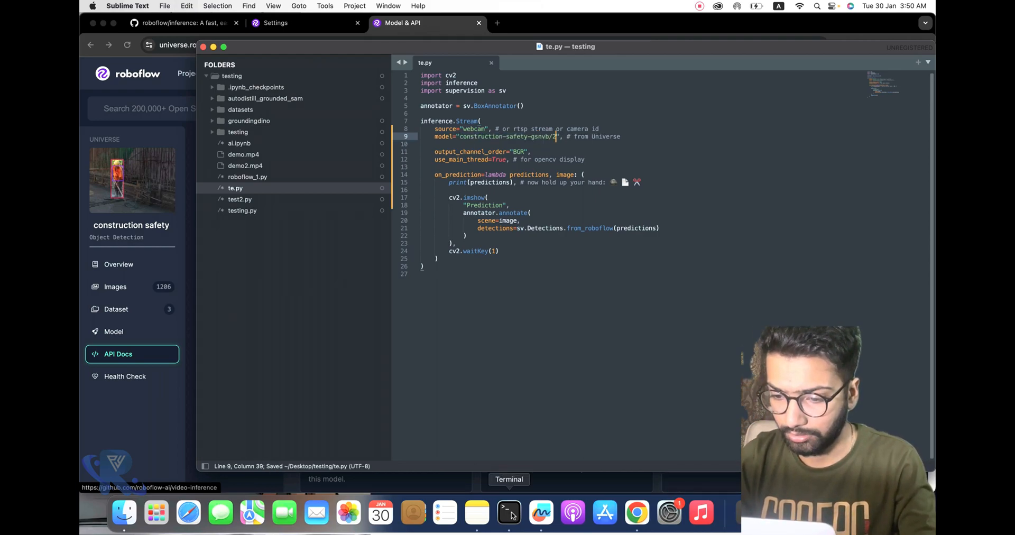
pyautogui.click(510, 513)
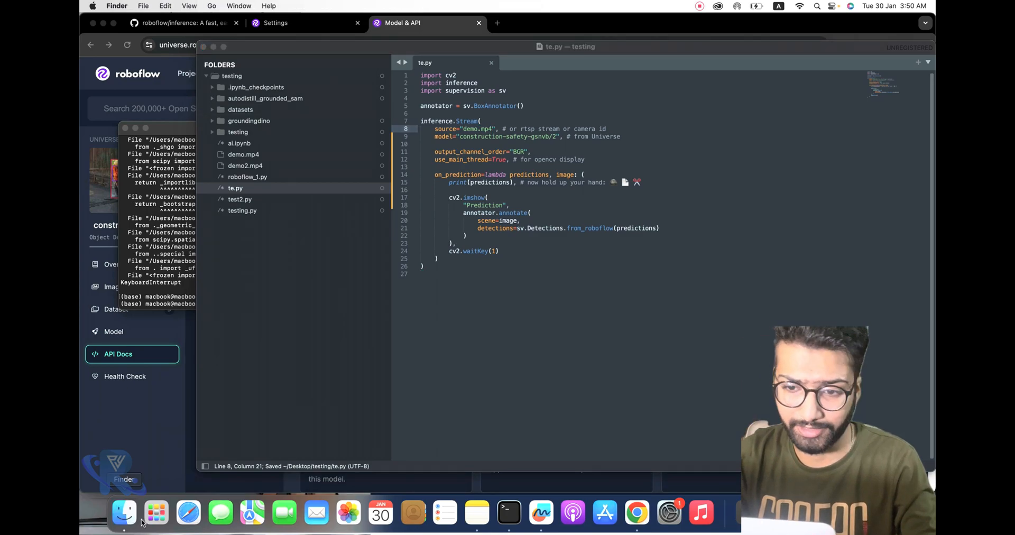
pyautogui.click(124, 513)
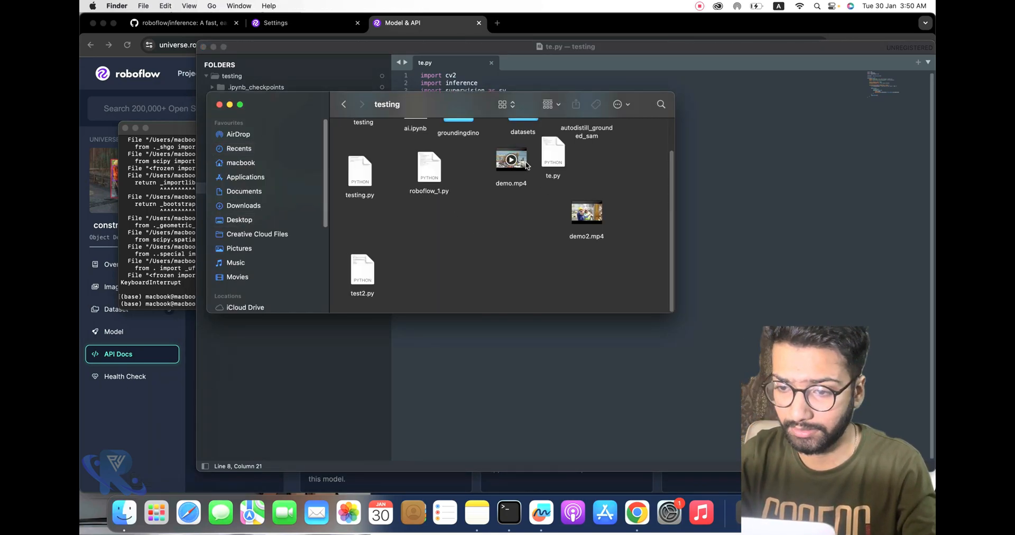
pyautogui.doubleClick(511, 159)
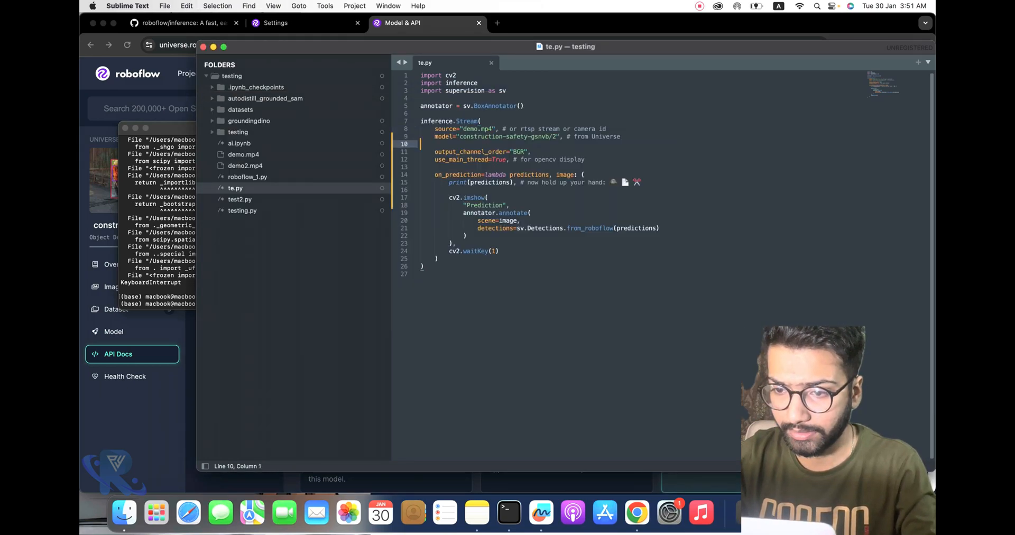
# Change te.py to source demo2.mp4 and model construction-safety-gsnvb/1, then save
pyautogui.click(509, 513)
pyautogui.write('2')
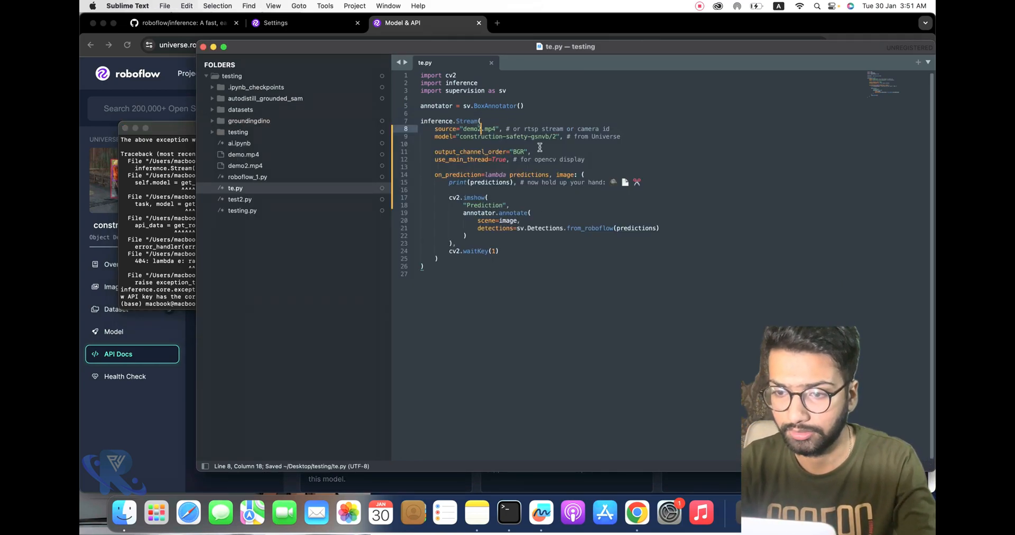
pyautogui.click(555, 137)
pyautogui.write('1')
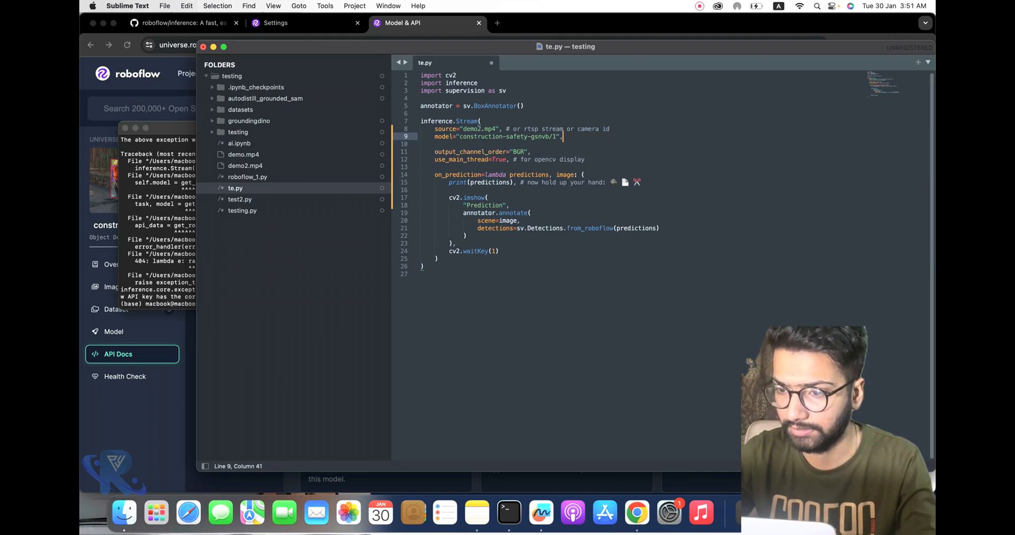
pyautogui.click(509, 513)
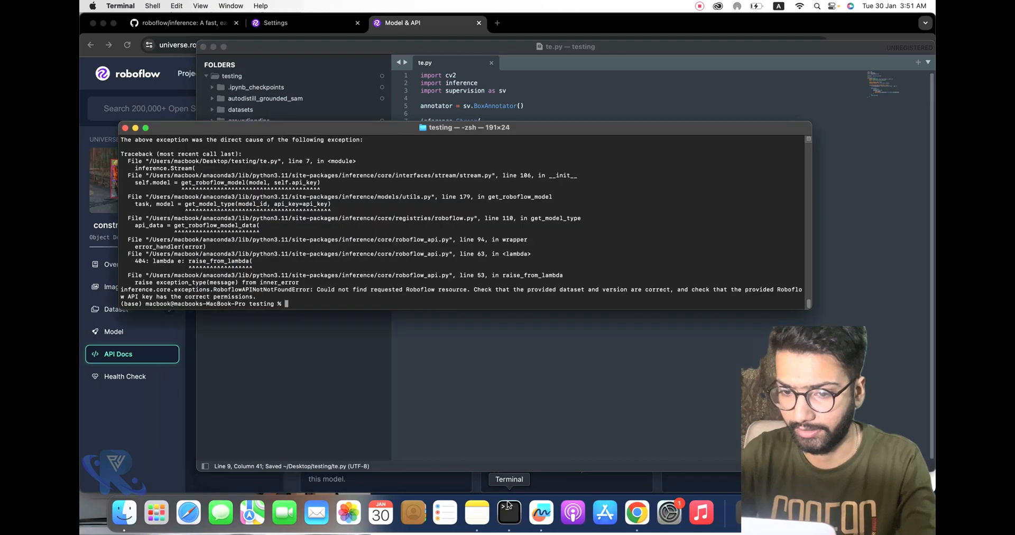
# Run python te.py to box helmeted workers in demo2.mp4, then revisit the roboflow/inference README
pyautogui.write('python te.py')
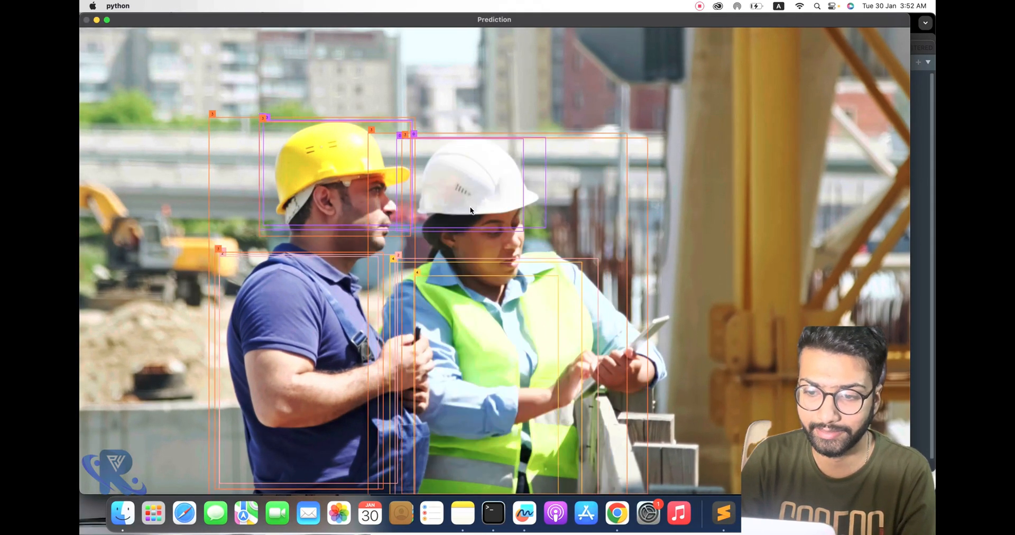
pyautogui.click(493, 513)
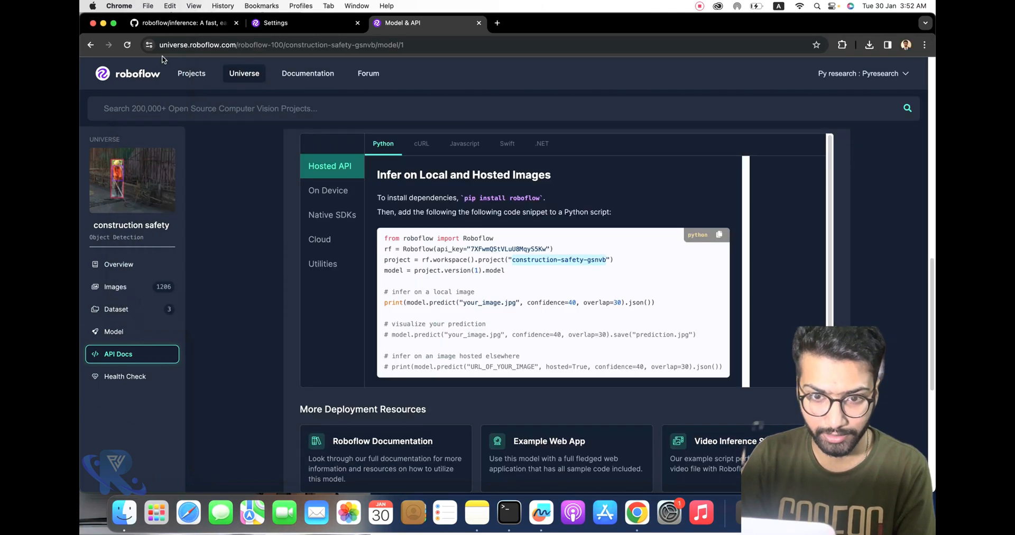
pyautogui.click(184, 22)
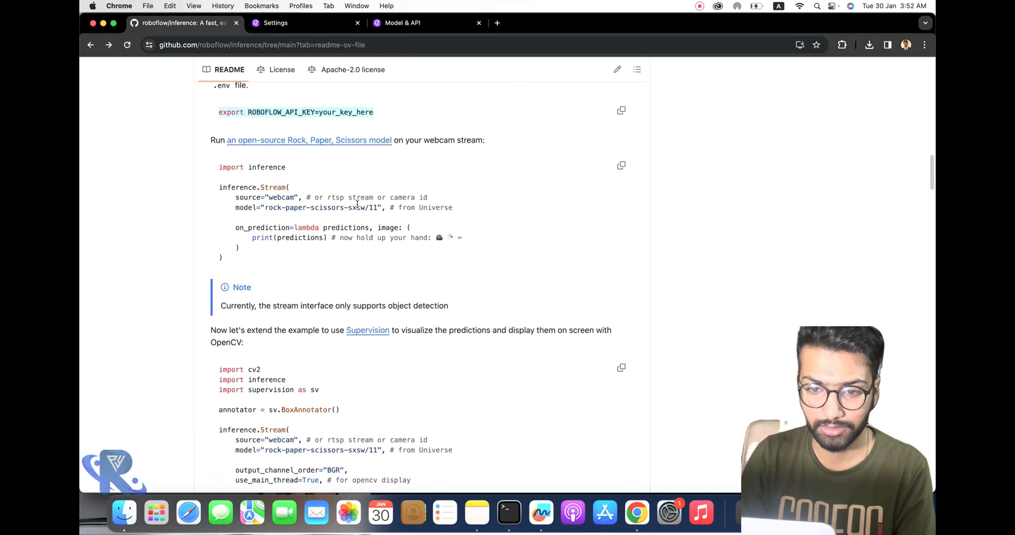
pyautogui.scroll(-3)
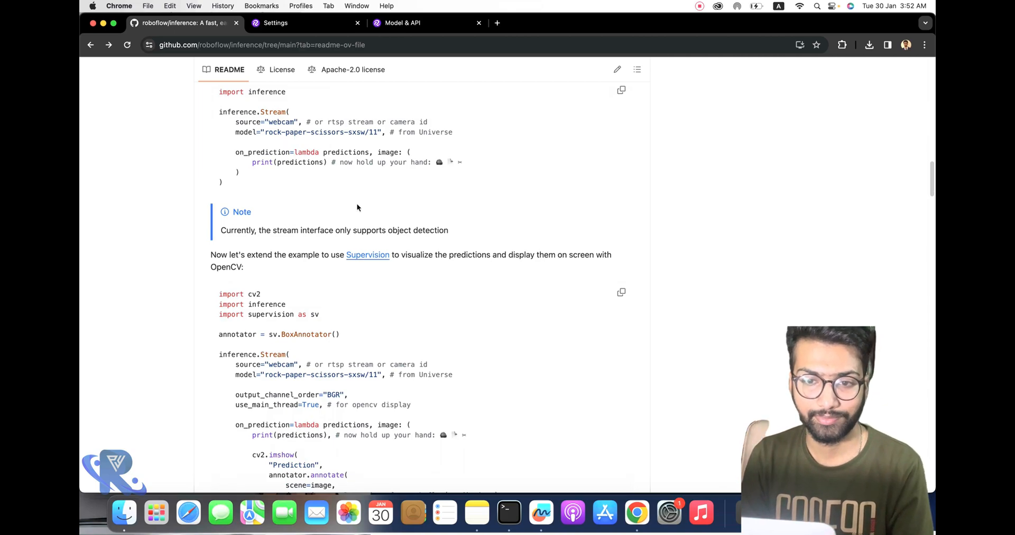